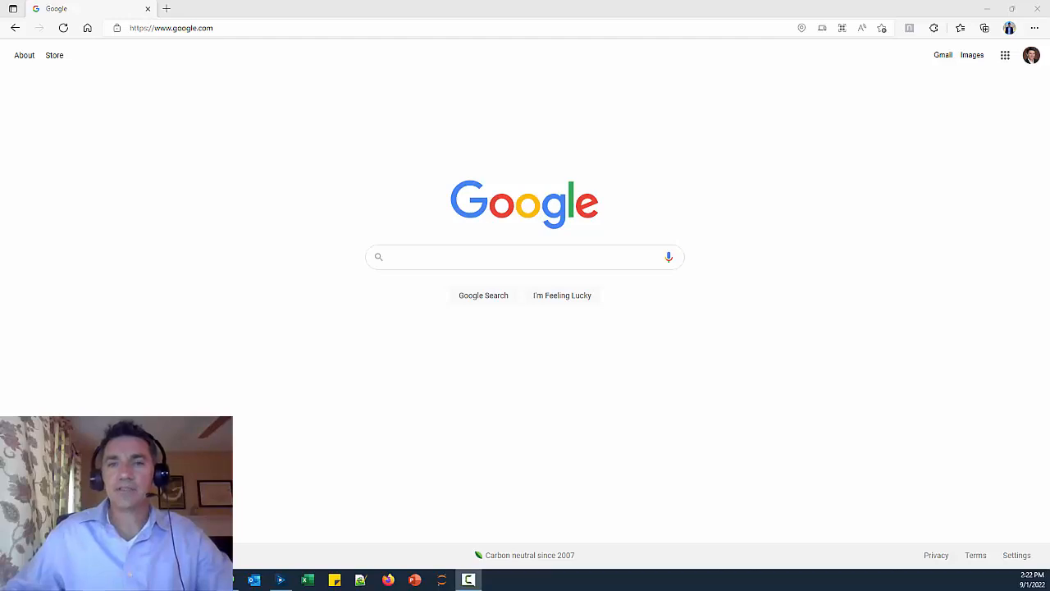
Navigate Edge from Google to kaggle.com.
left_click(221, 27)
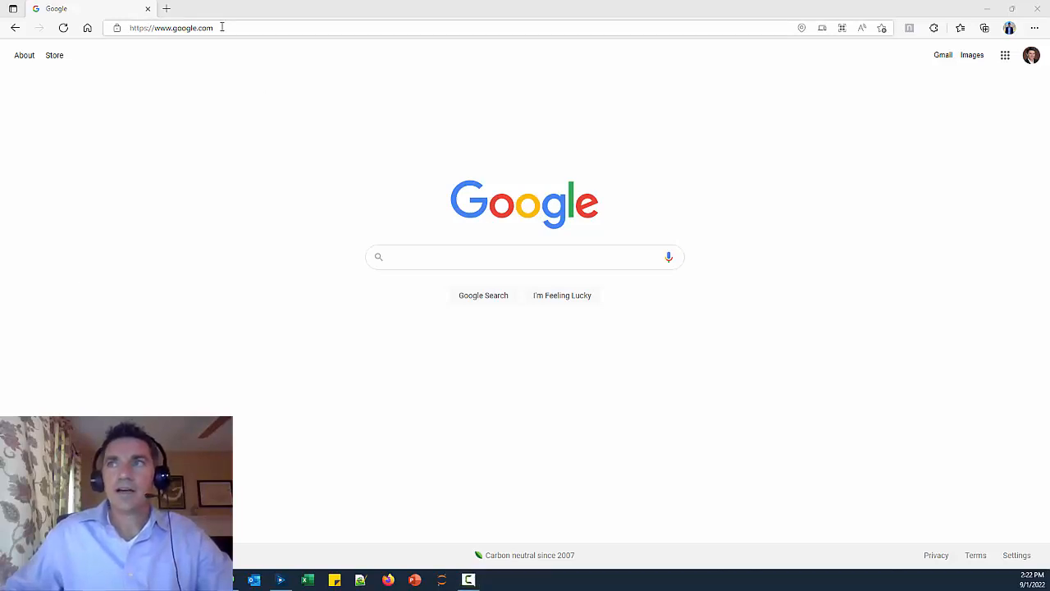
left_click(170, 28)
type("ka")
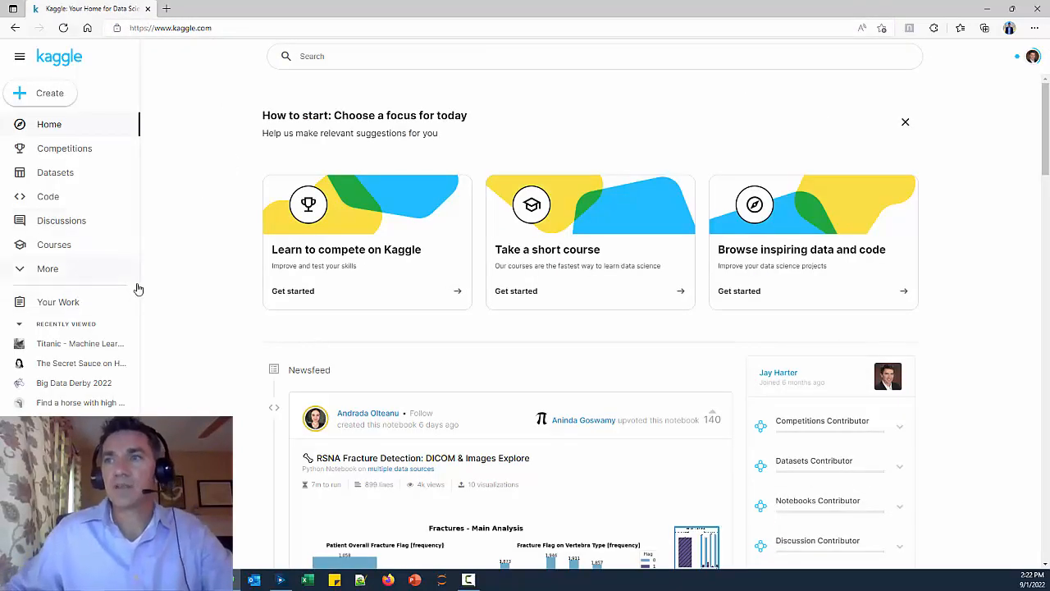
Open Titanic - Machine Learning from Disaster from Recently Viewed and scroll its overview.
left_click(79, 343)
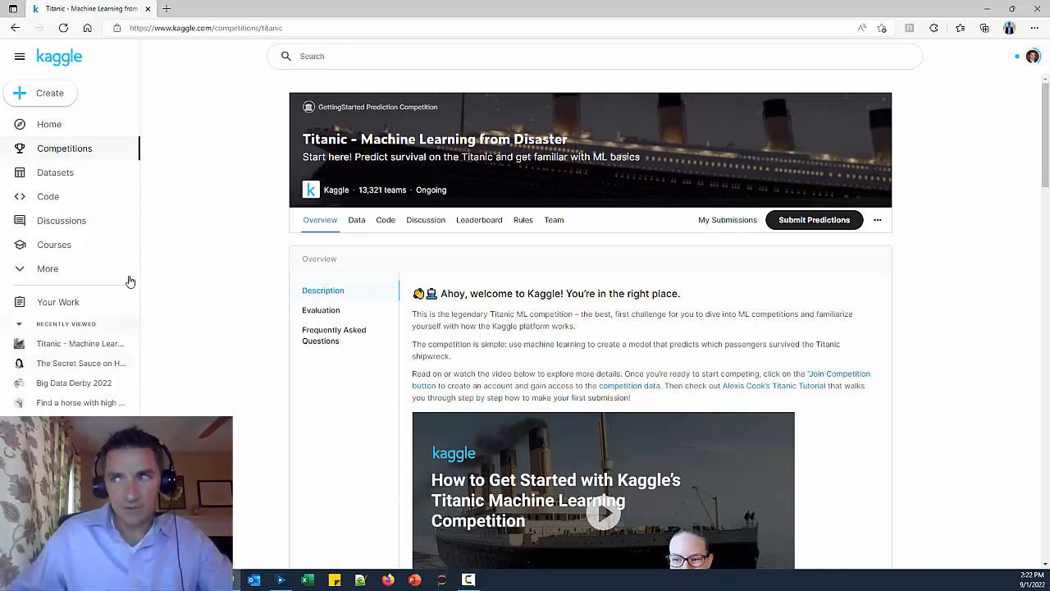
mouse_move(502, 340)
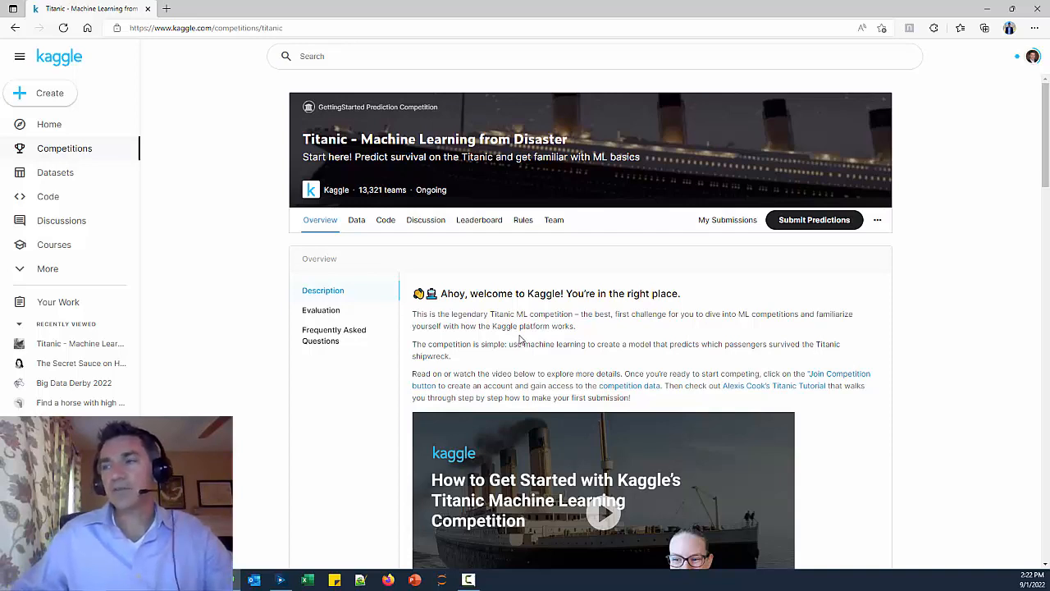
mouse_move(513, 340)
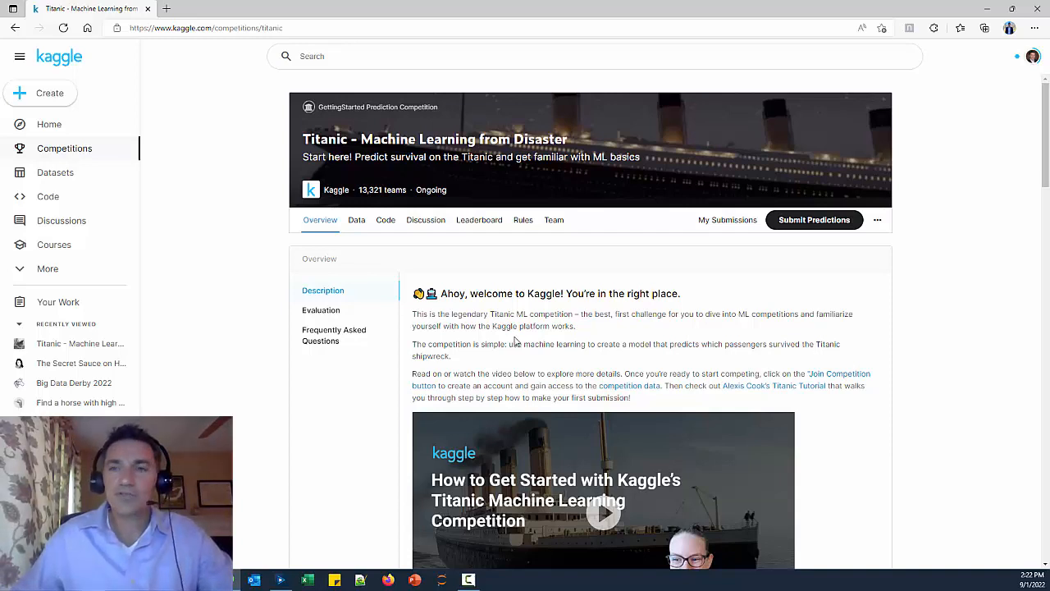
mouse_move(512, 343)
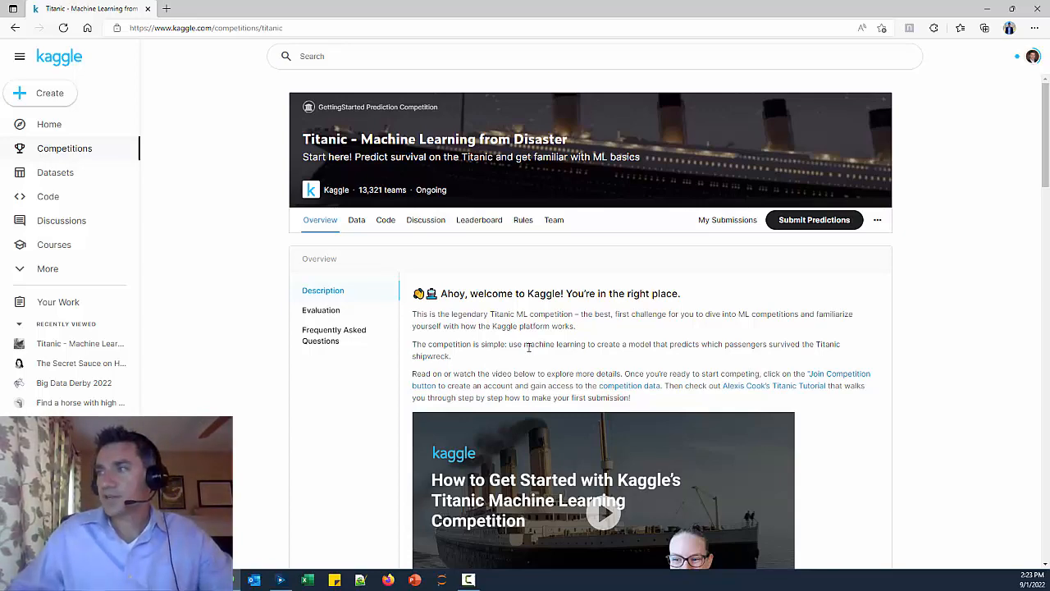
scroll("down", 3)
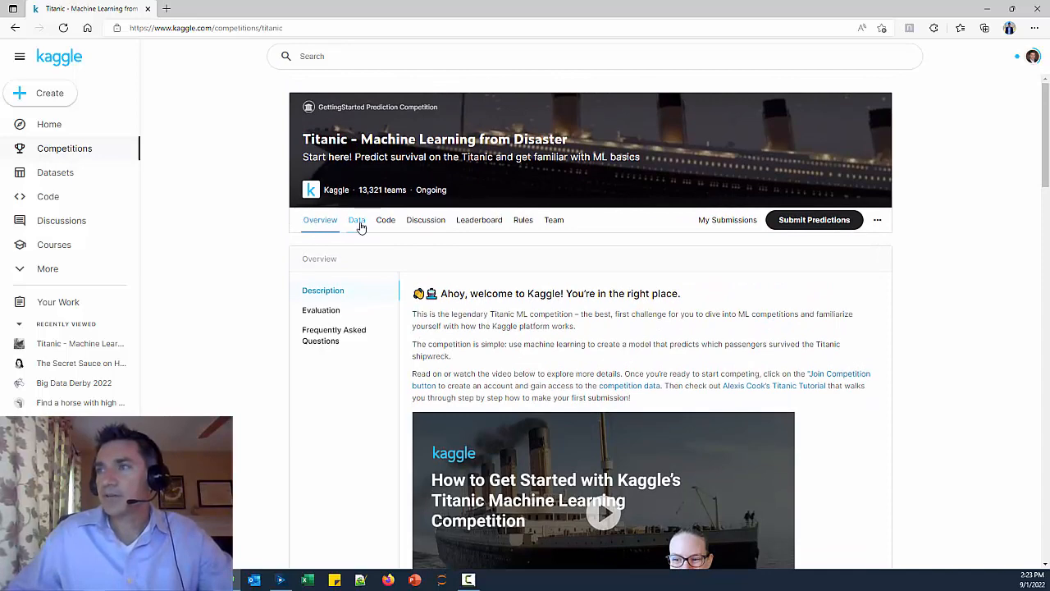
Browse the Data tab's file overview and data dictionary for the Titanic competition.
left_click(356, 220)
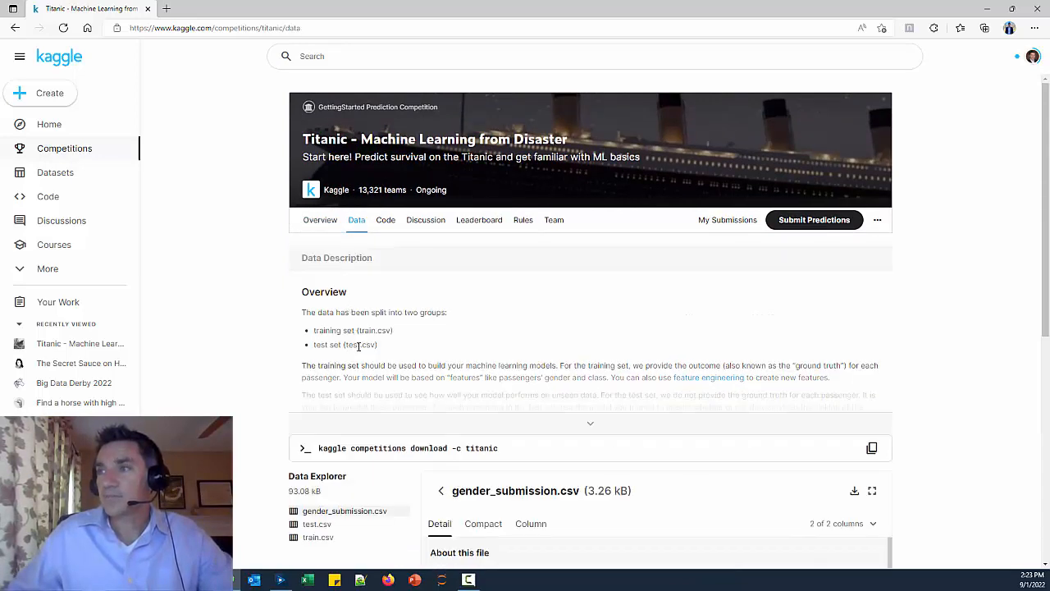
scroll("down", 3)
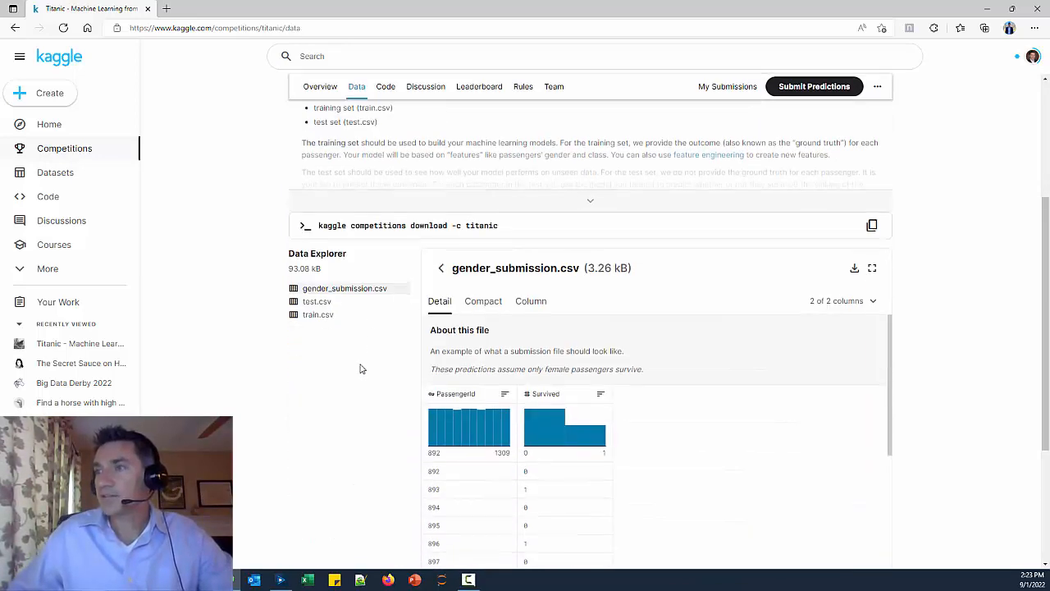
mouse_move(374, 331)
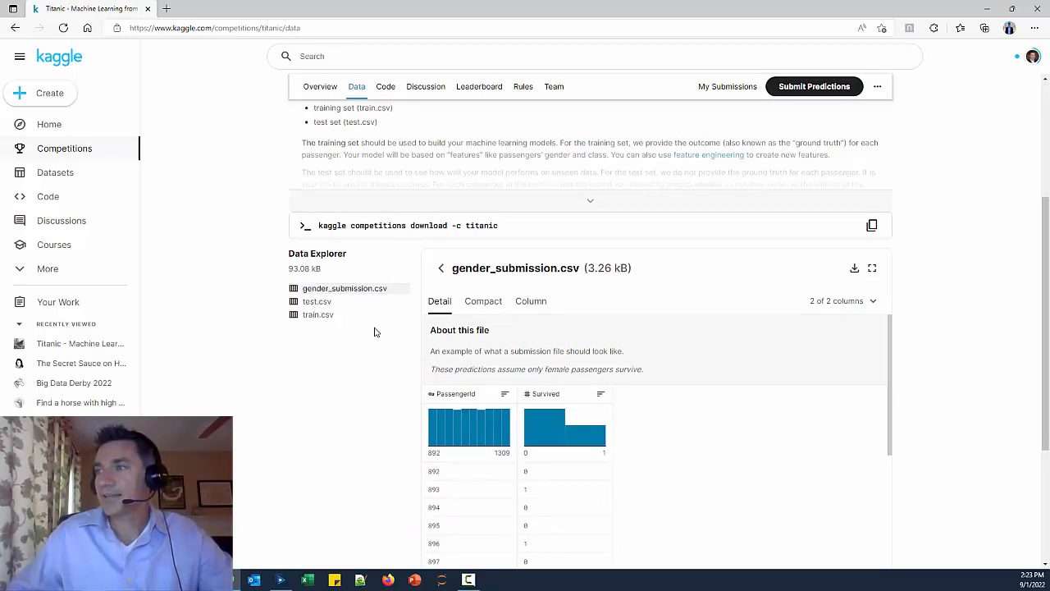
scroll("down", 3)
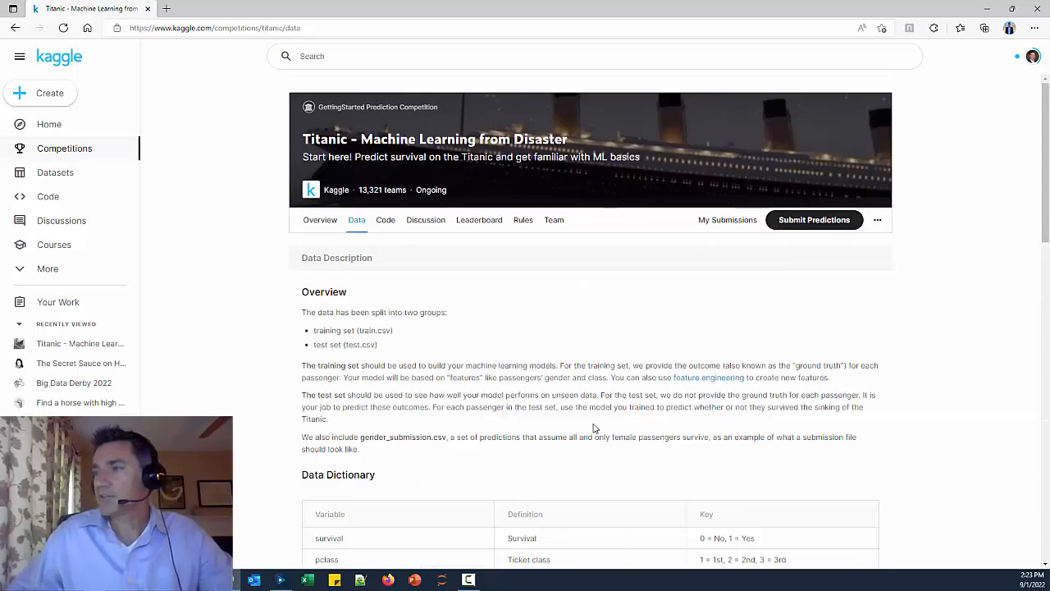
scroll("down", 3)
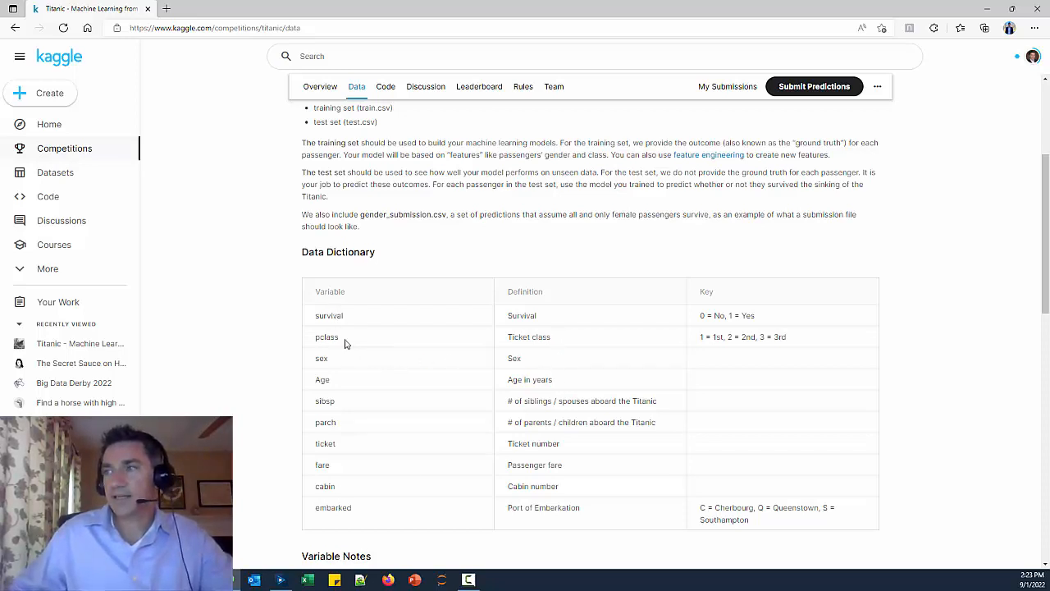
mouse_move(594, 372)
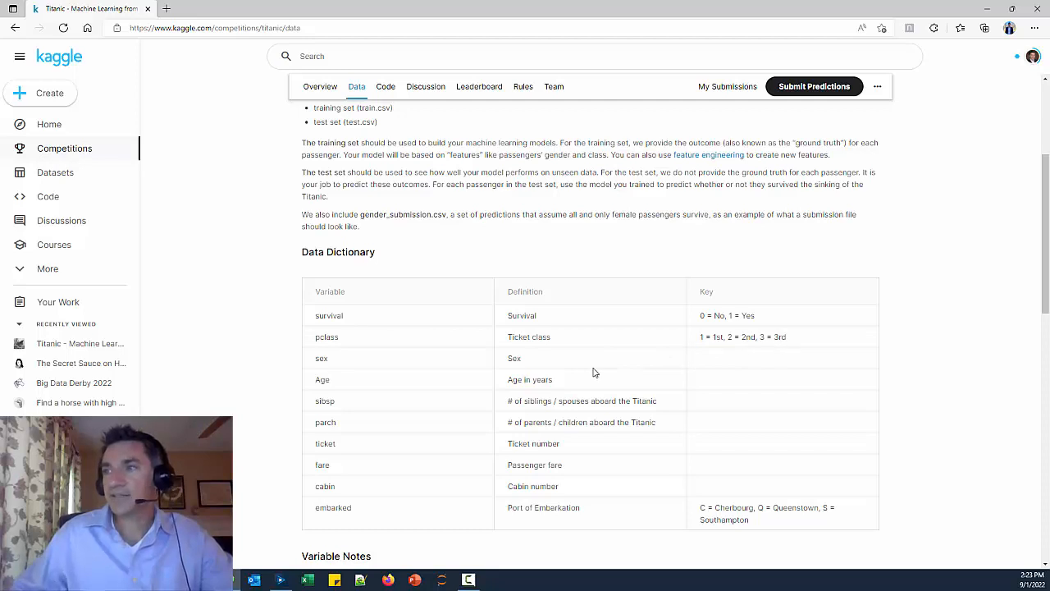
scroll("down", 3)
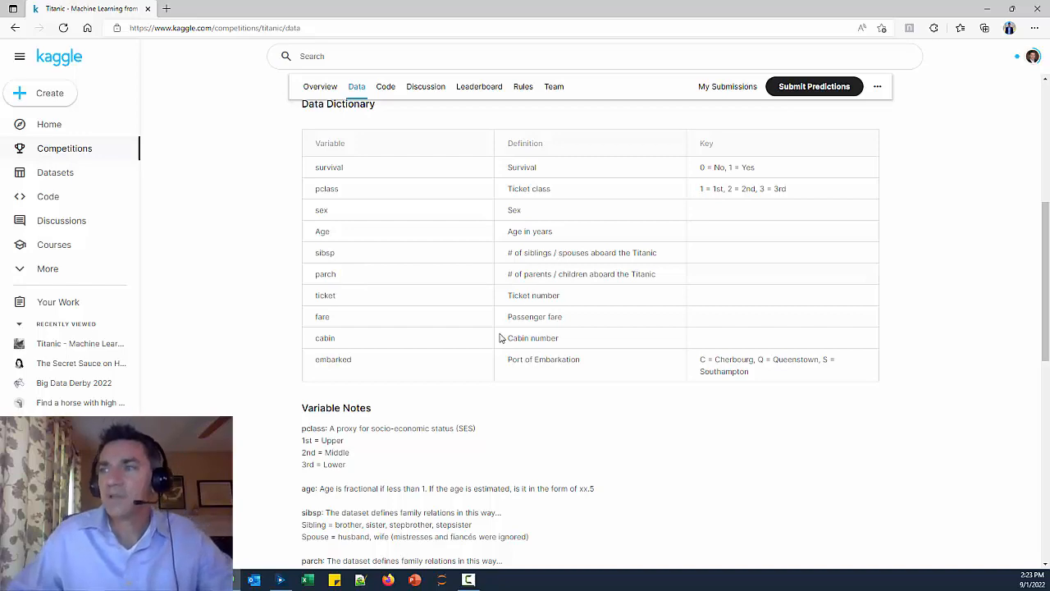
scroll("down", 3)
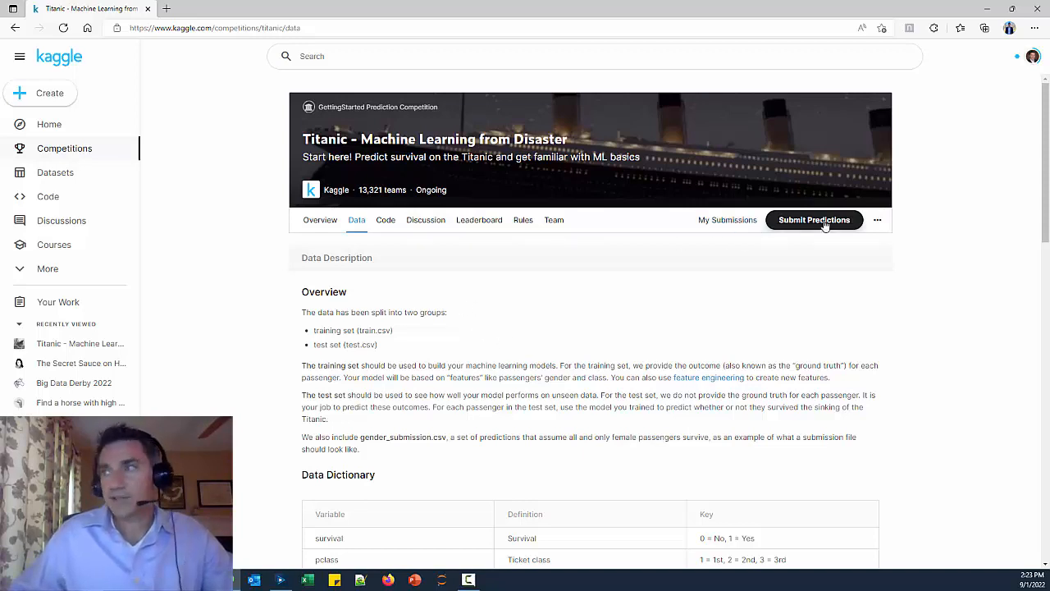
mouse_move(720, 303)
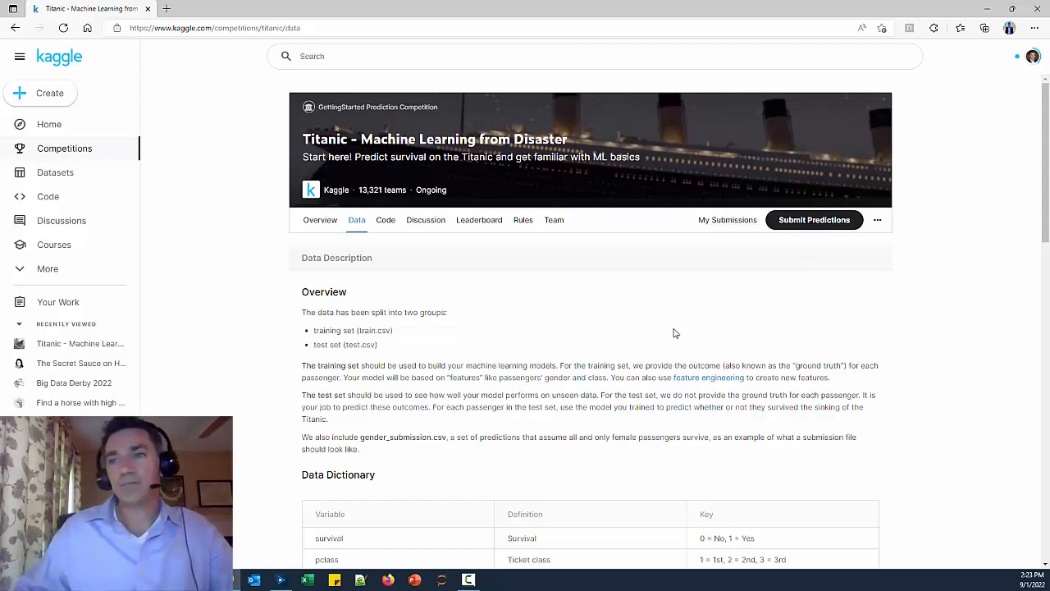
mouse_move(672, 342)
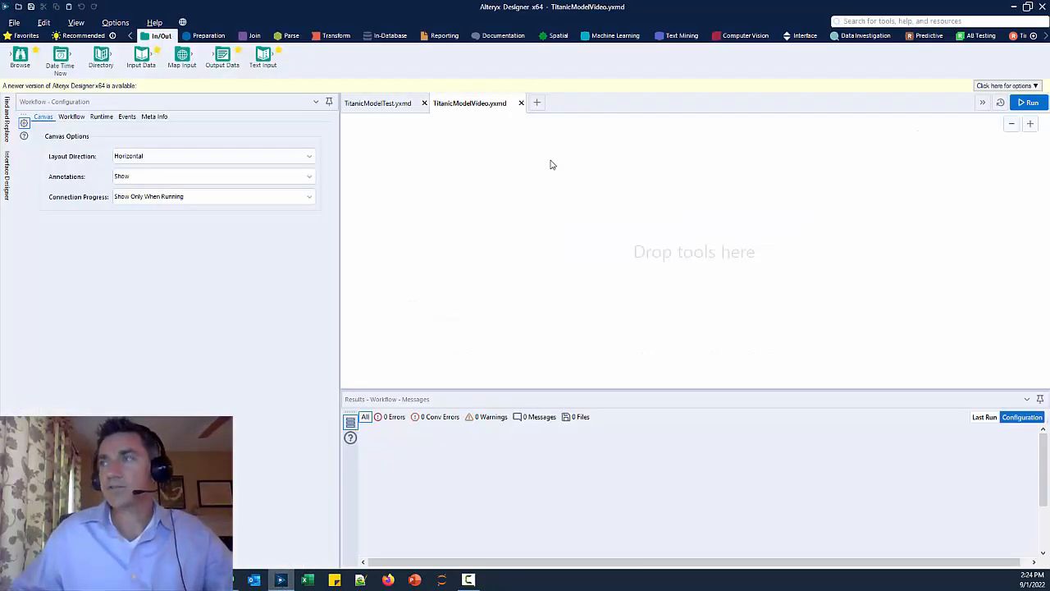
mouse_move(552, 206)
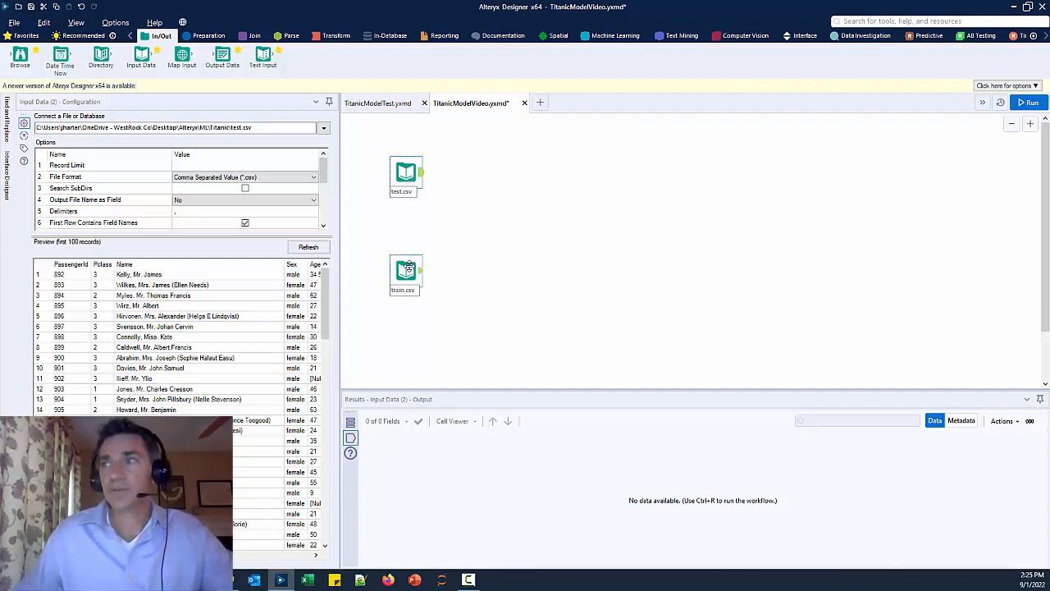
Preview passenger records from the train.csv and test.csv Input Data tools.
left_click(405, 271)
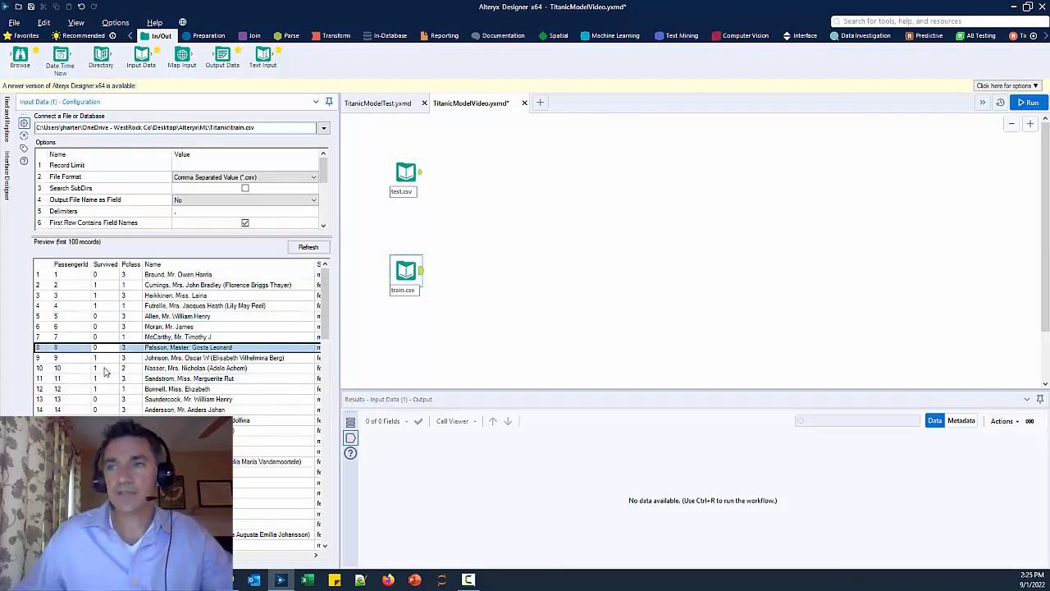
left_click(105, 368)
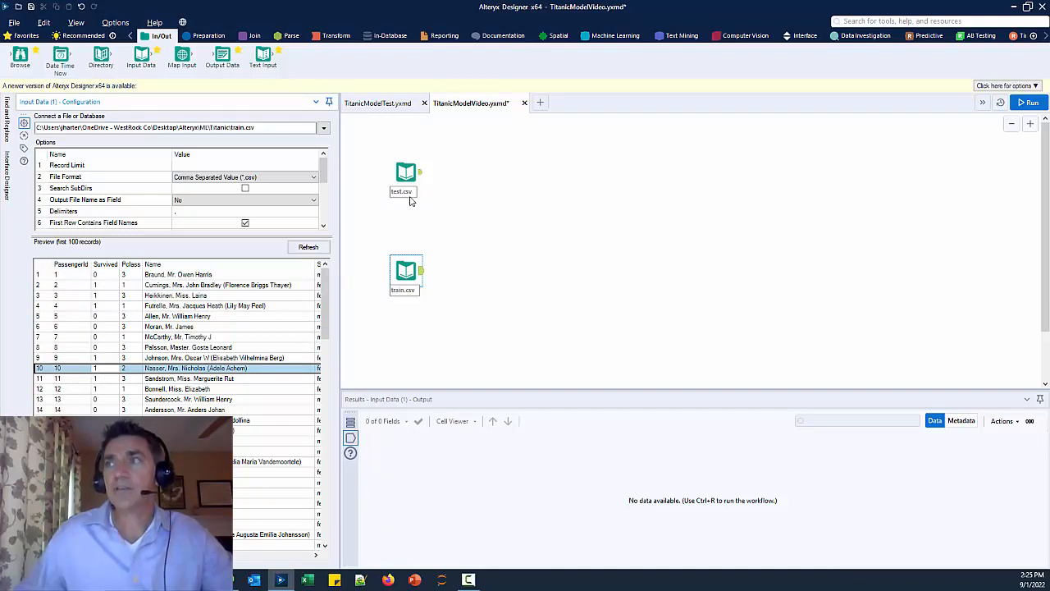
left_click(406, 174)
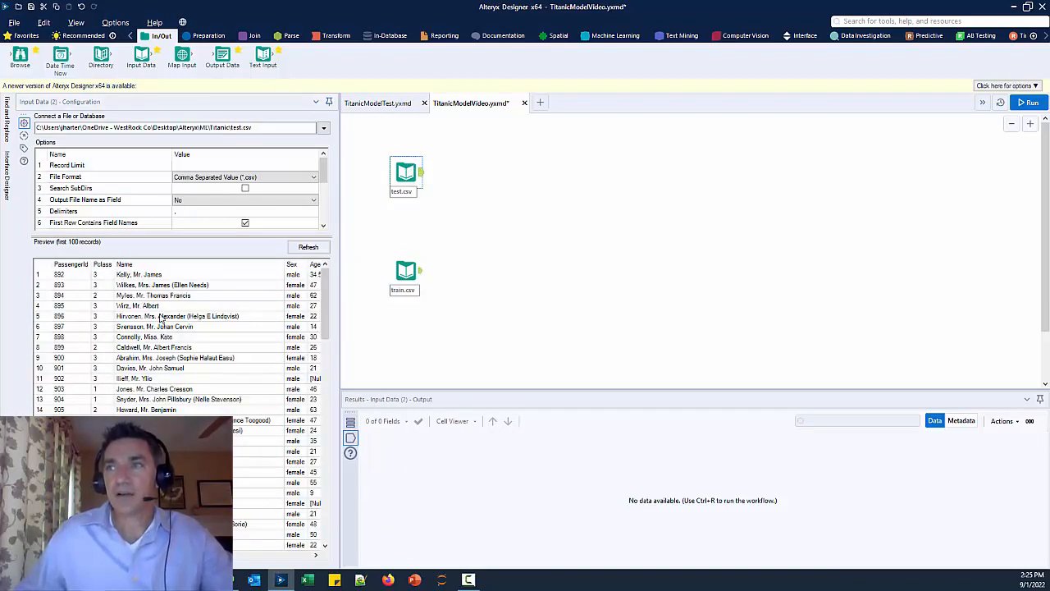
left_click(177, 127)
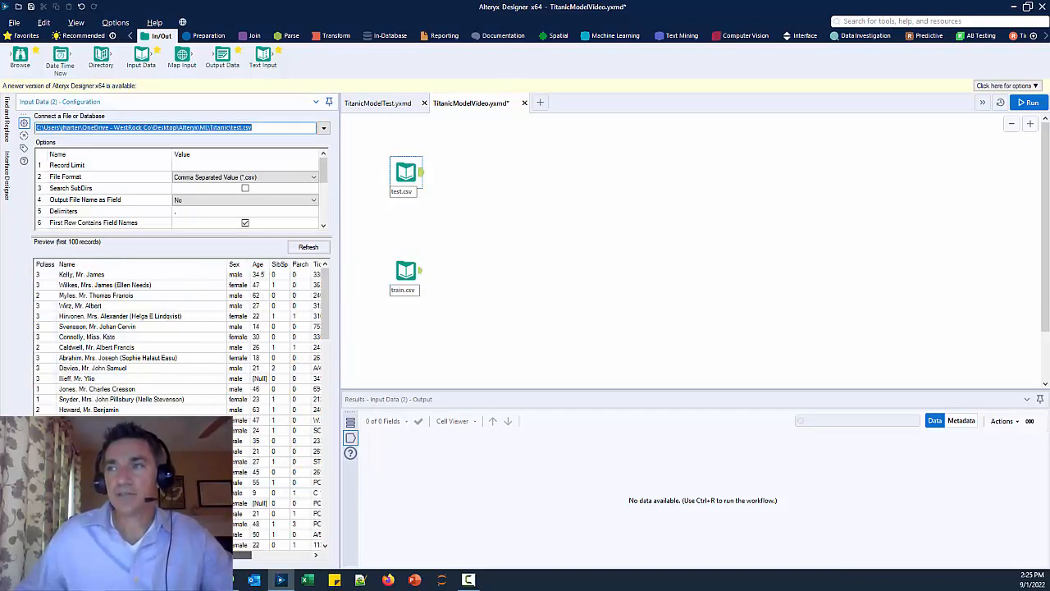
left_click(309, 247)
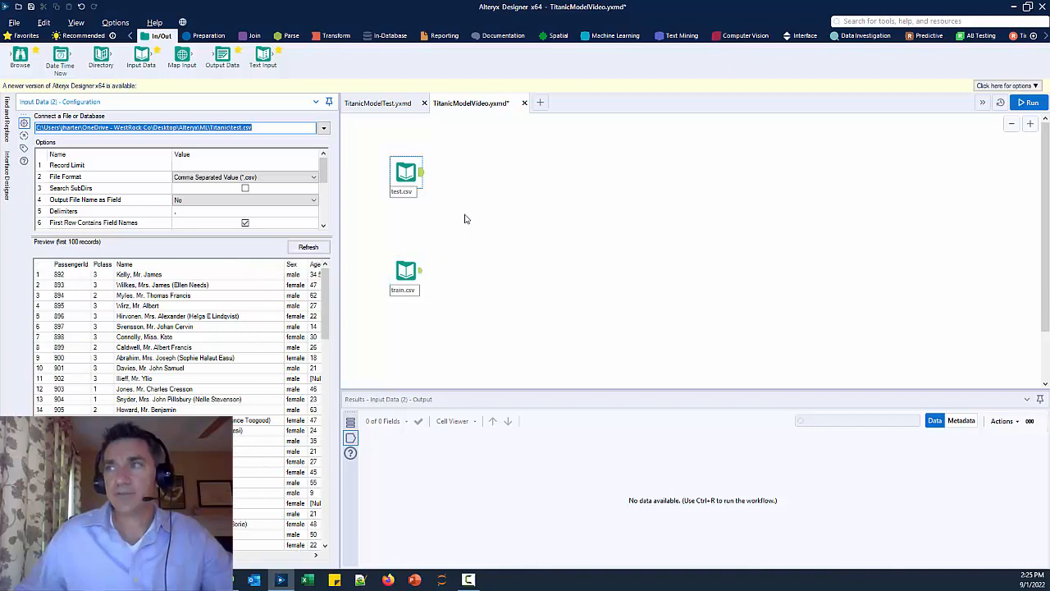
mouse_move(467, 213)
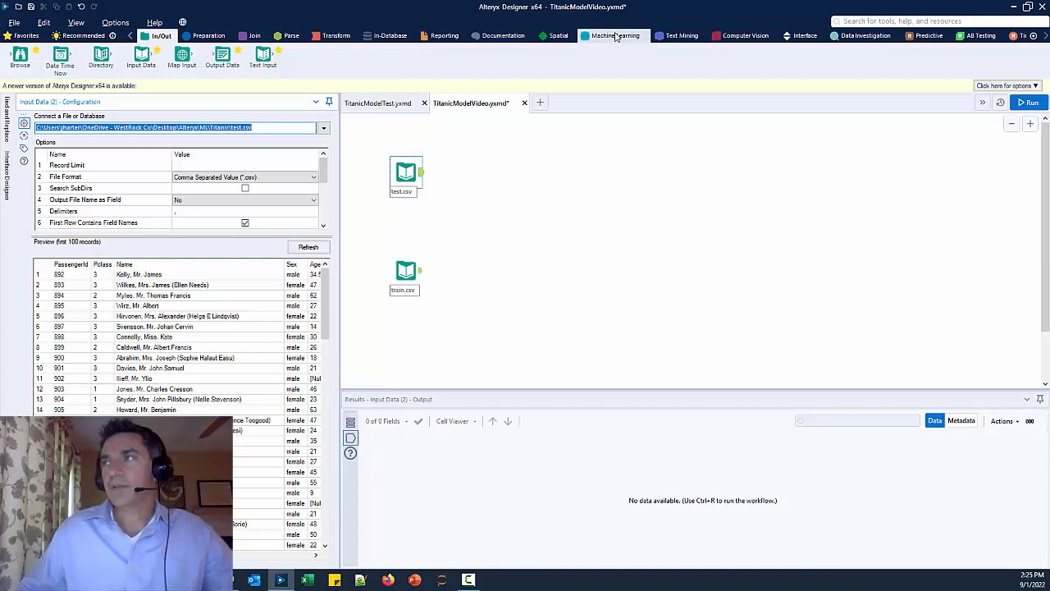
Attach Assisted Modeling to train.csv, run the workflow, and start Assisted Modeling.
left_click(612, 35)
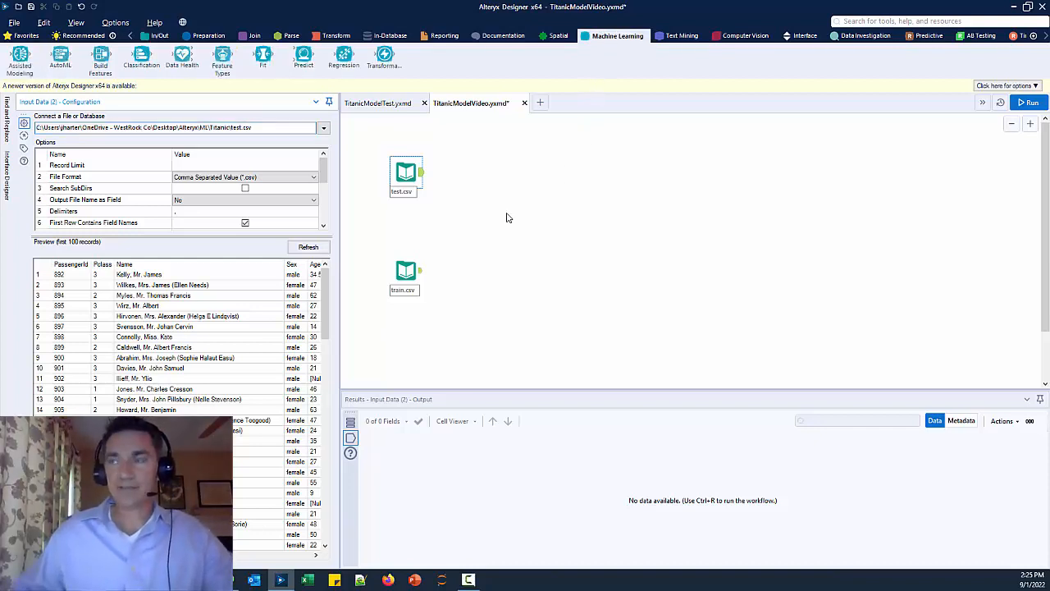
mouse_move(452, 202)
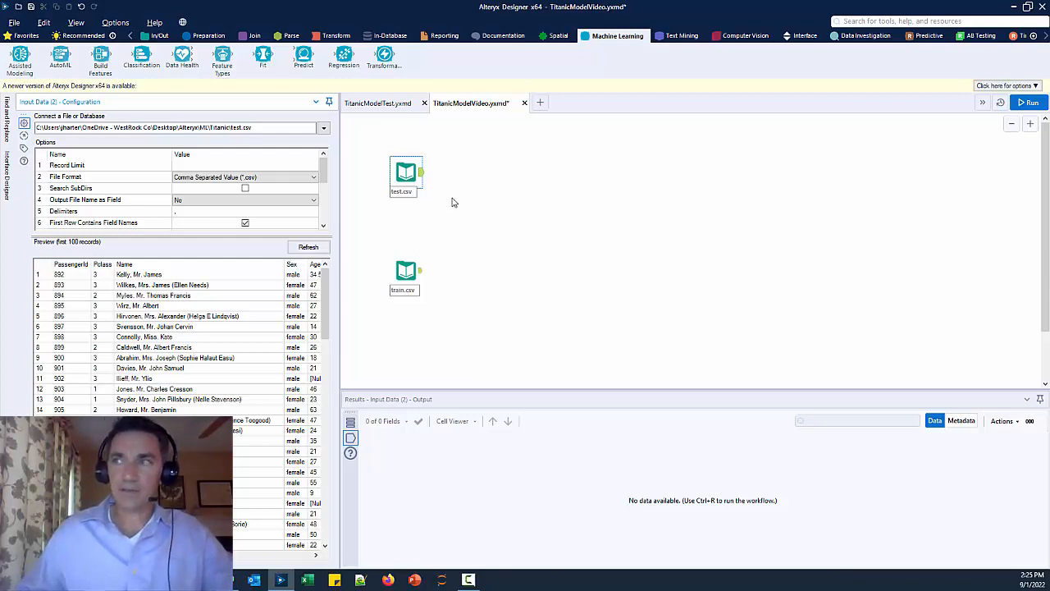
mouse_move(443, 231)
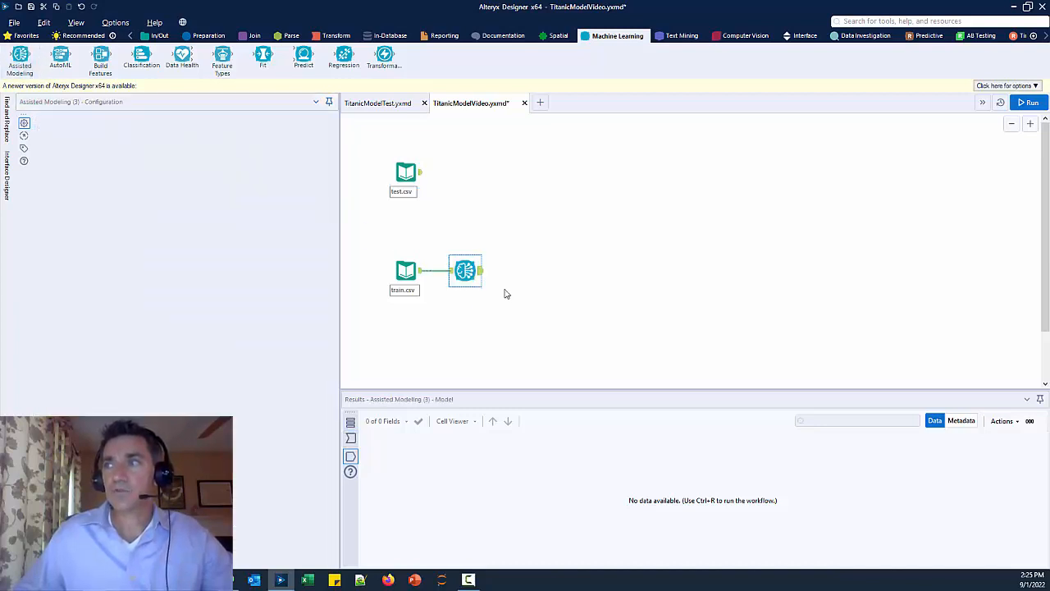
left_click(465, 271)
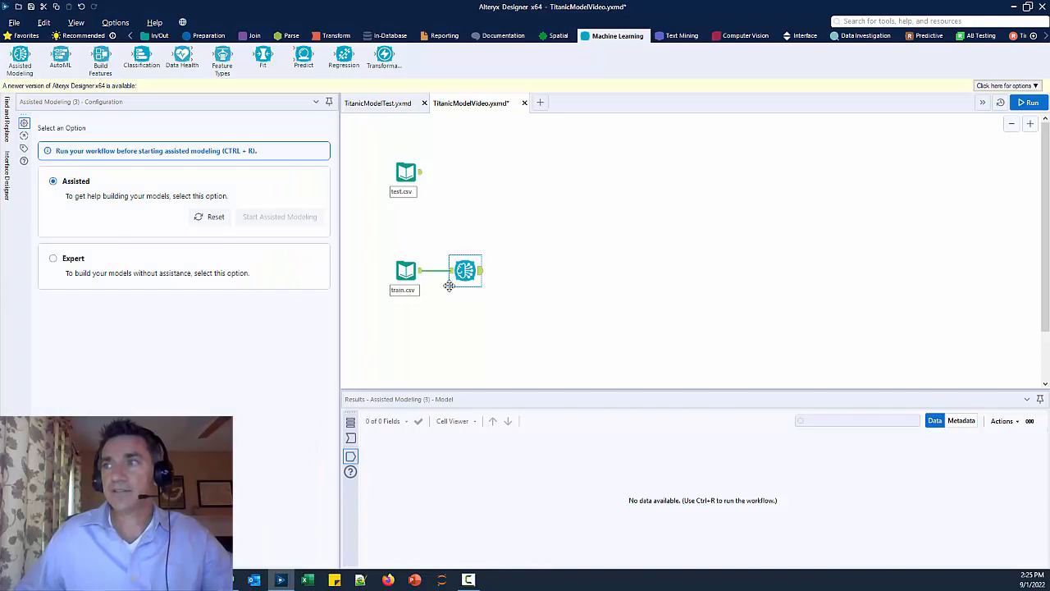
mouse_move(406, 271)
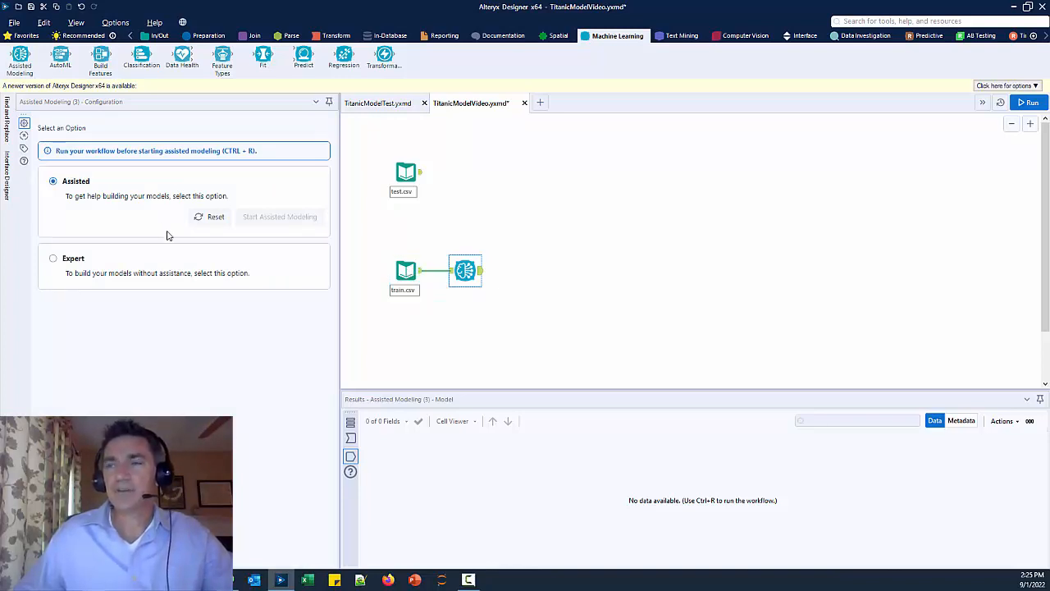
mouse_move(141, 174)
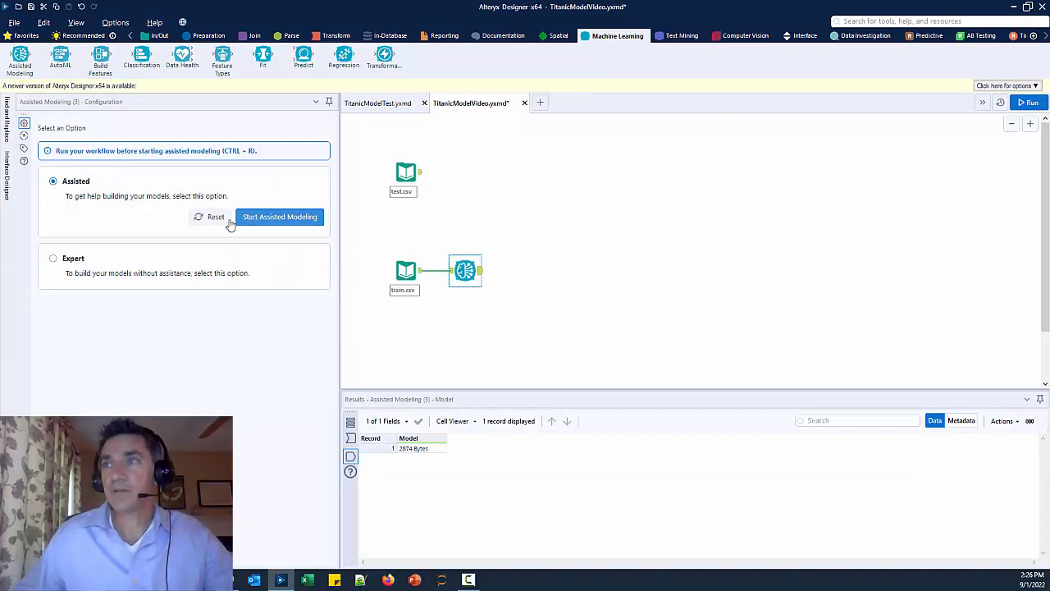
left_click(279, 217)
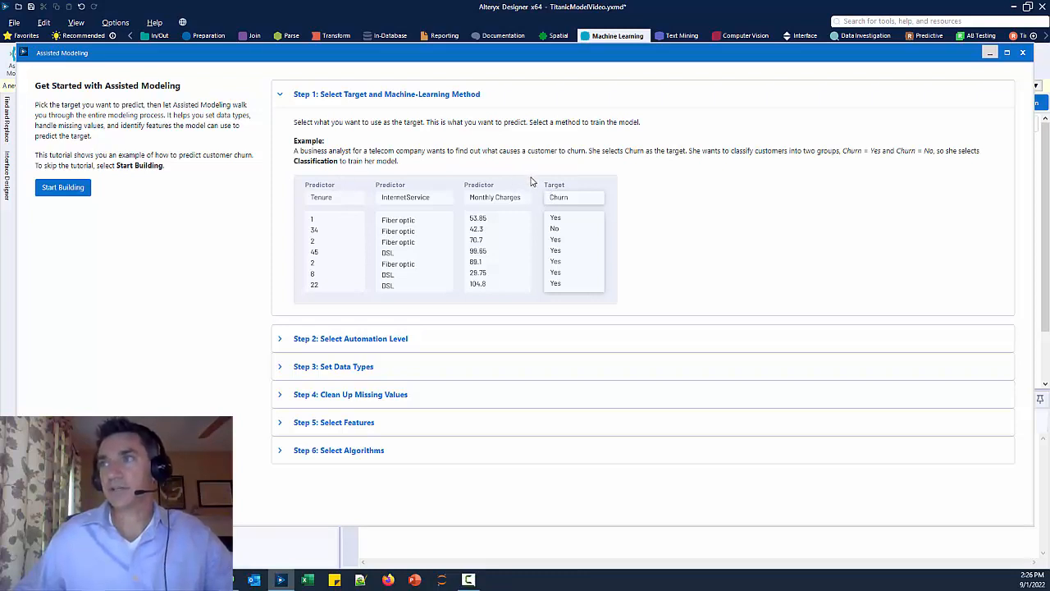
mouse_move(522, 205)
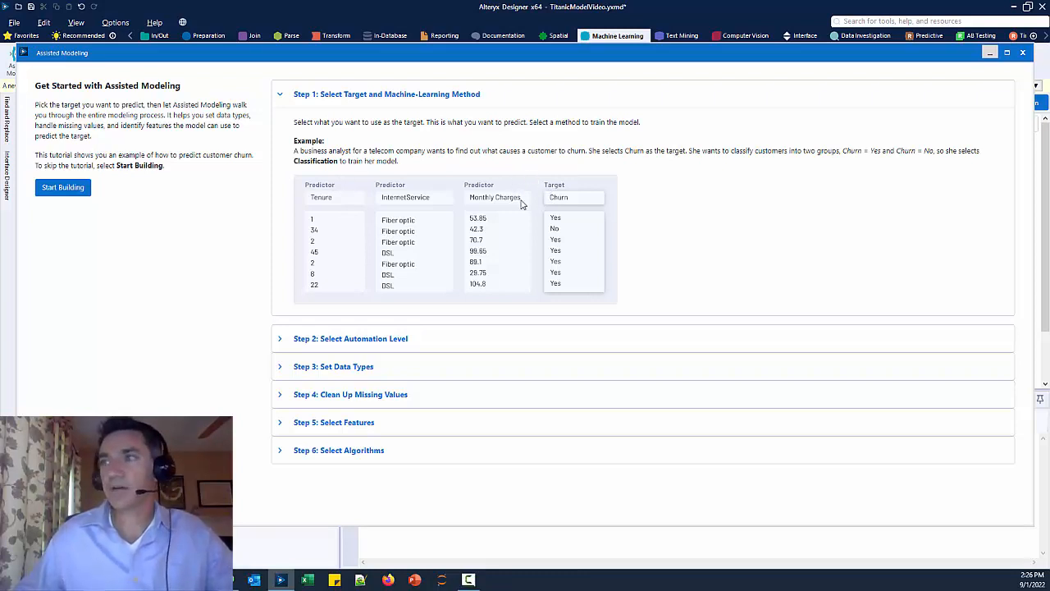
mouse_move(351, 168)
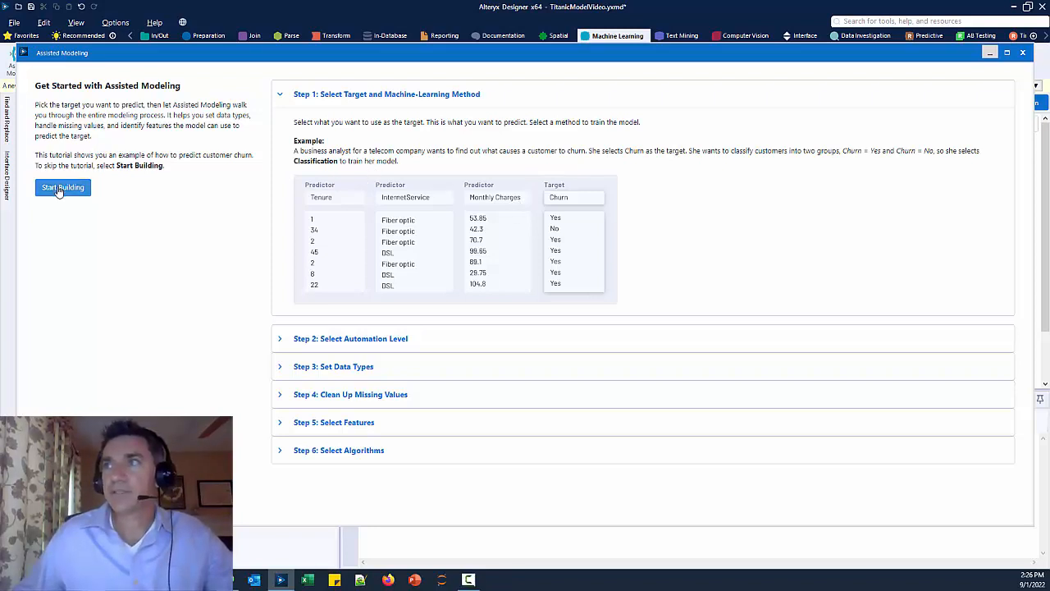
Pick Survived as the Classification target and confirm it in the Select Target dialog.
left_click(63, 187)
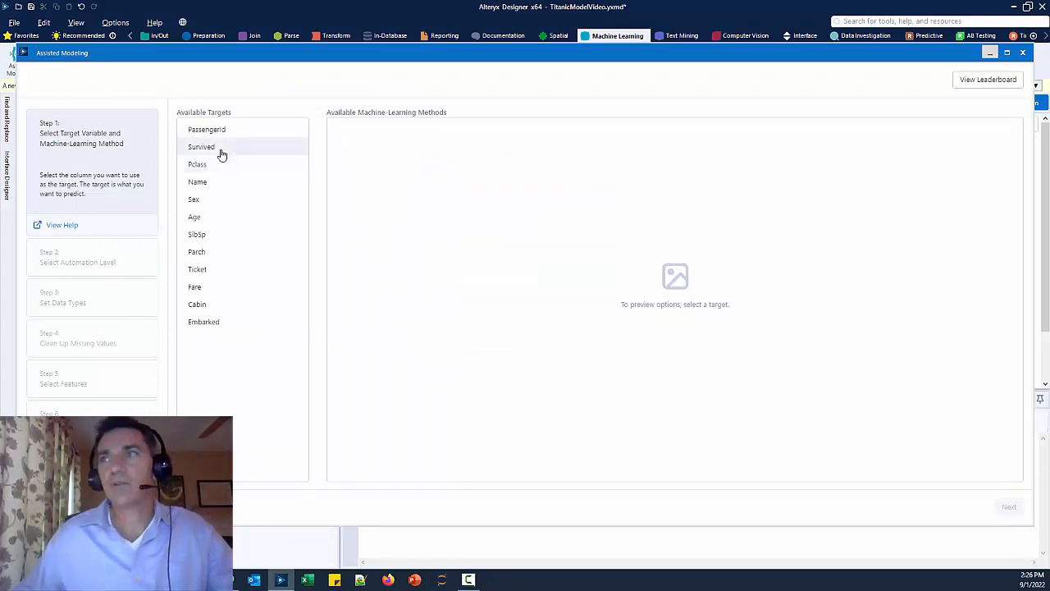
left_click(201, 147)
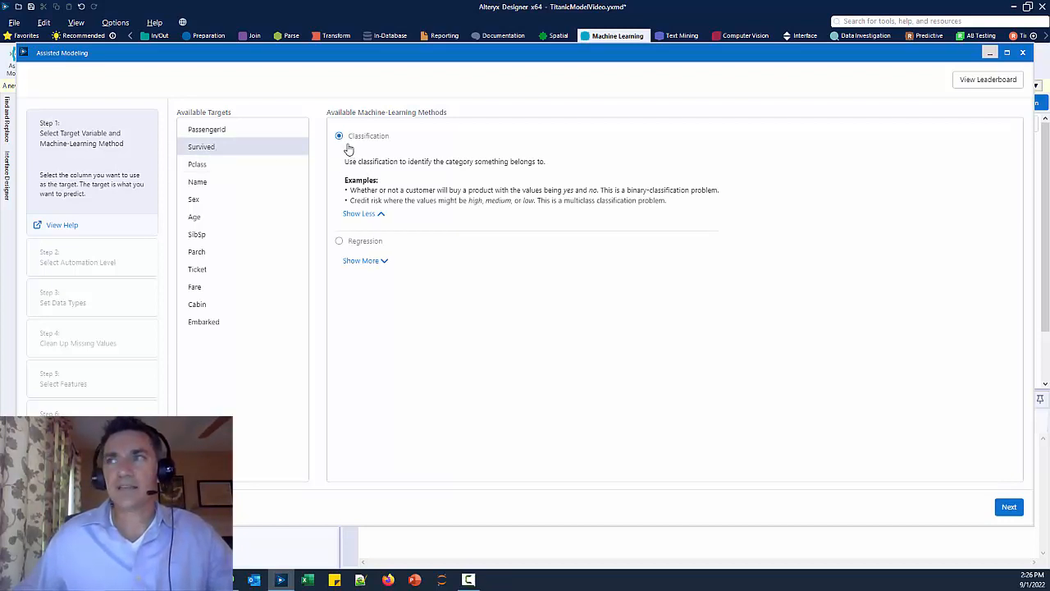
mouse_move(375, 147)
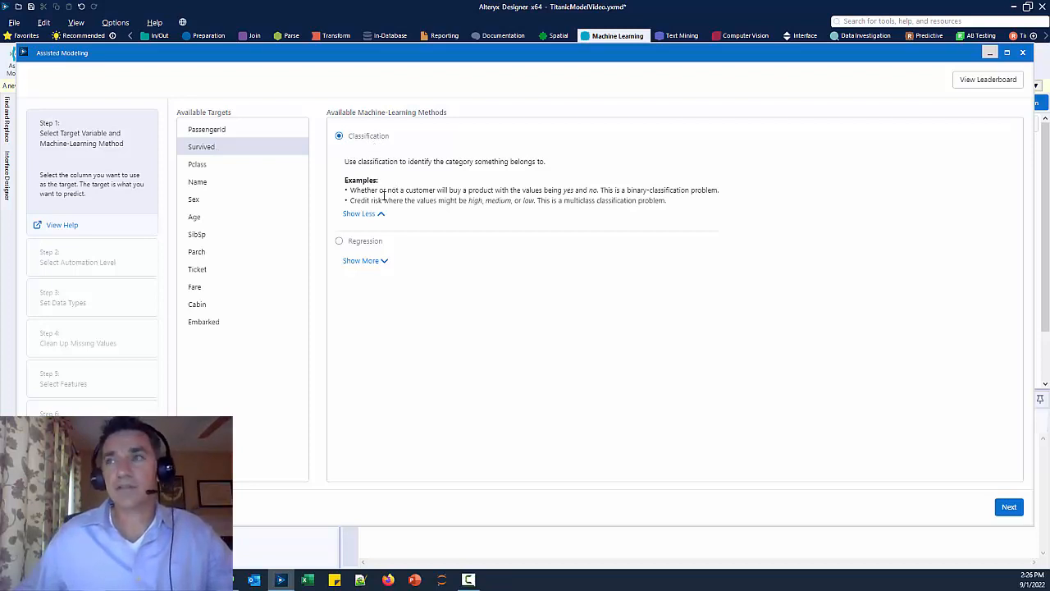
mouse_move(332, 244)
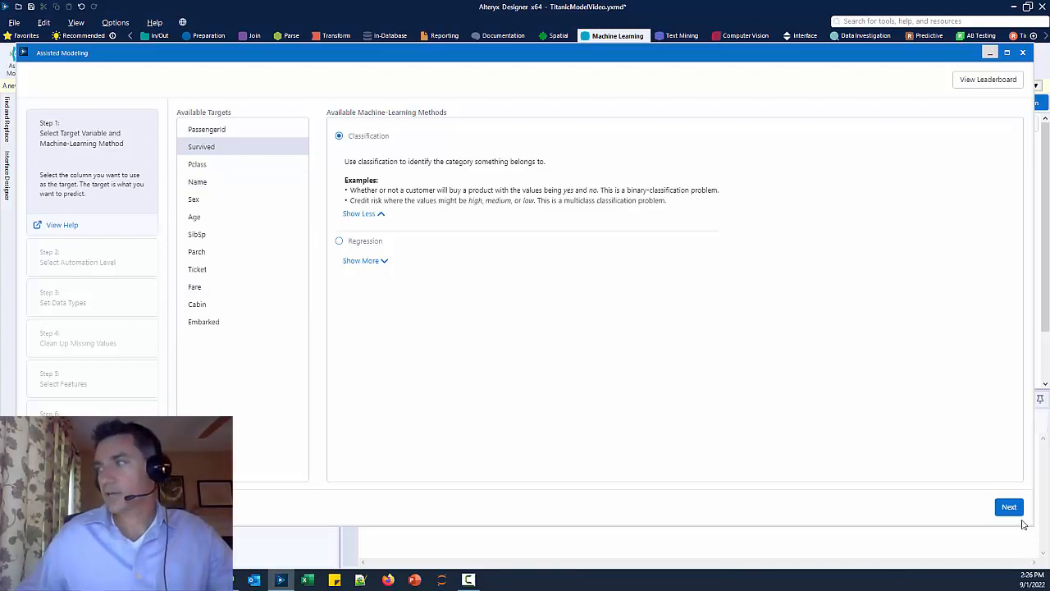
left_click(1008, 506)
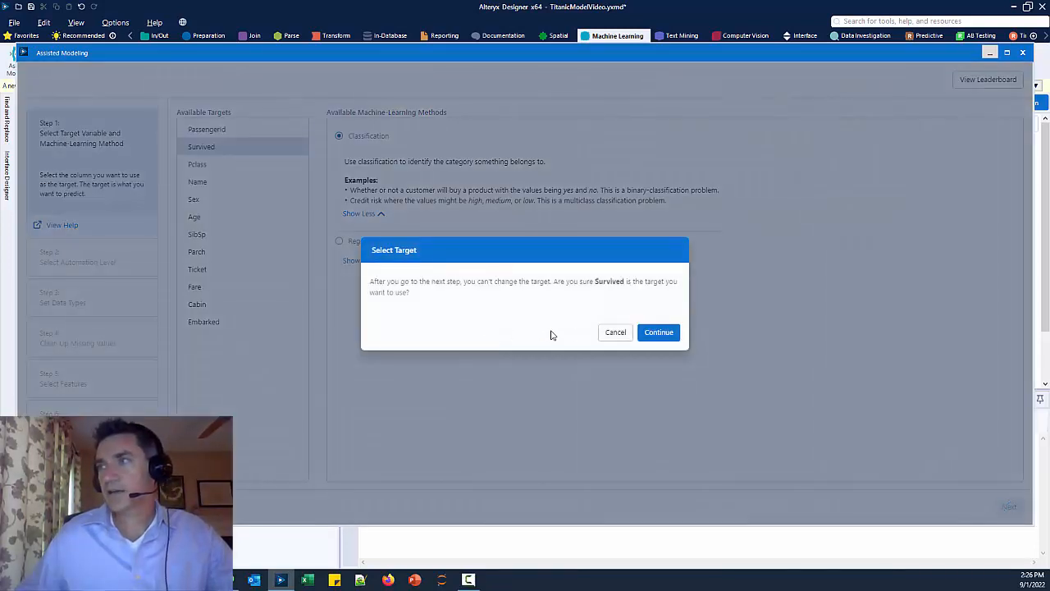
left_click(658, 332)
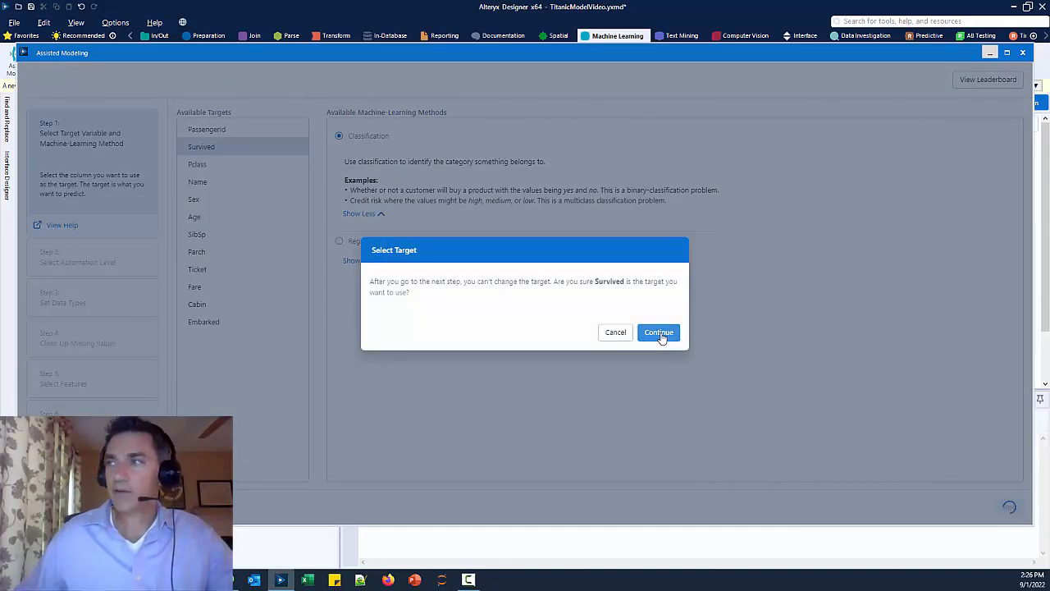
Keep the Step-by-Step automation level and continue to data types.
left_click(658, 332)
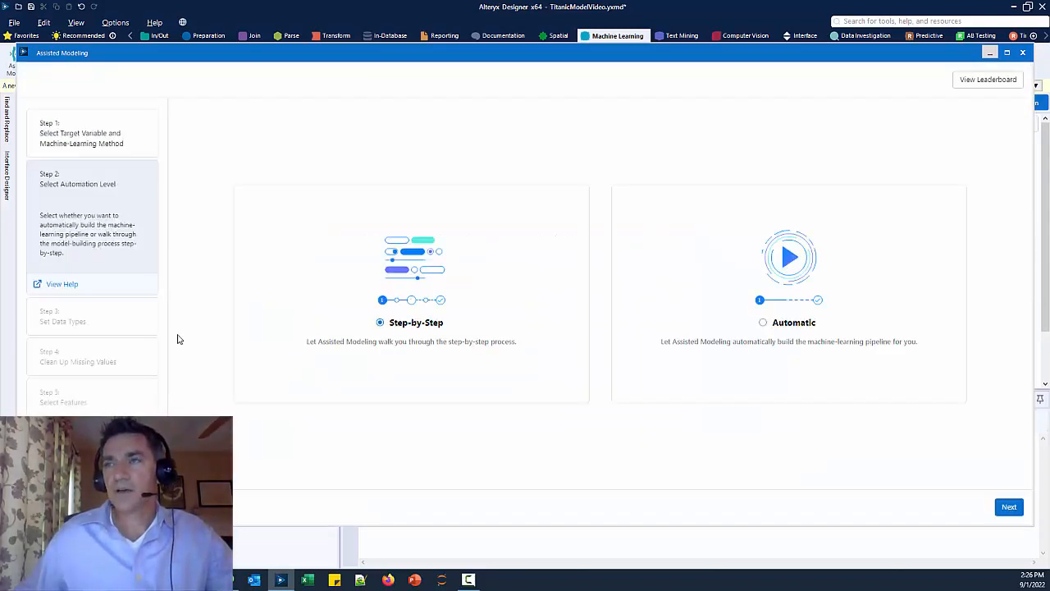
mouse_move(581, 331)
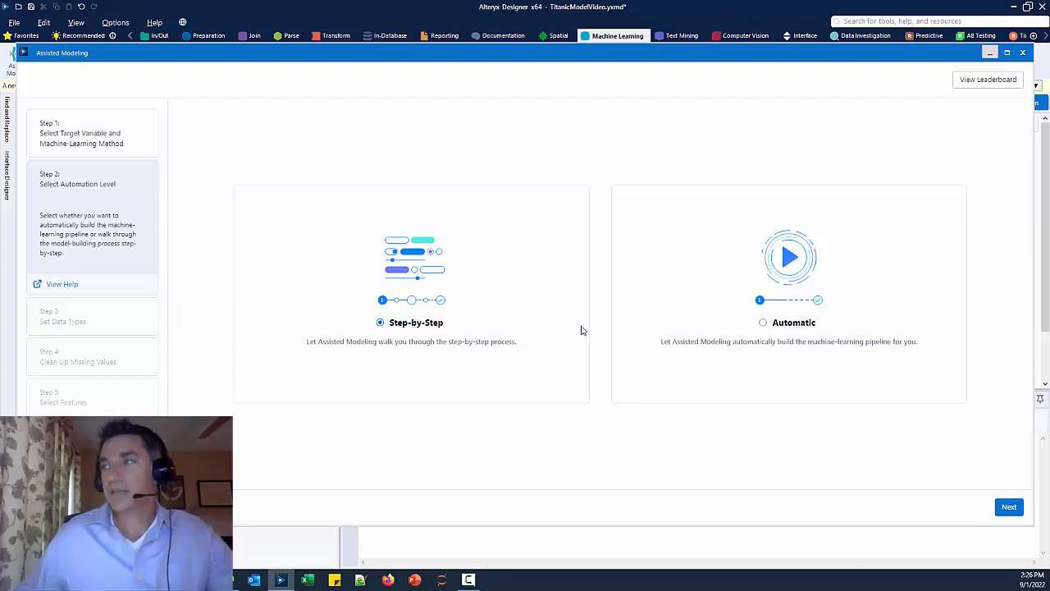
mouse_move(447, 332)
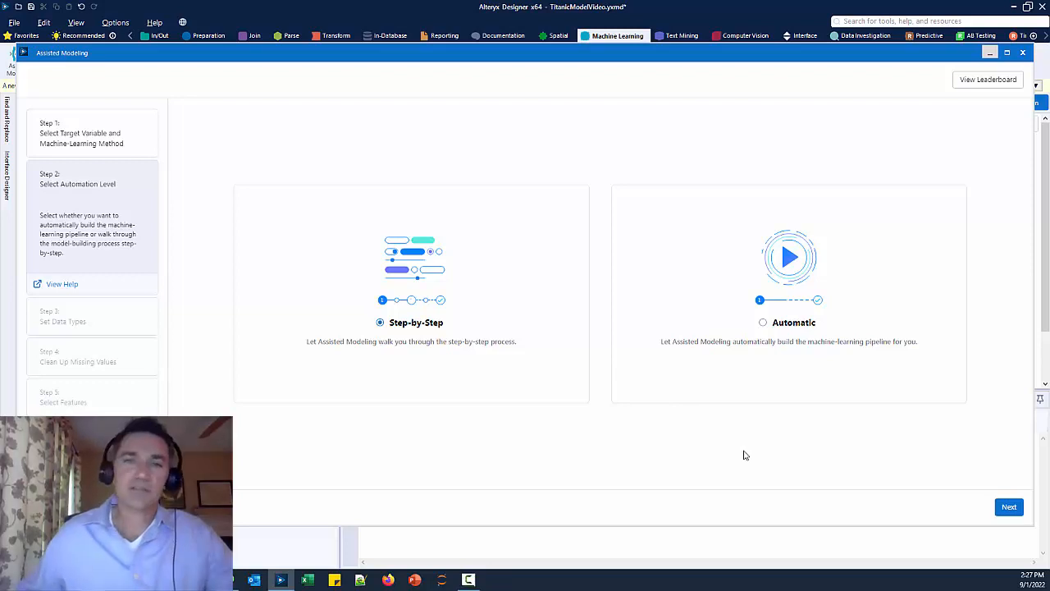
mouse_move(914, 491)
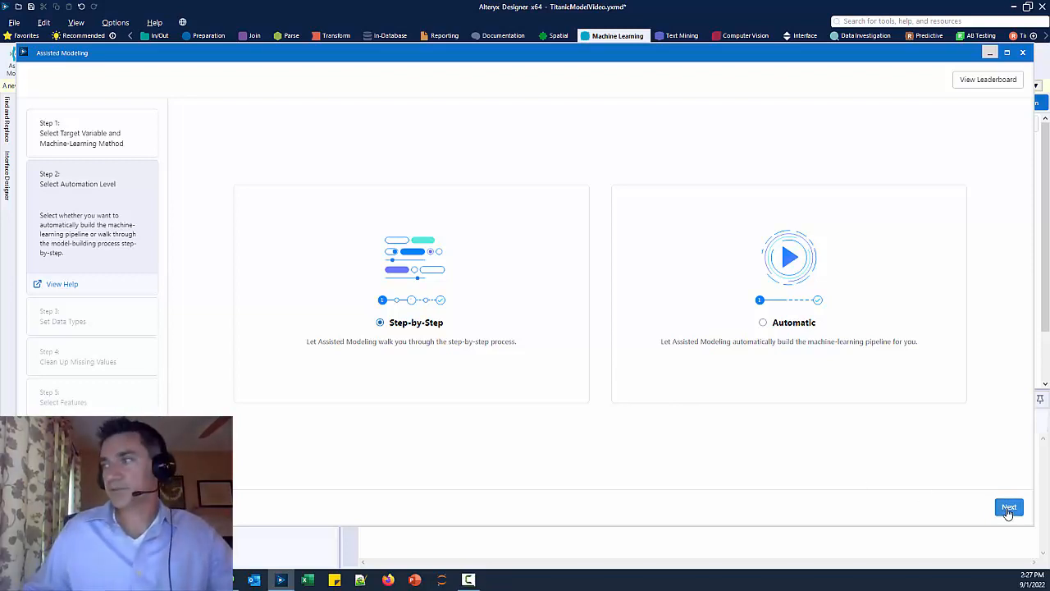
left_click(1009, 507)
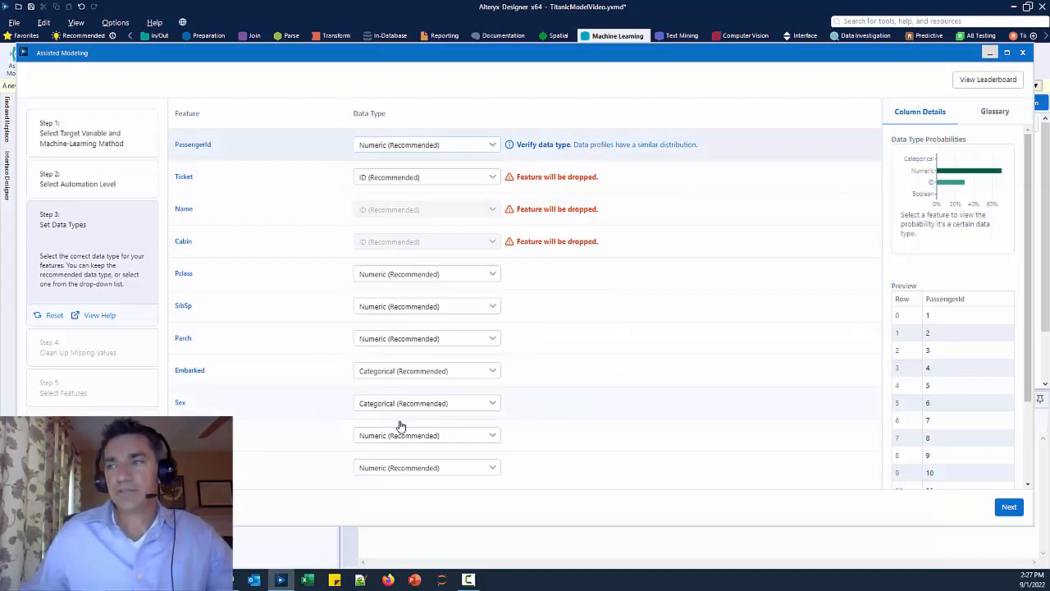
mouse_move(387, 352)
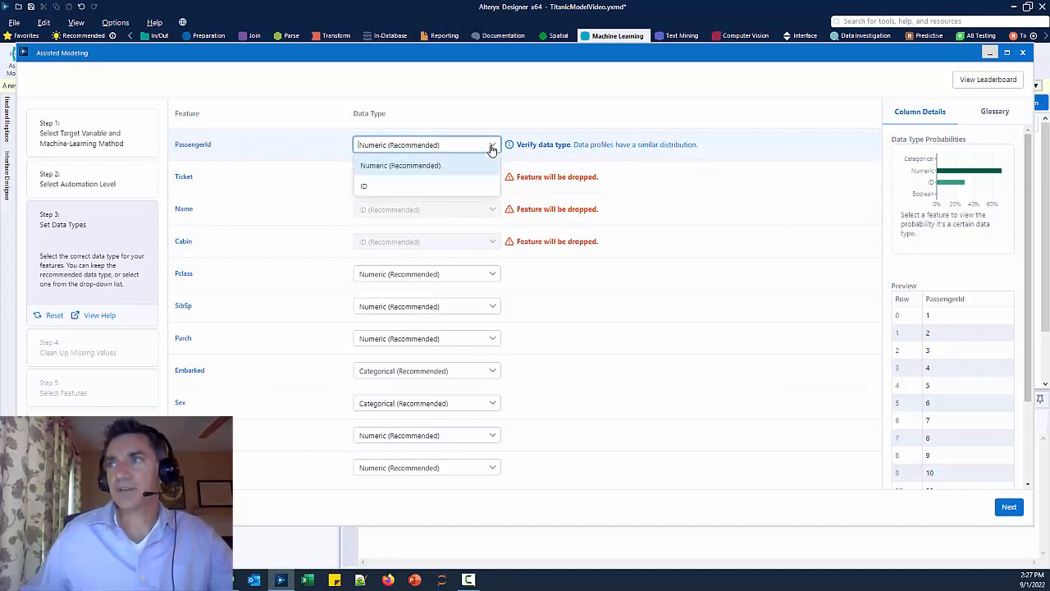
Try ID for PassengerId, keep the recommended Numeric types, and continue.
left_click(363, 185)
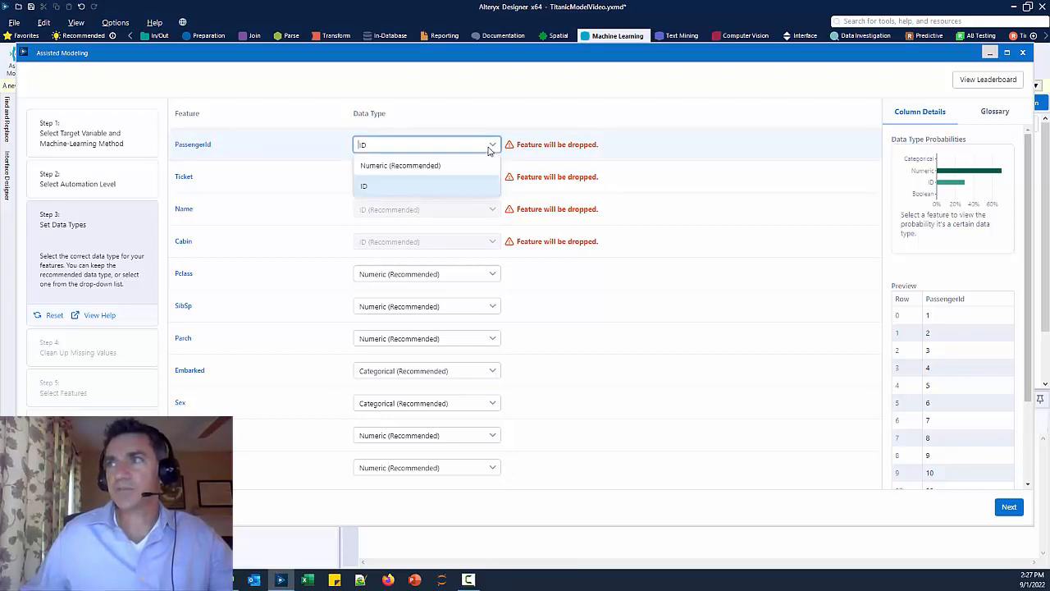
left_click(400, 165)
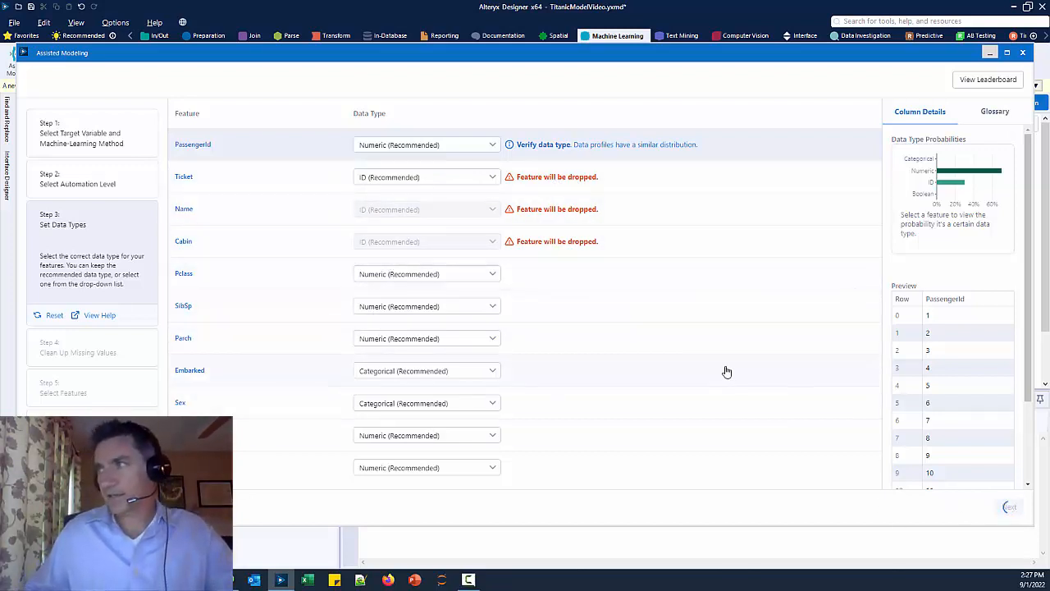
left_click(1008, 506)
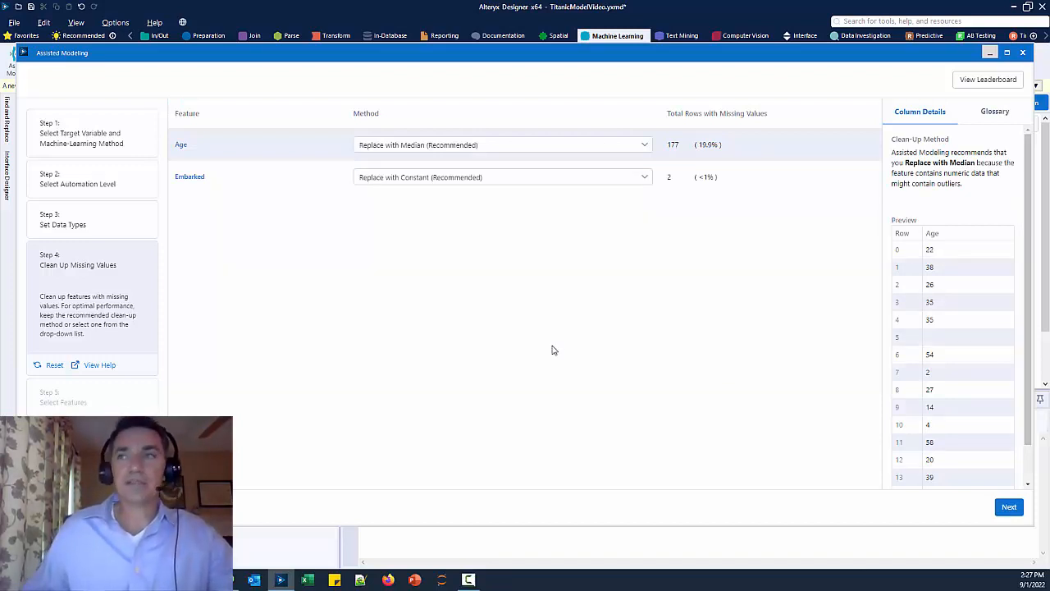
mouse_move(472, 293)
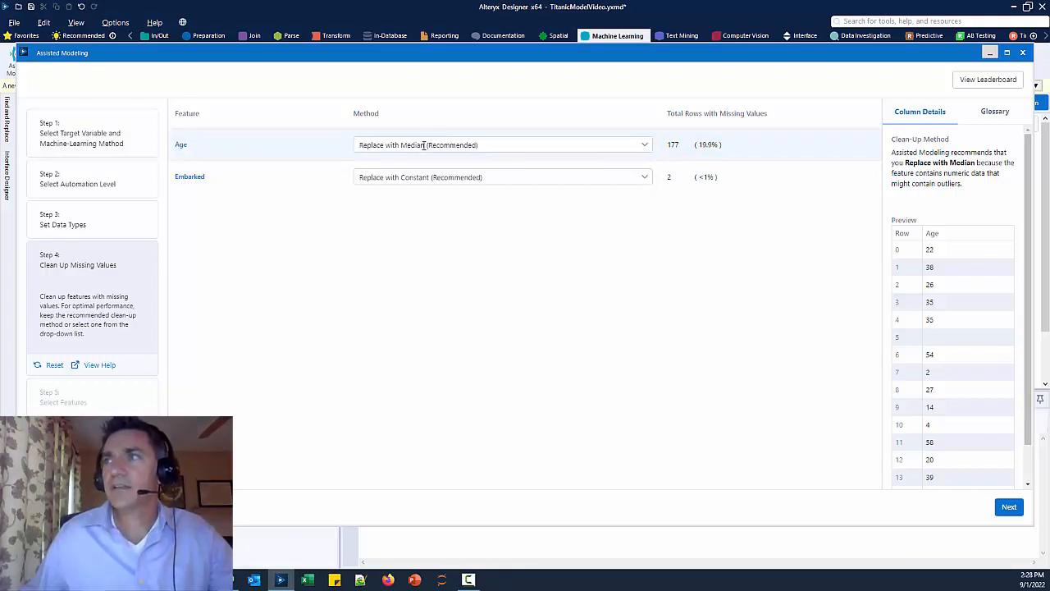
mouse_move(498, 160)
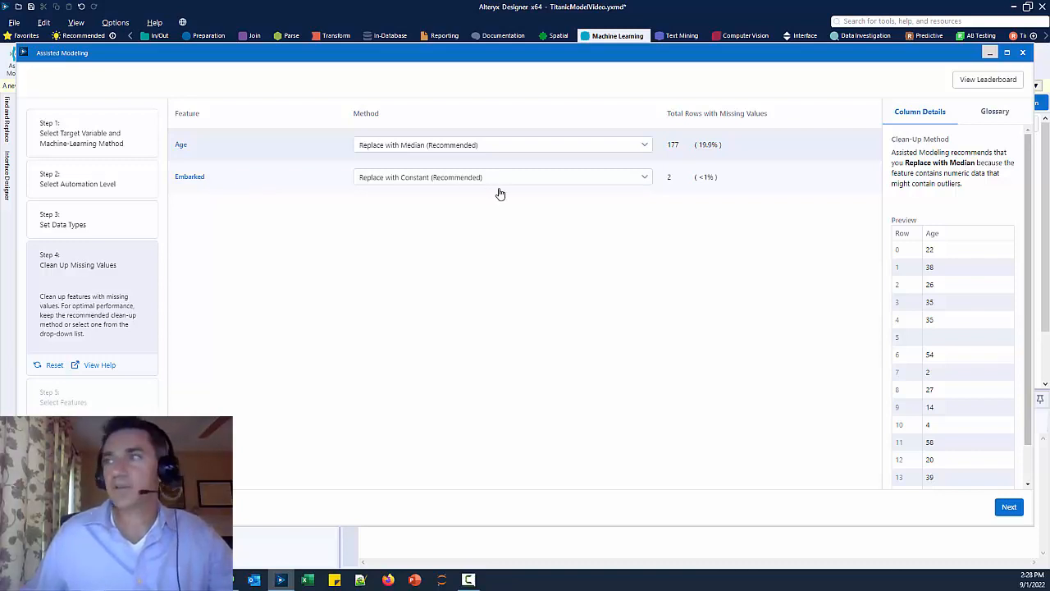
mouse_move(662, 186)
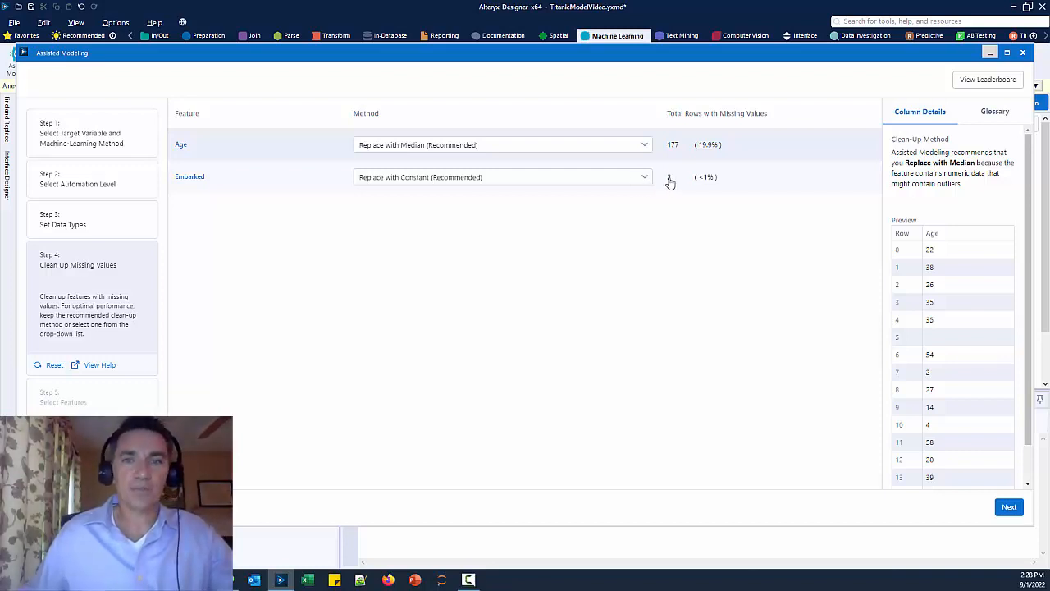
mouse_move(668, 182)
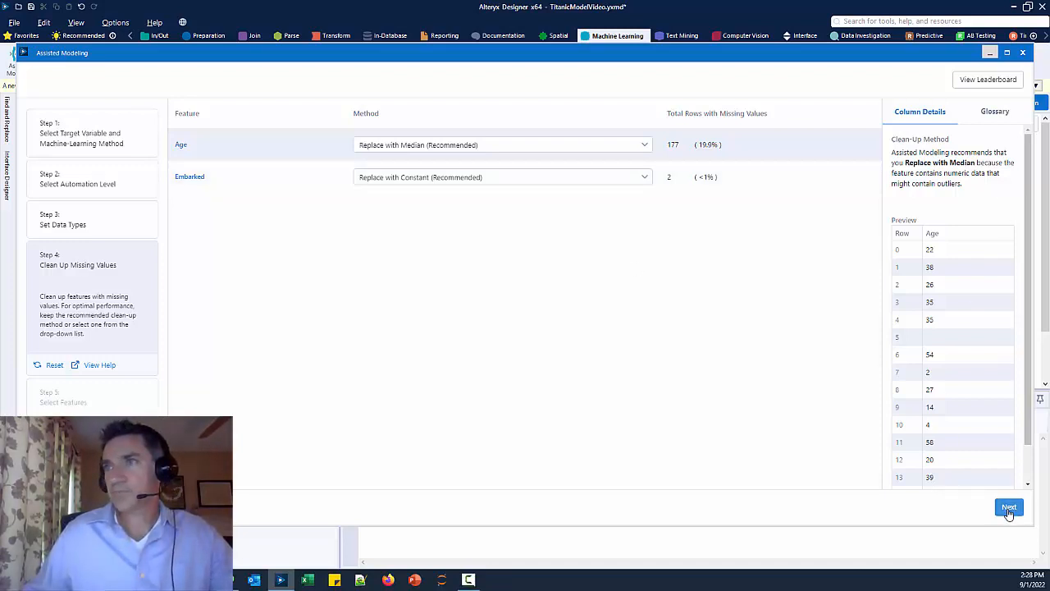
Accept median replacement for Age and constant replacement for Embarked.
left_click(1009, 507)
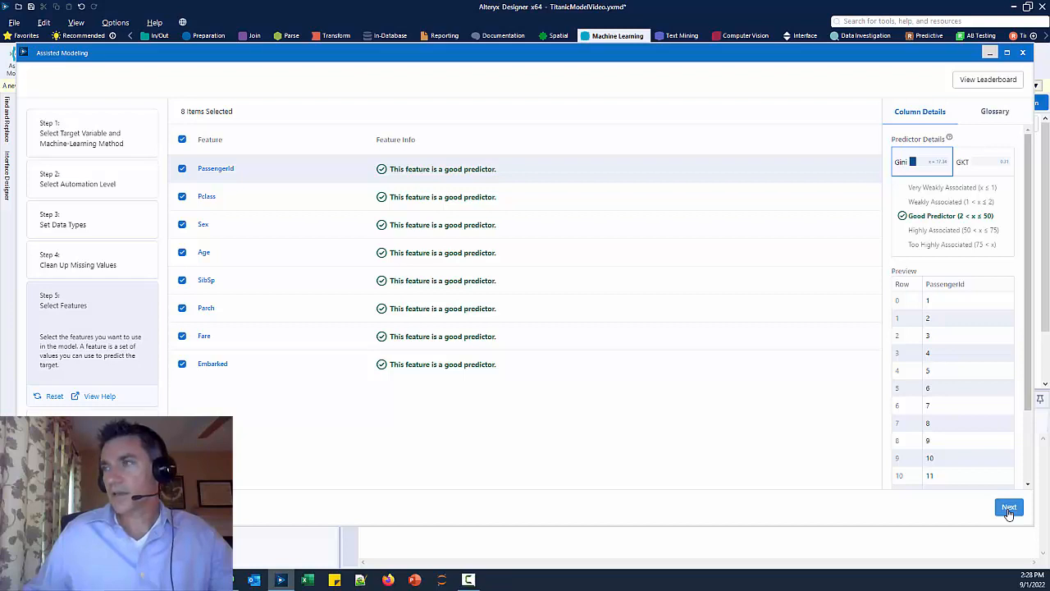
mouse_move(443, 293)
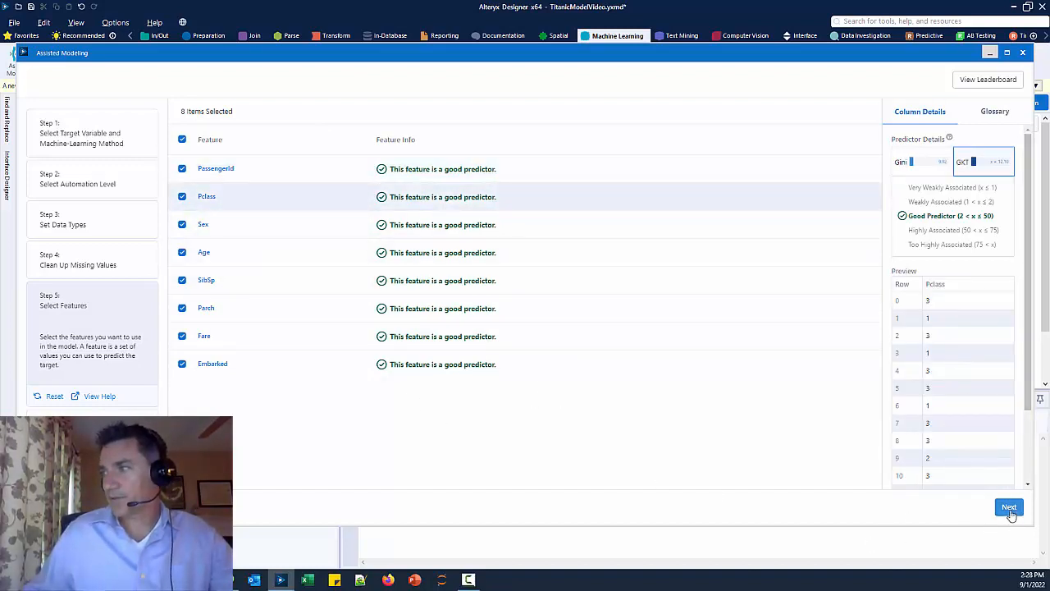
Keep all eight checked features and continue to Select Algorithms.
left_click(1008, 507)
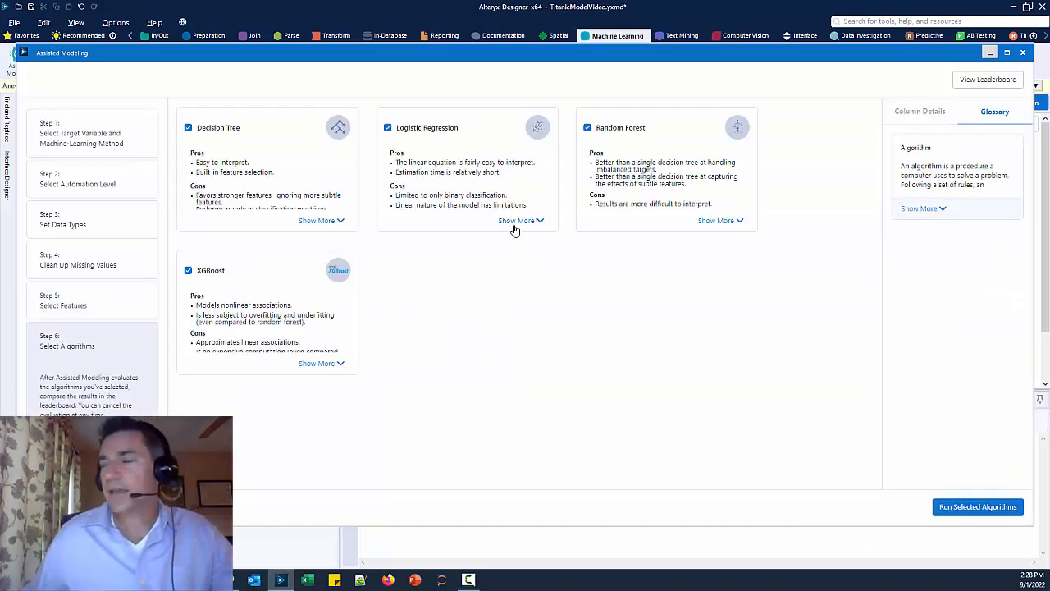
mouse_move(390, 286)
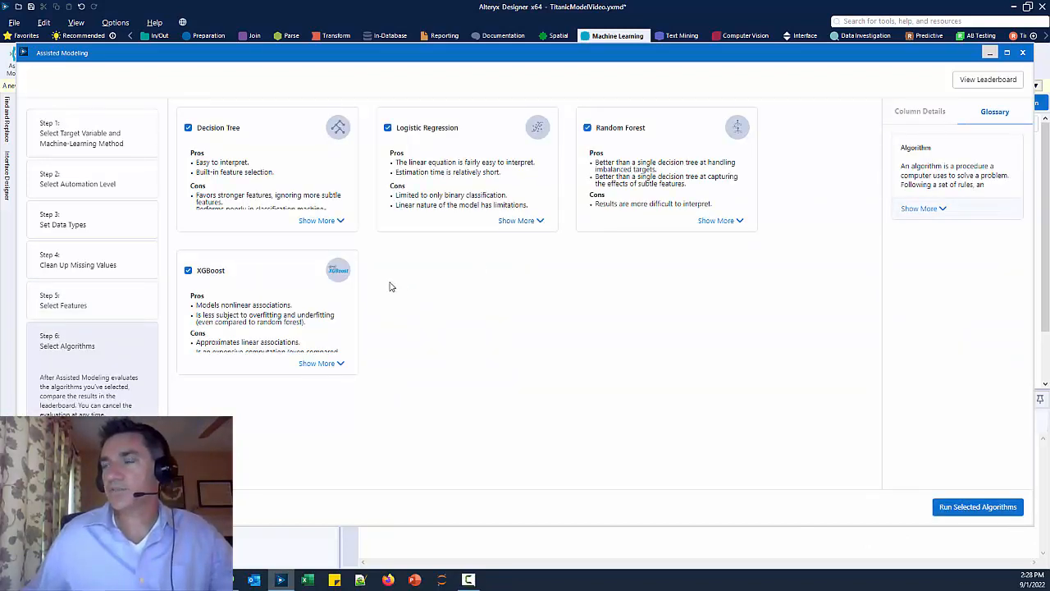
mouse_move(242, 216)
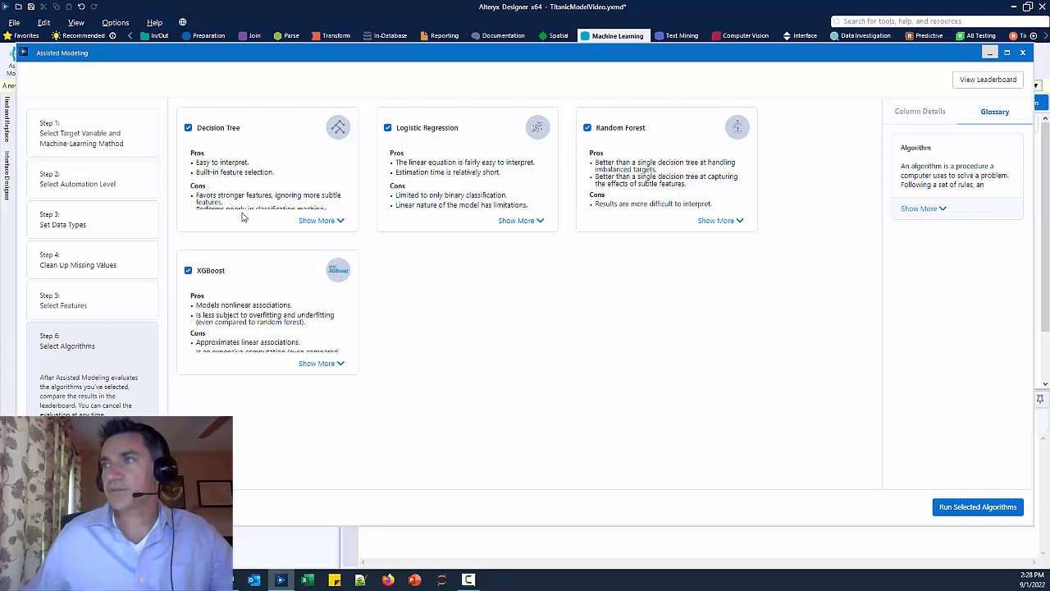
mouse_move(707, 250)
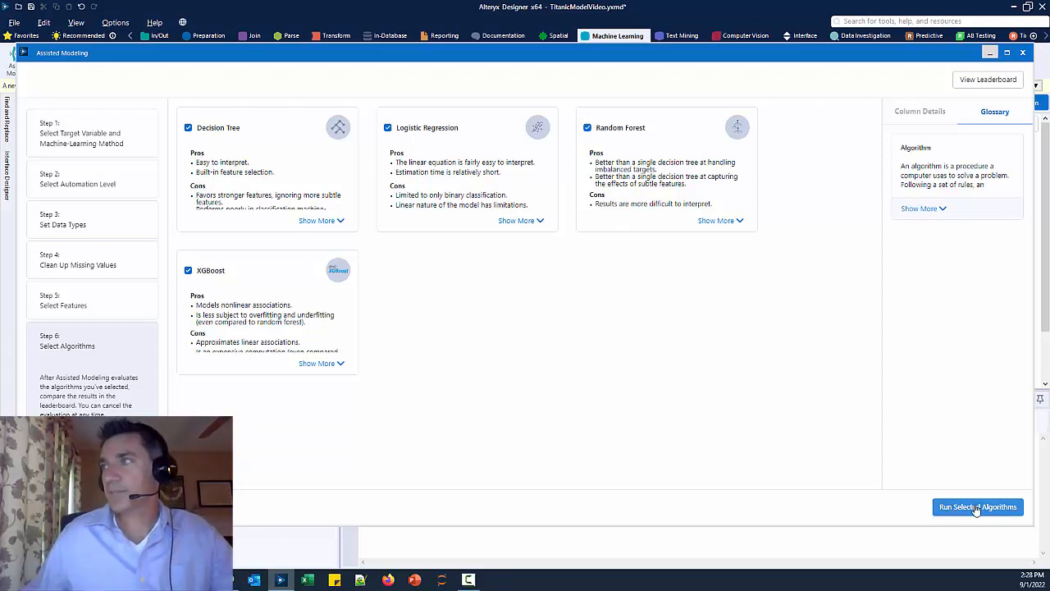
Train and evaluate Decision Tree, Logistic Regression, Random Forest and XGBoost models.
left_click(977, 506)
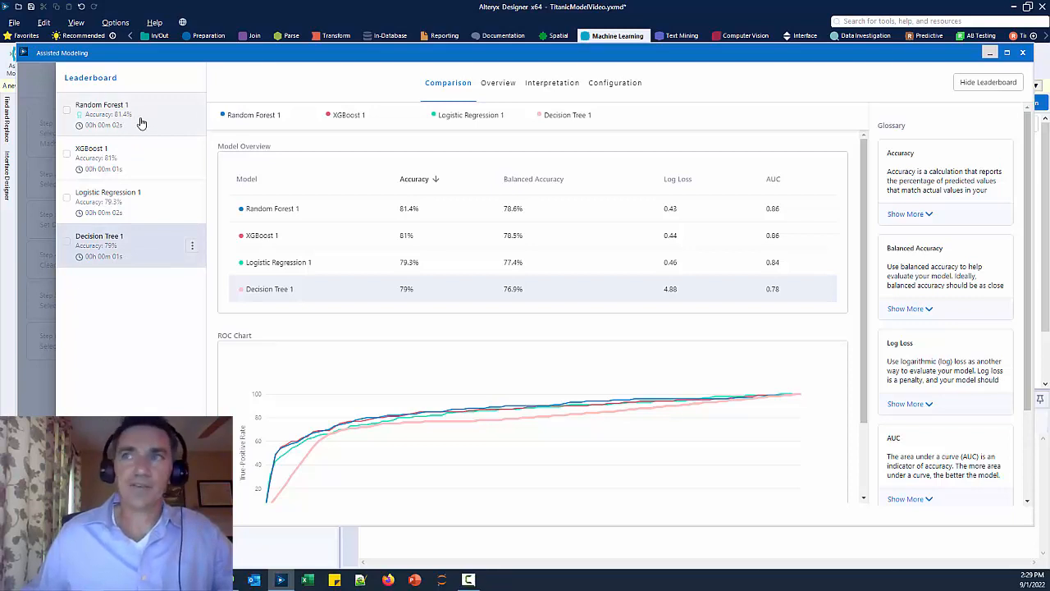
mouse_move(84, 128)
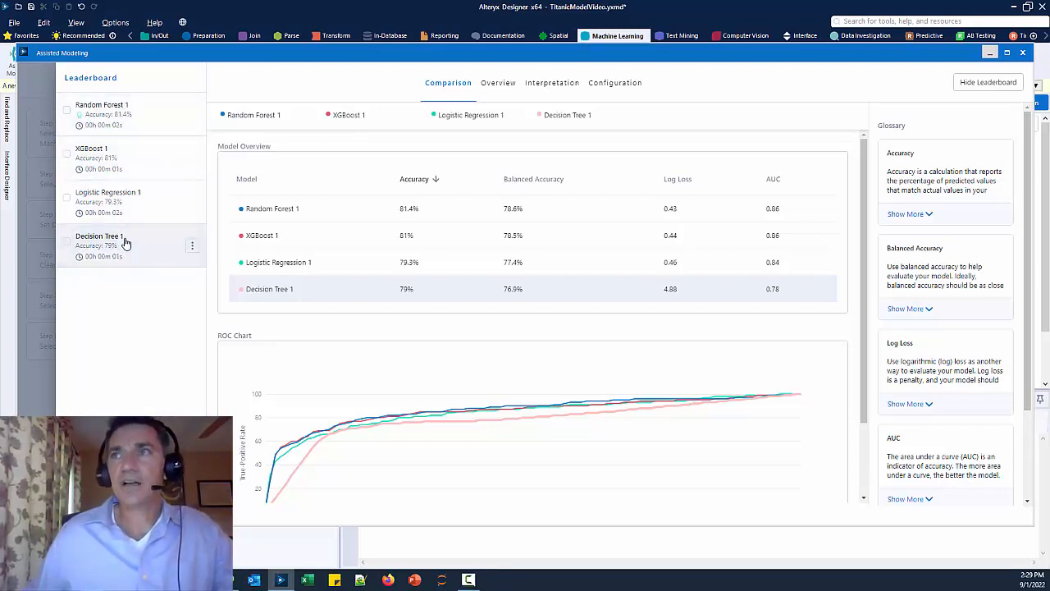
mouse_move(119, 123)
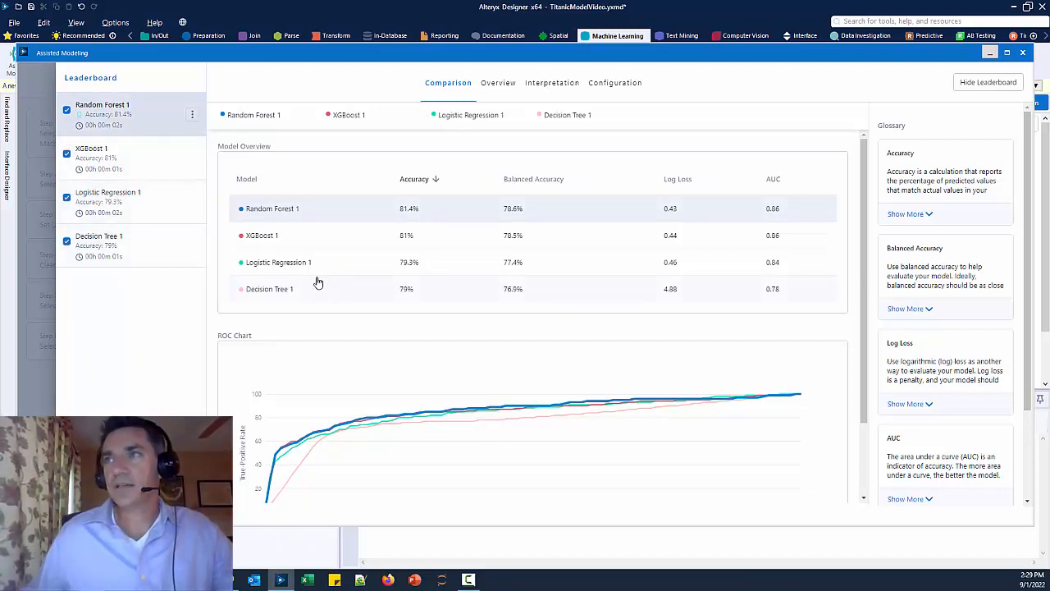
mouse_move(162, 344)
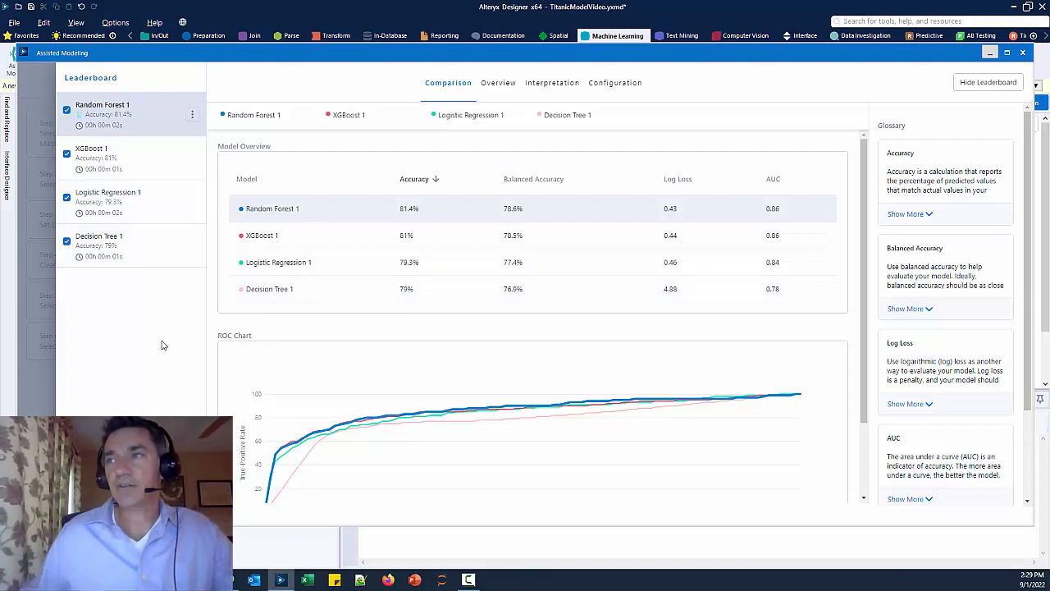
mouse_move(531, 419)
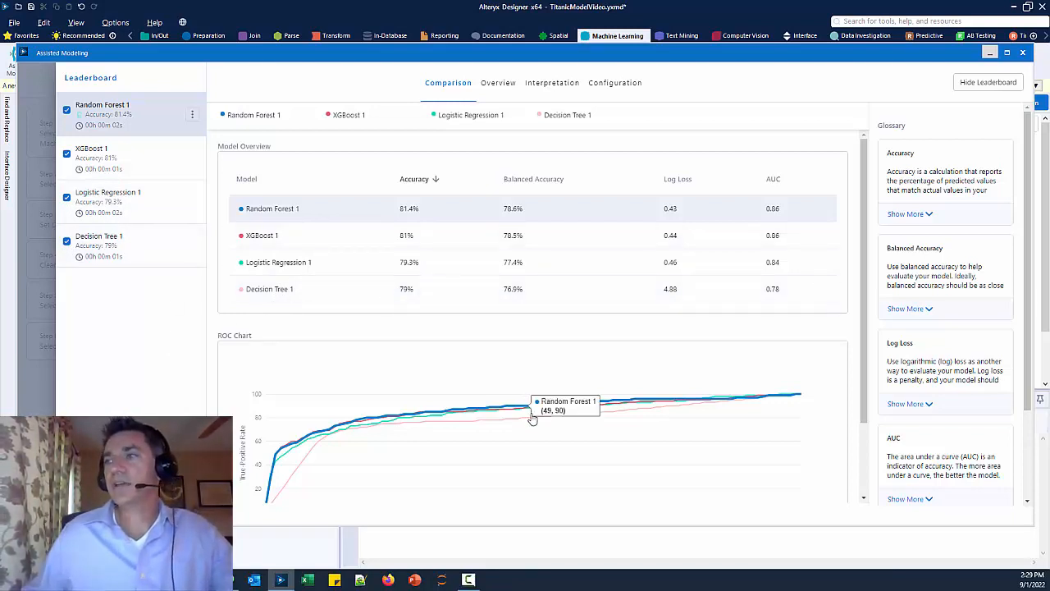
mouse_move(337, 468)
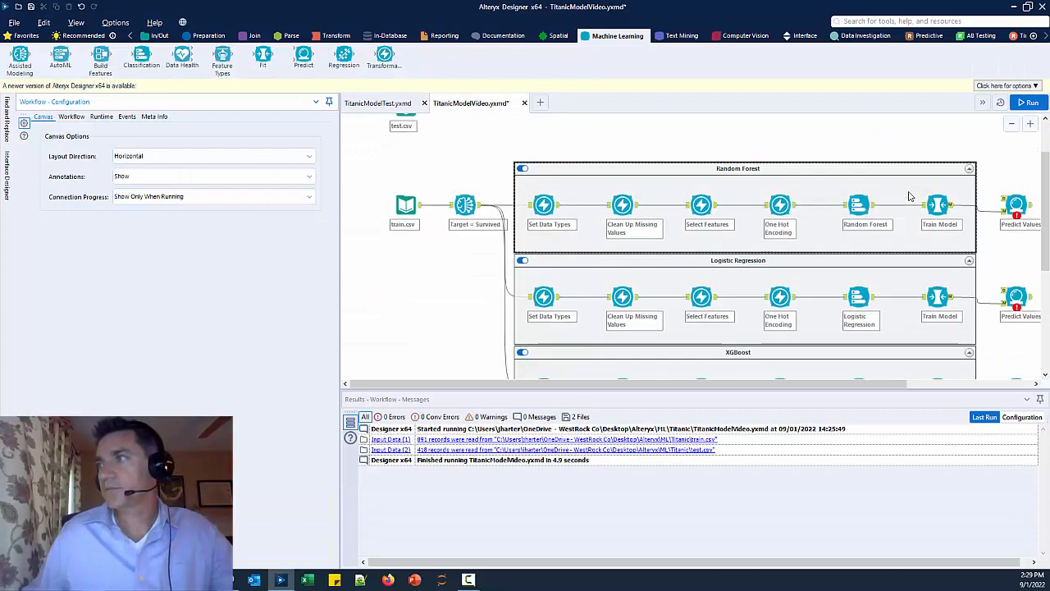
Rerun the workflow with test.csv now feeding the Random Forest Predict tool.
scroll("down", 3)
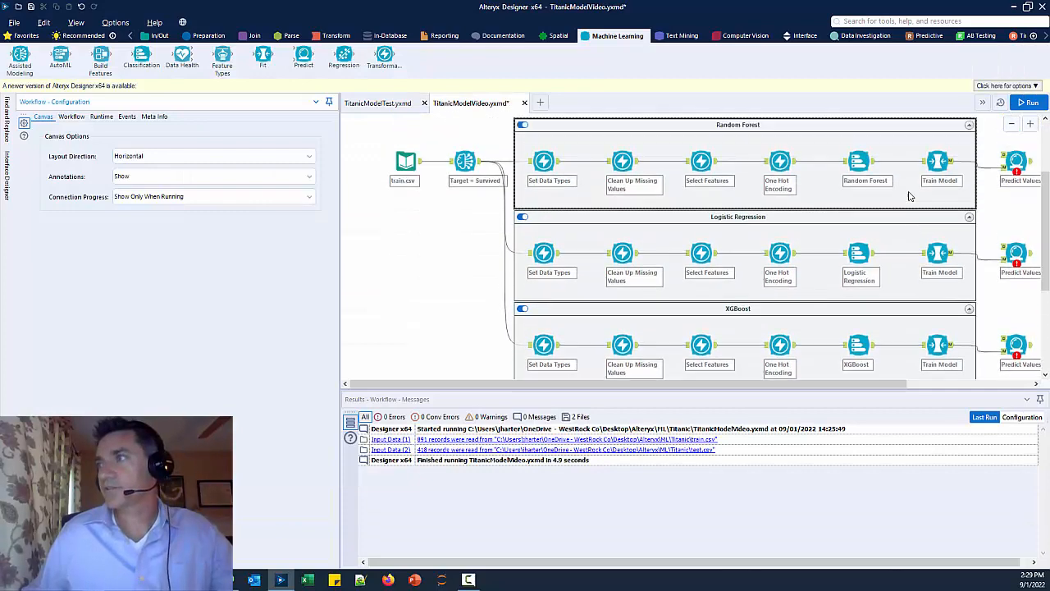
scroll("down", 3)
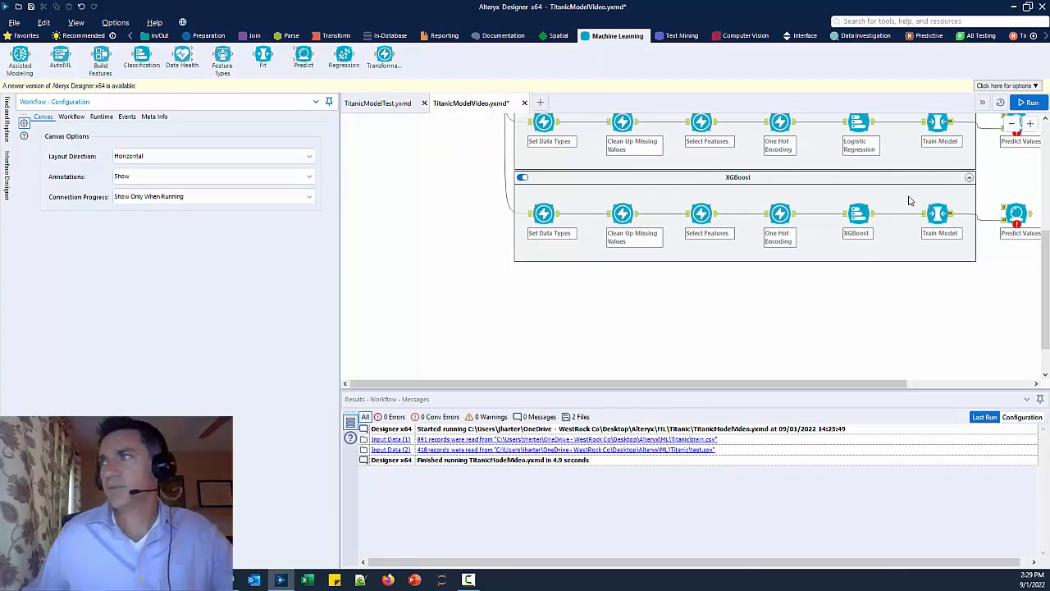
scroll("down", 3)
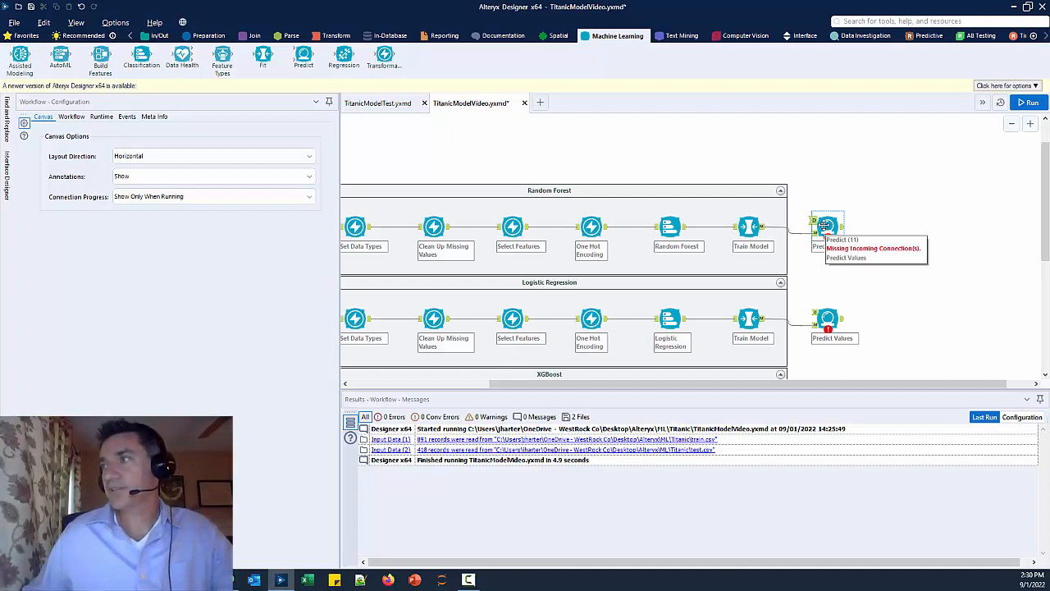
mouse_move(866, 231)
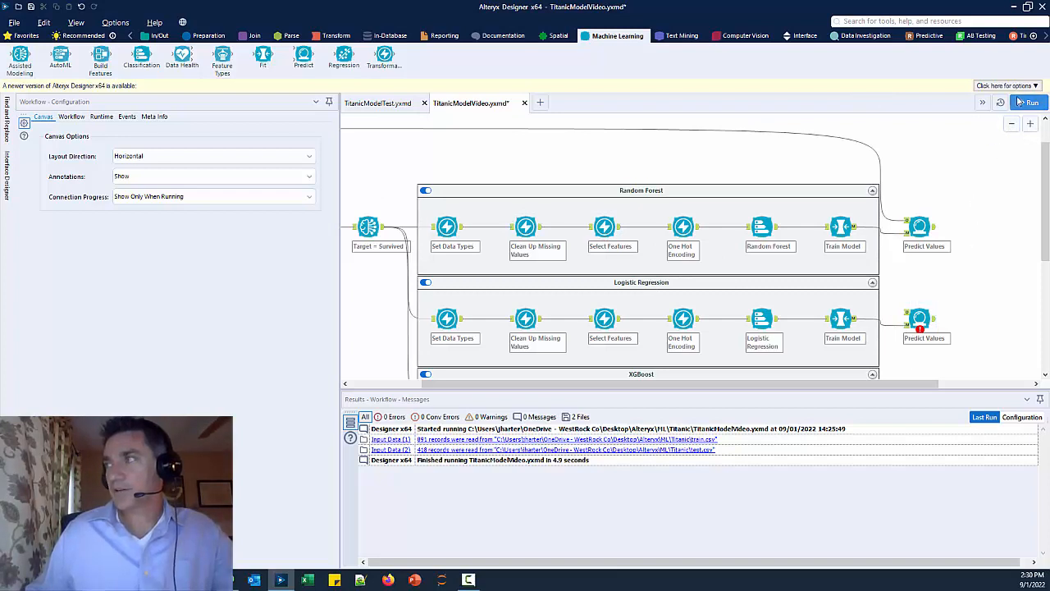
left_click(1030, 102)
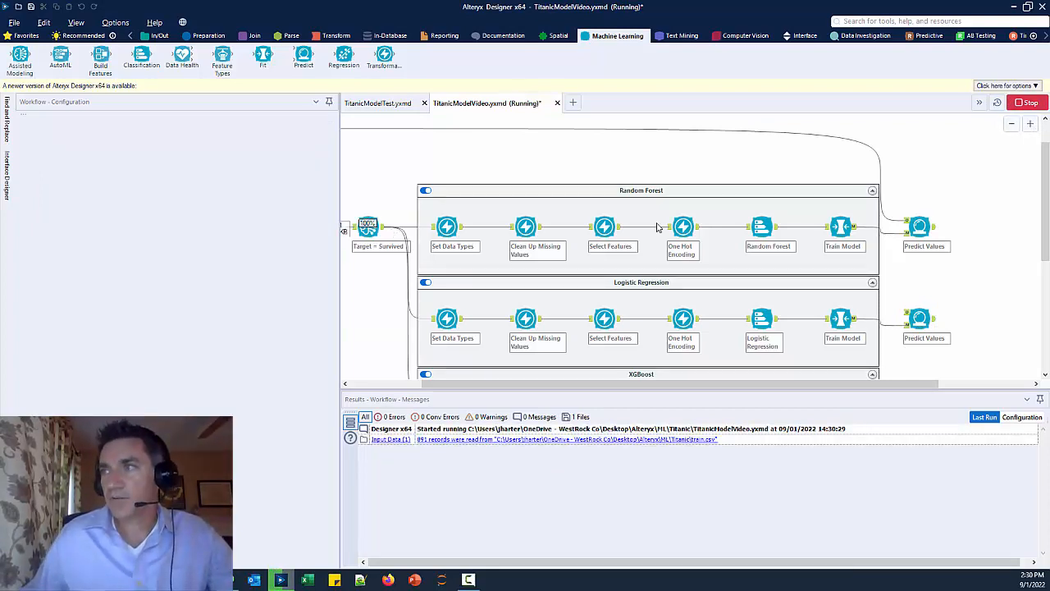
mouse_move(739, 253)
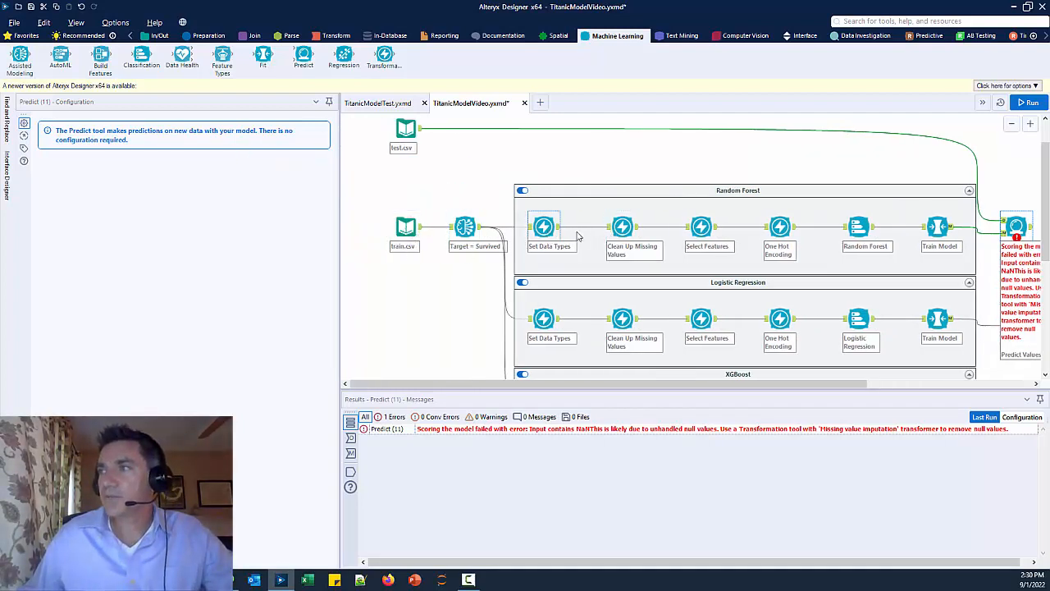
Preview the test.csv records to look for the null values behind the prediction error.
left_click(622, 226)
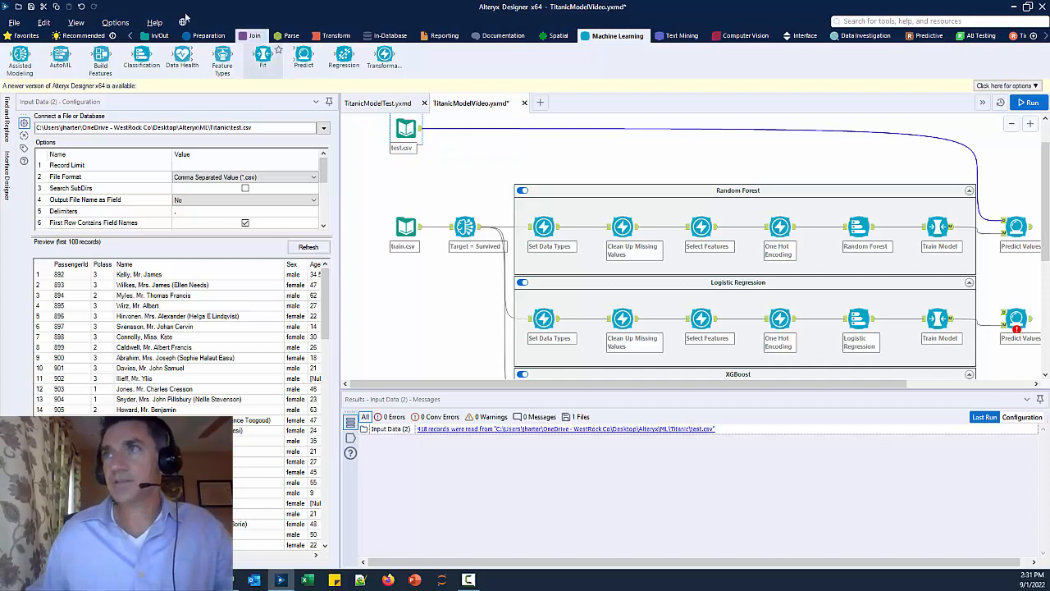
Insert Auto Field and Imputation tools after test.csv, rerun, and view the imputation settings.
left_click(210, 36)
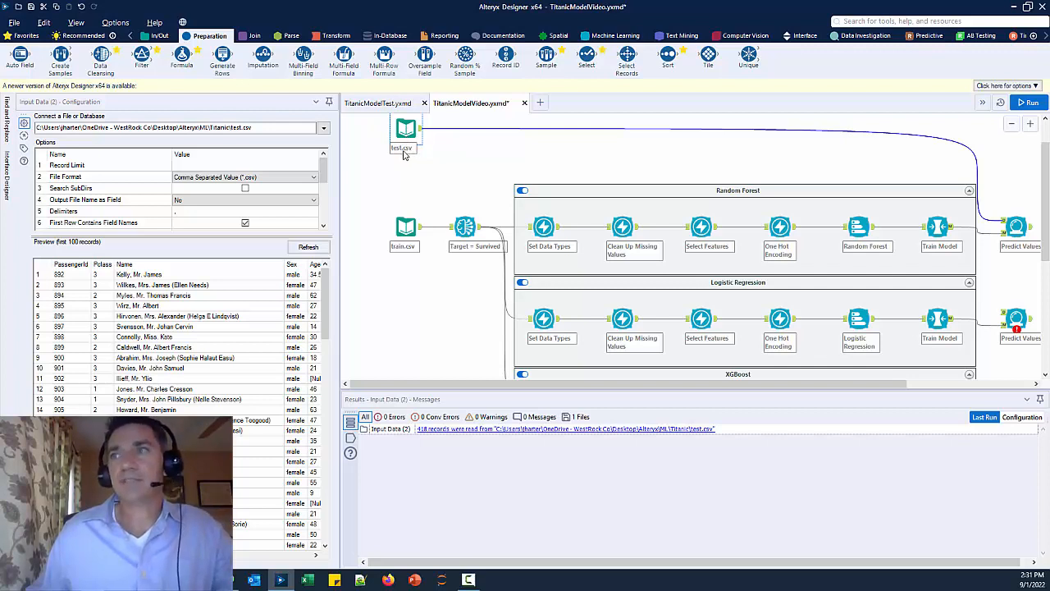
mouse_move(173, 119)
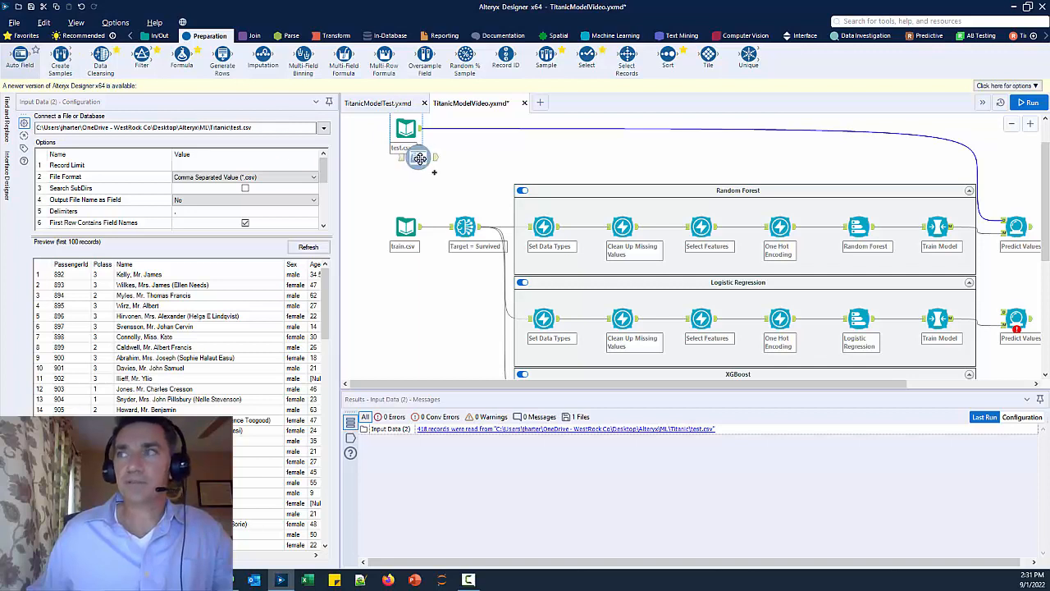
left_click(458, 170)
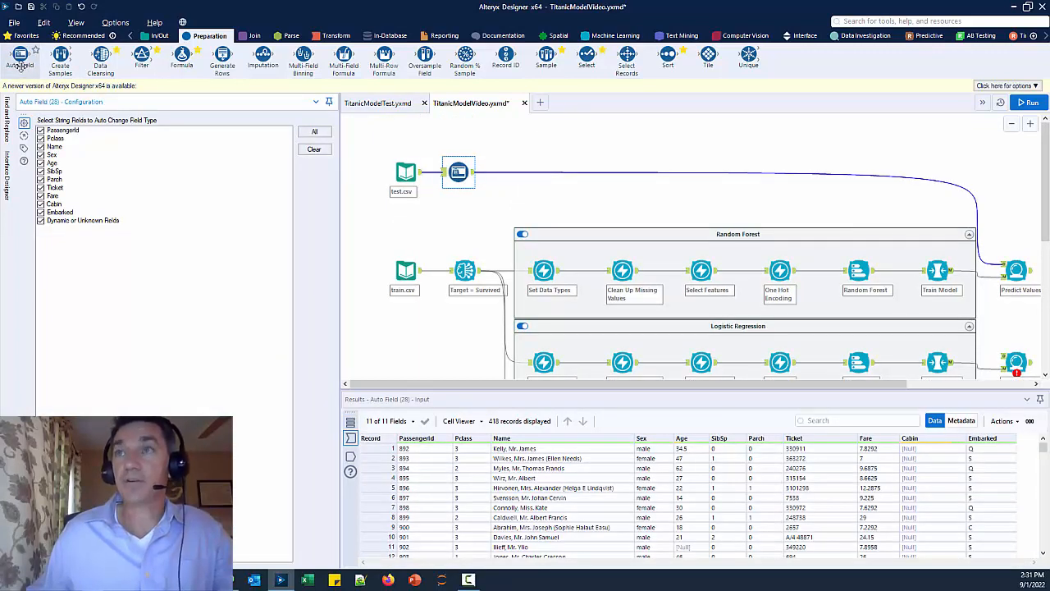
mouse_move(472, 244)
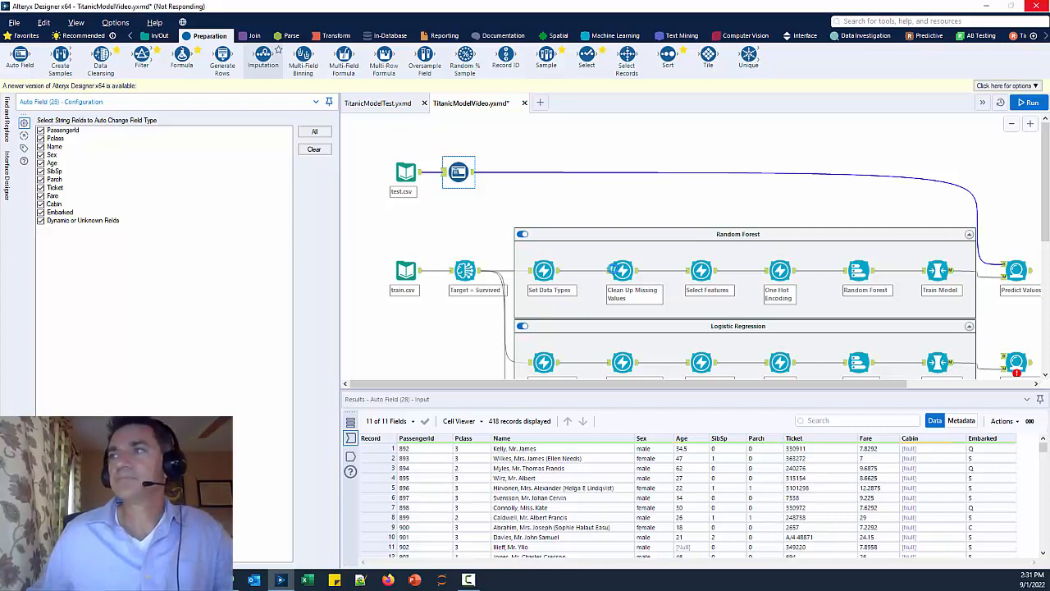
left_click(504, 172)
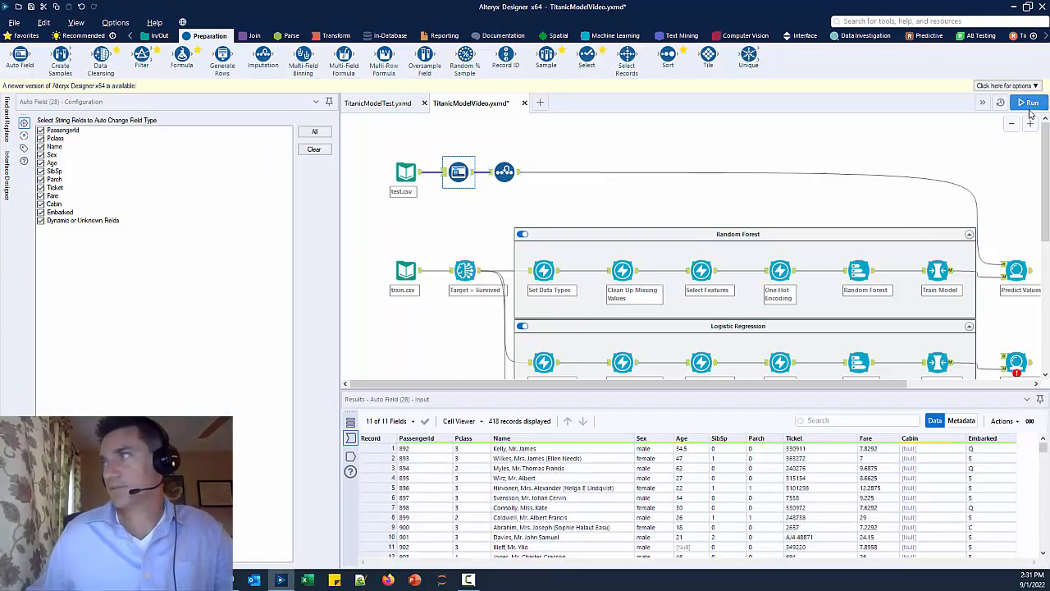
left_click(1030, 102)
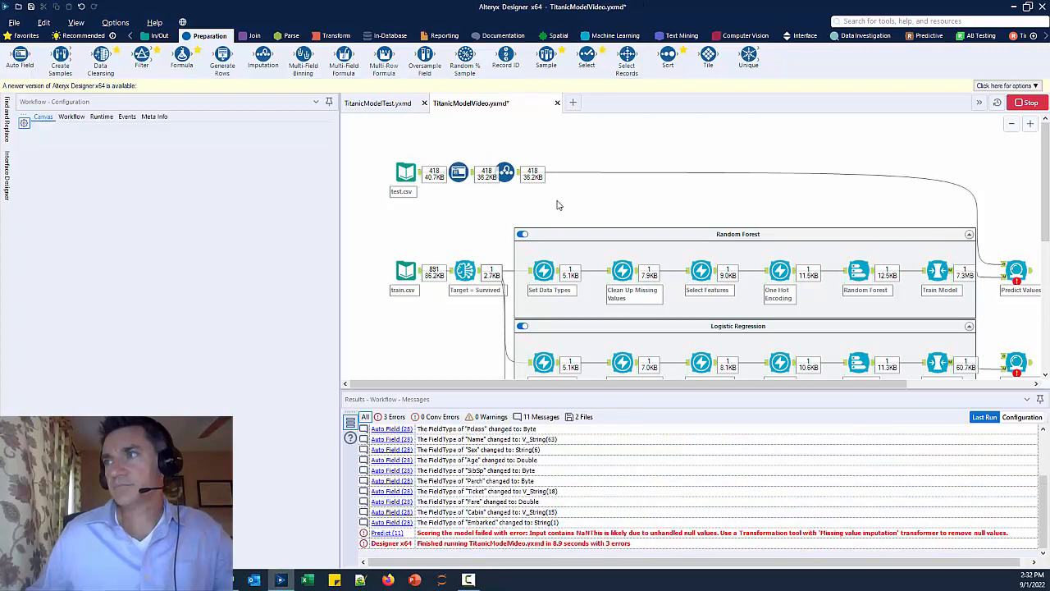
left_click(506, 172)
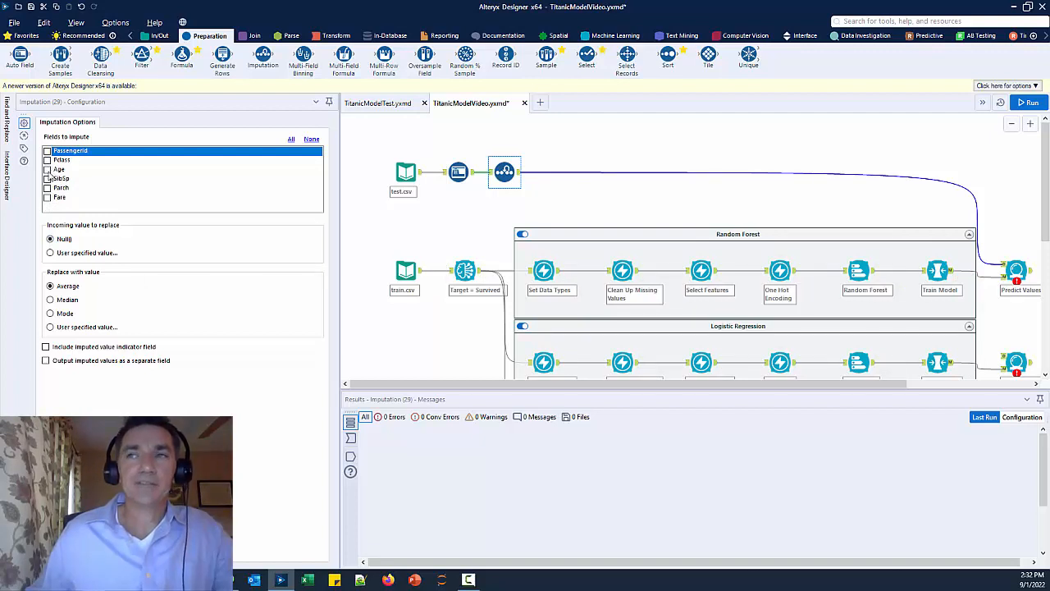
Impute null Age and Fare values with the median, then rerun the workflow.
left_click(60, 169)
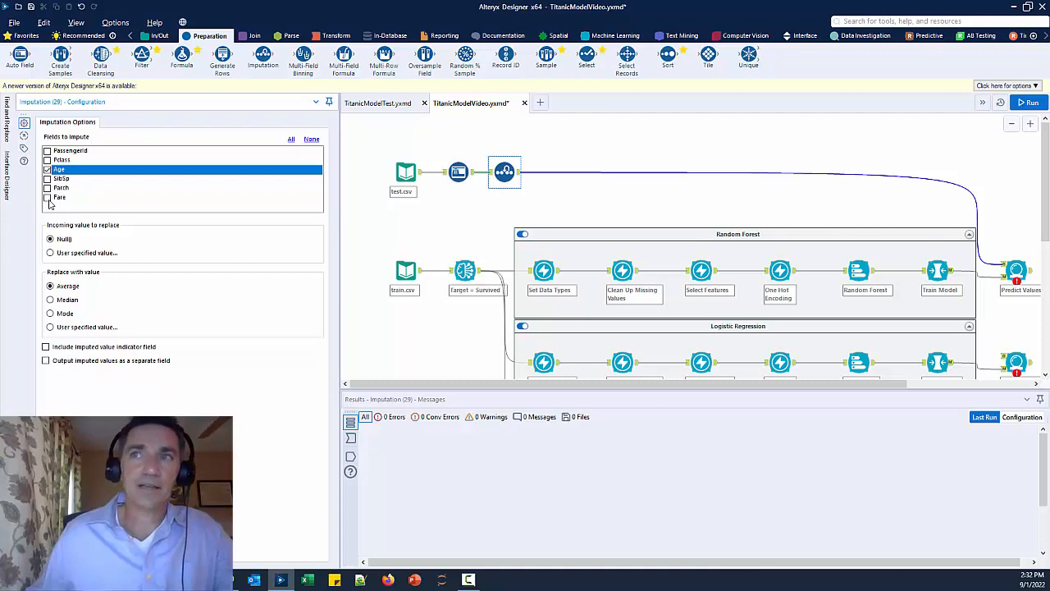
left_click(59, 197)
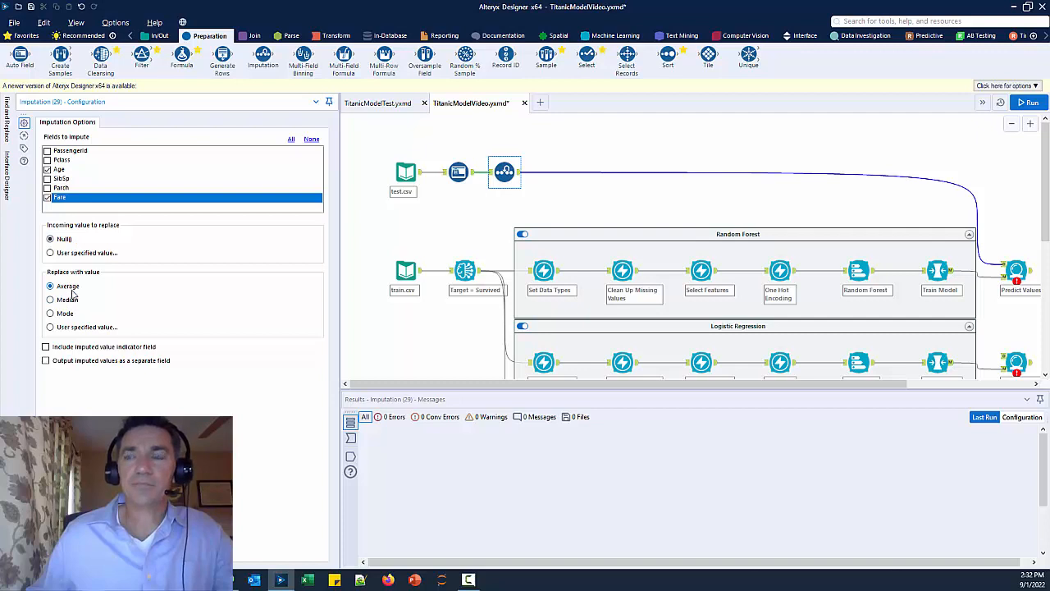
left_click(50, 300)
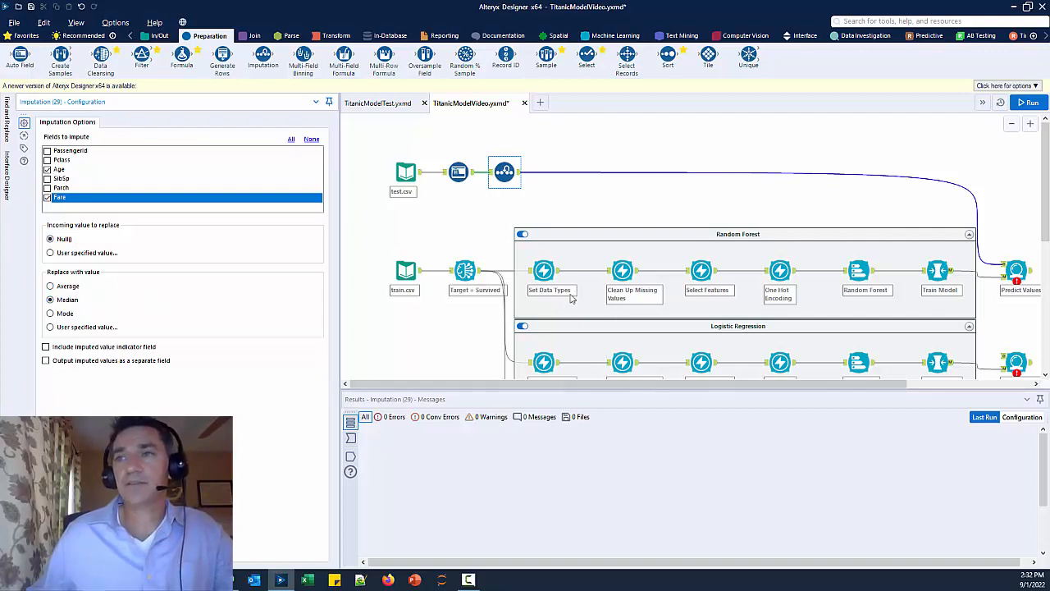
left_click(543, 271)
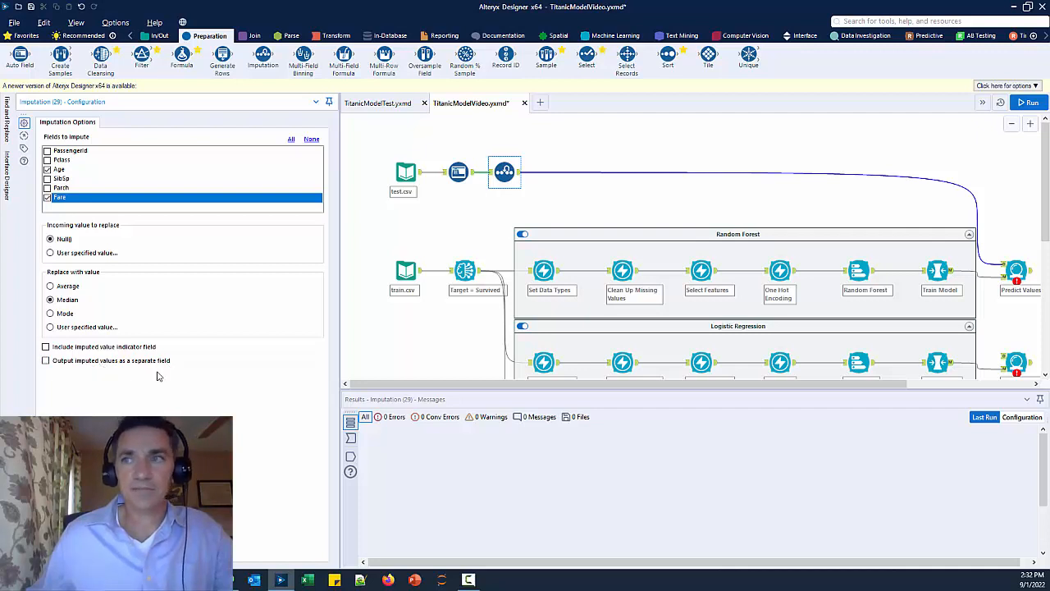
mouse_move(135, 374)
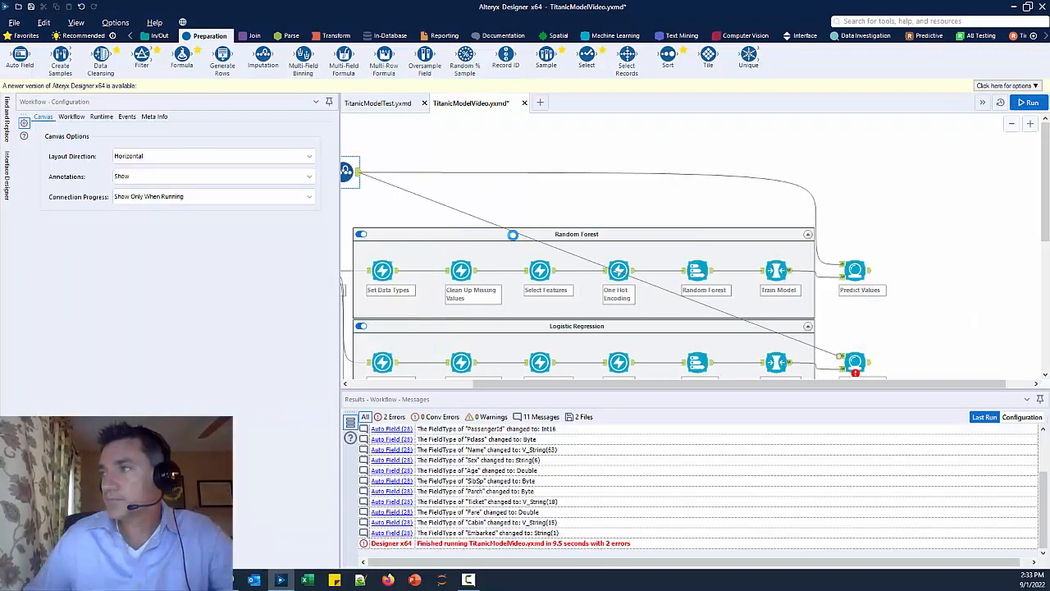
View the Random Forest predictions for 418 records, including Survived_predicted, Survived_0 and Survived_1.
scroll("down", 3)
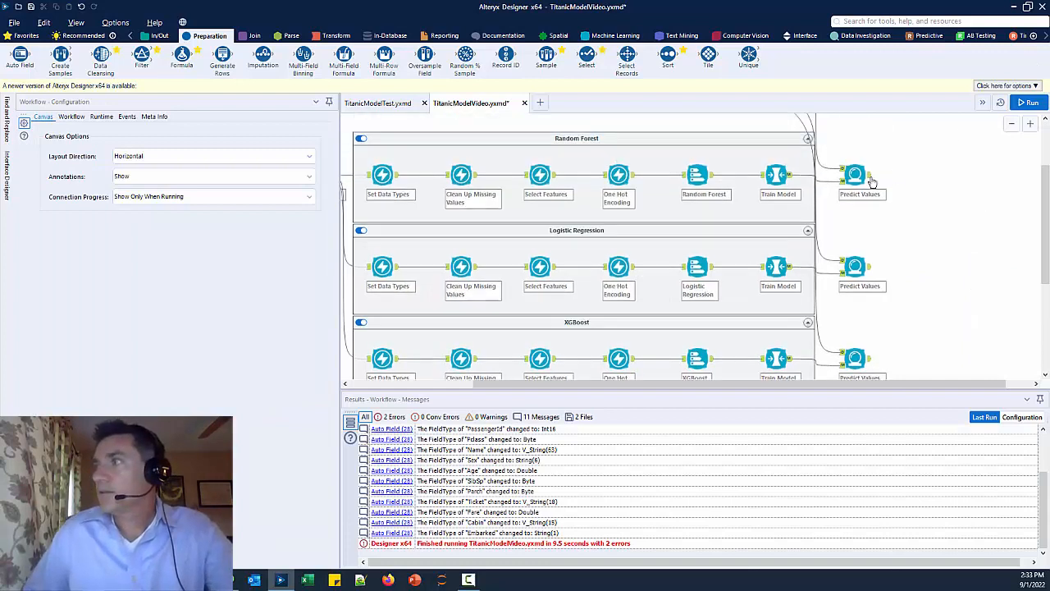
left_click(855, 174)
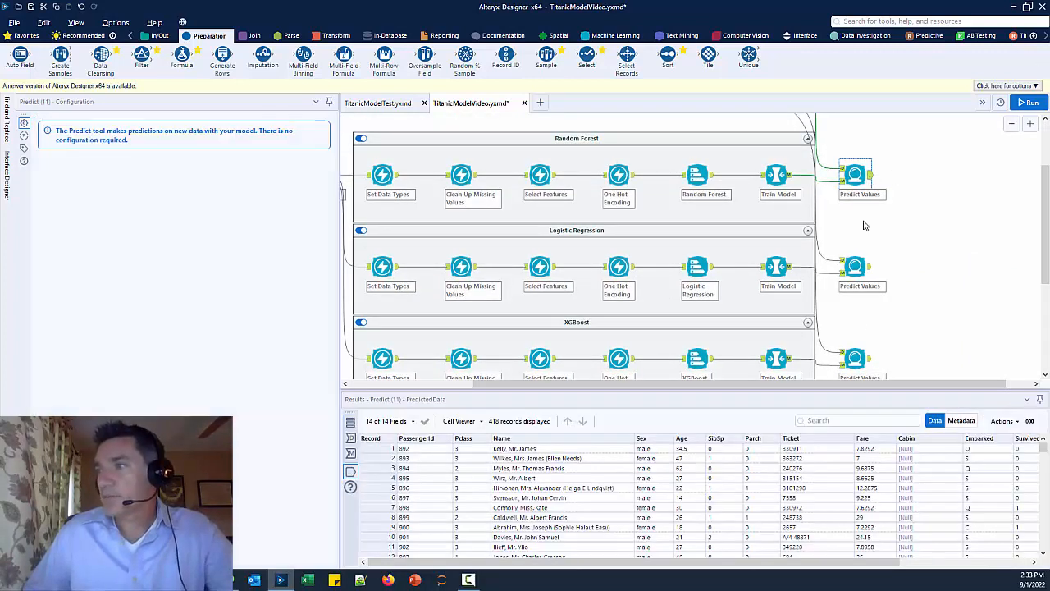
left_click(562, 487)
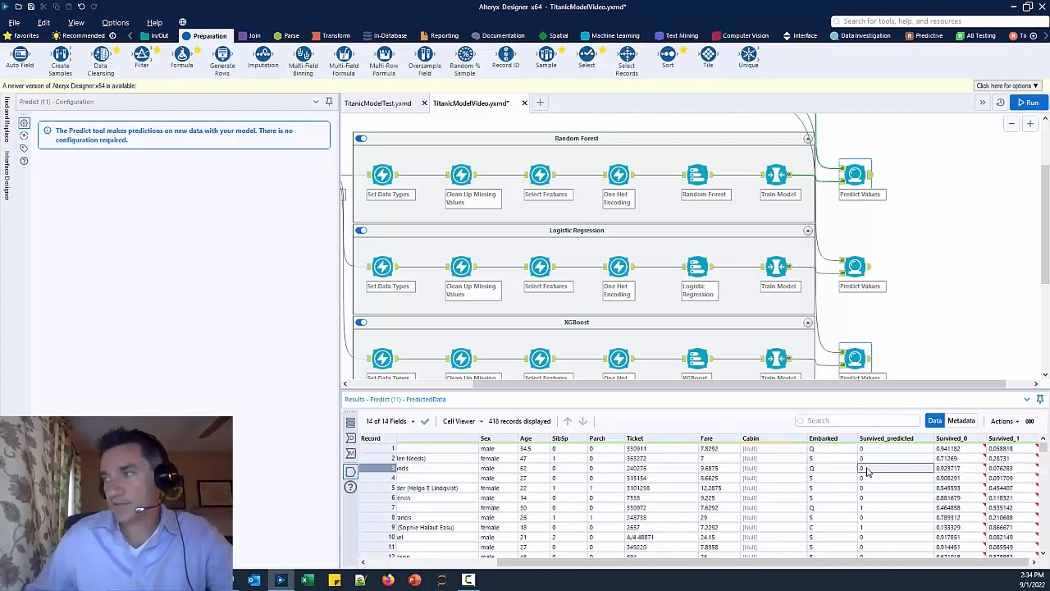
scroll("down", 3)
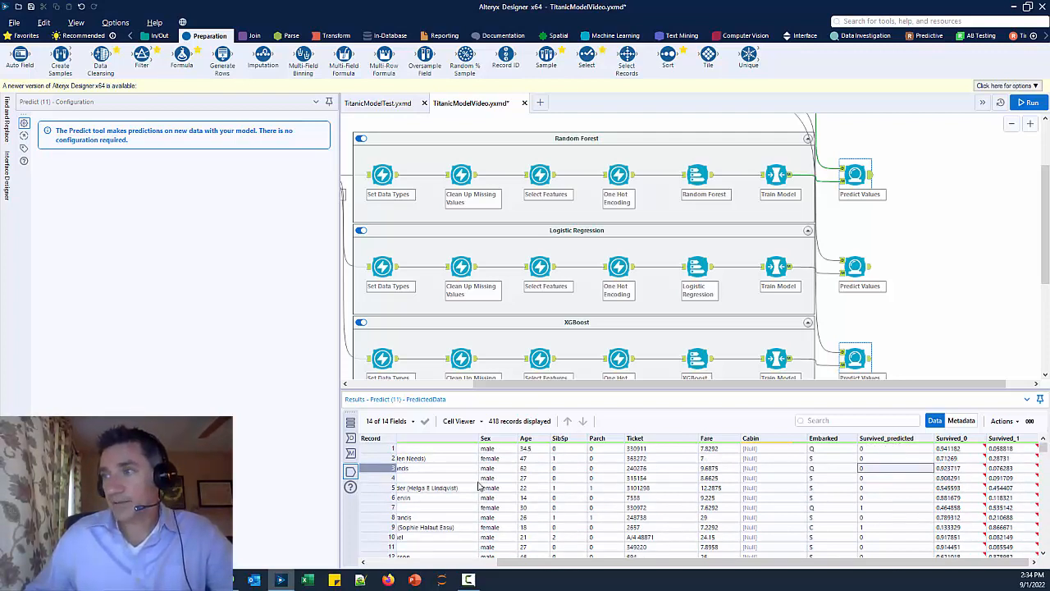
left_click(160, 35)
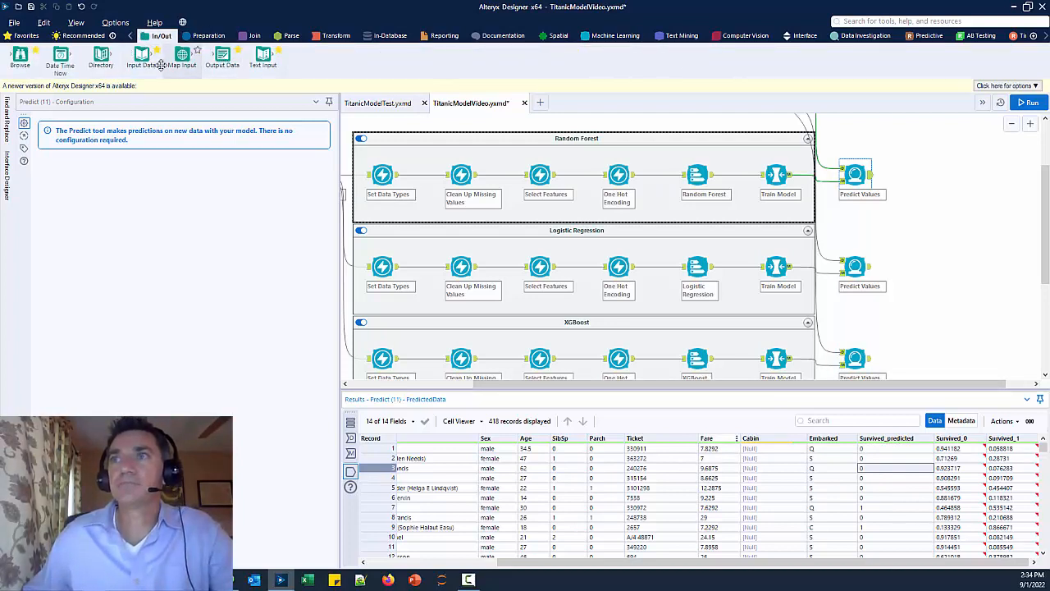
left_click(213, 35)
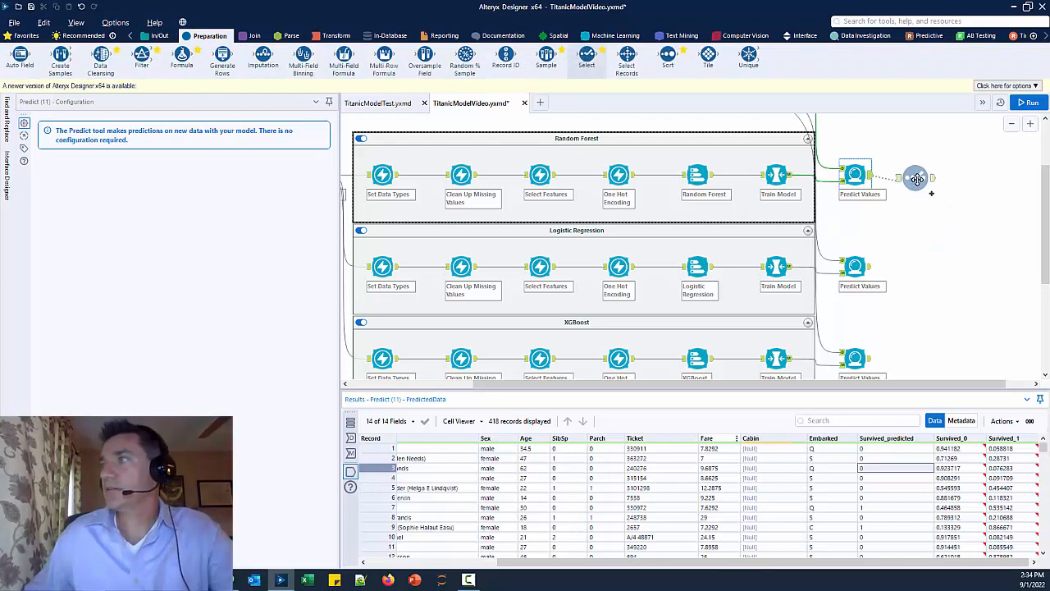
Add a Select tool keeping only PassengerId and Survived_predicted, renamed to Survived.
left_click(907, 175)
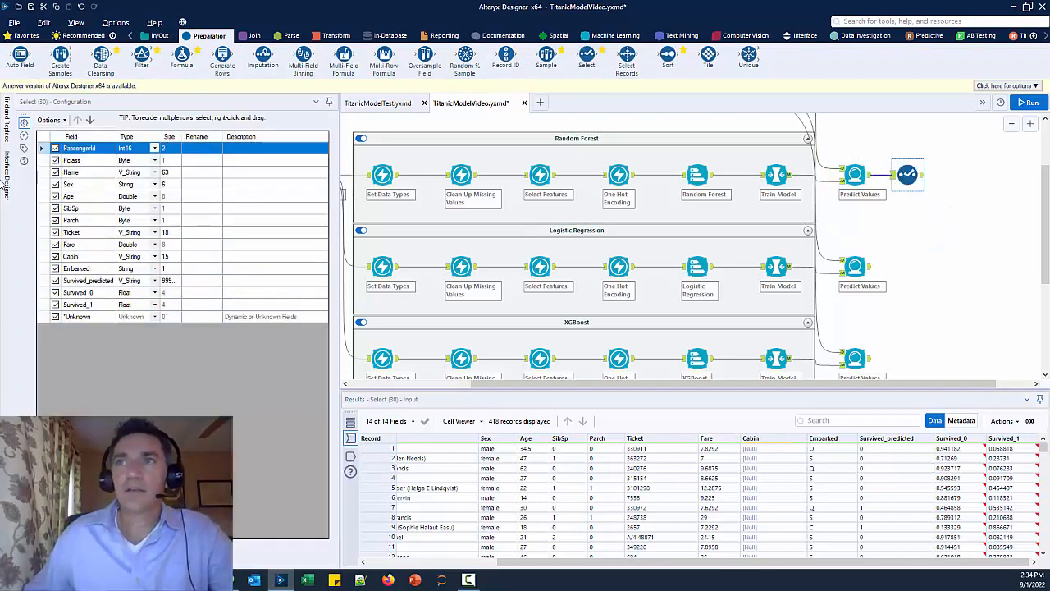
left_click(51, 120)
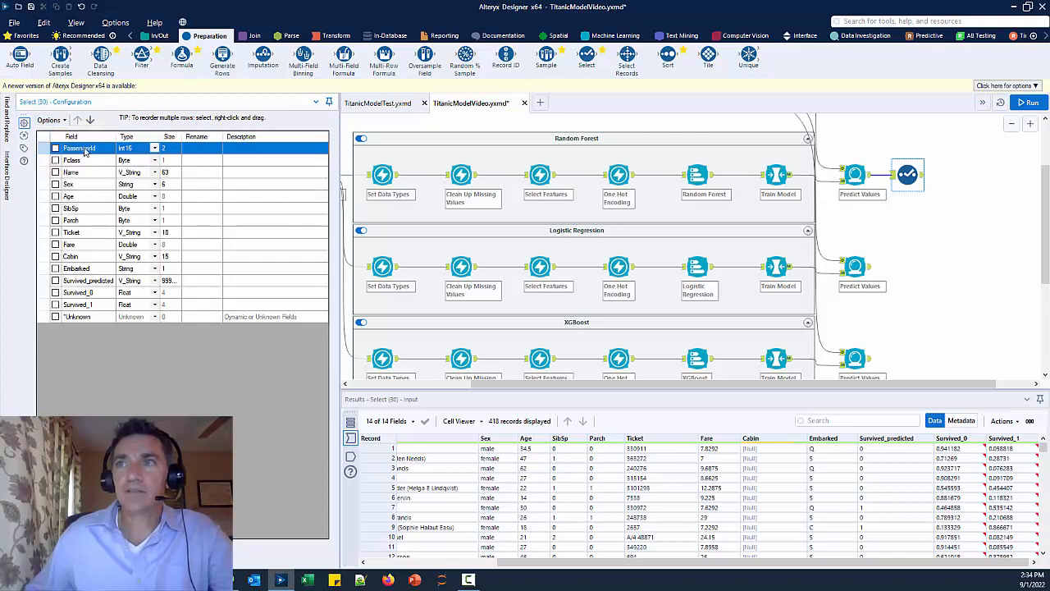
left_click(54, 148)
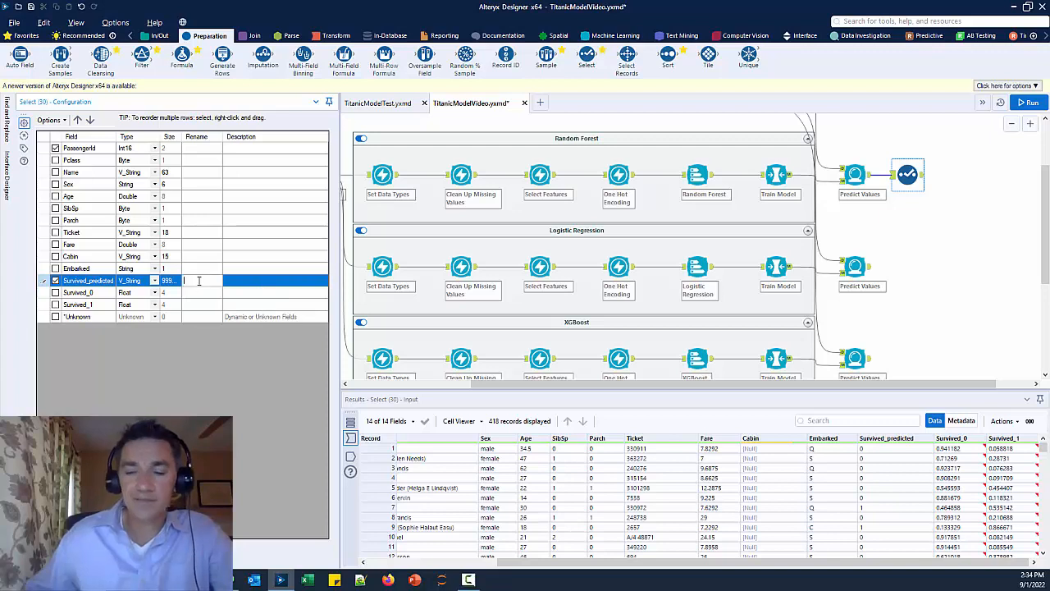
type("Survived")
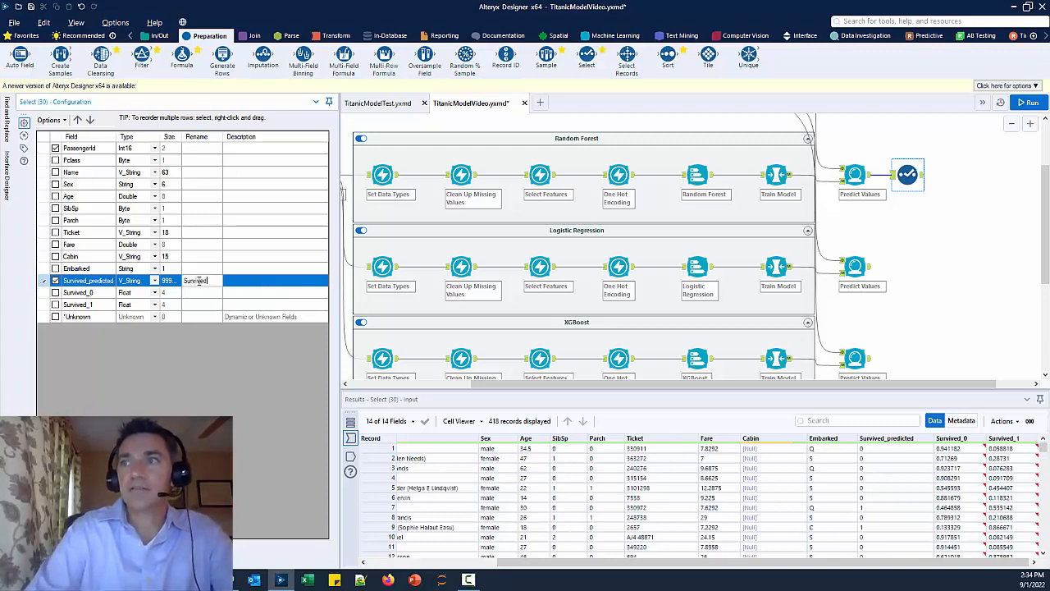
left_click(78, 292)
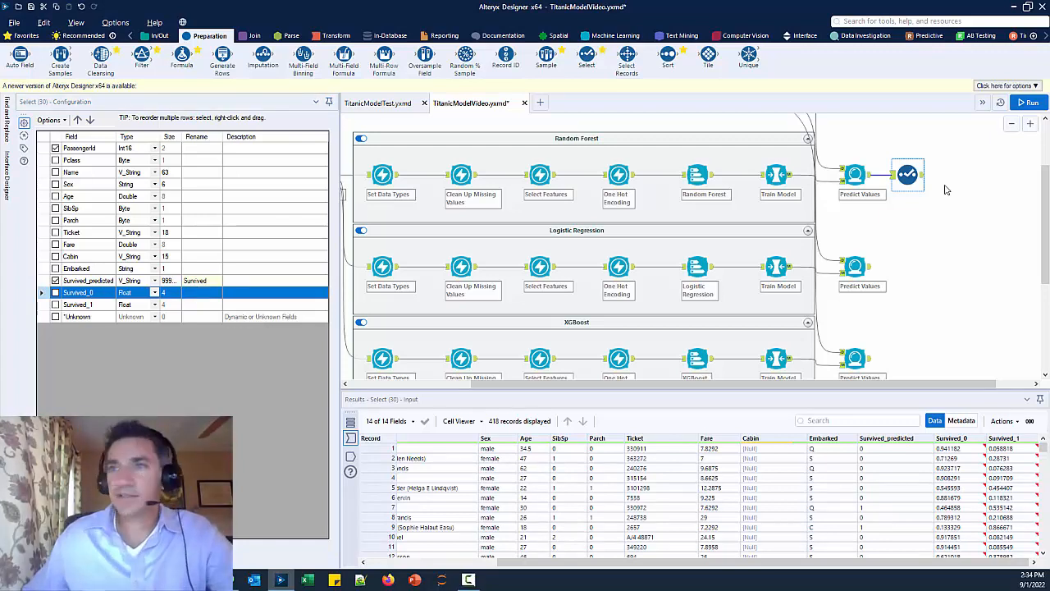
Add an Output Data tool writing comma-separated output to .\Output\RF_Predictions.csv.
left_click(1032, 102)
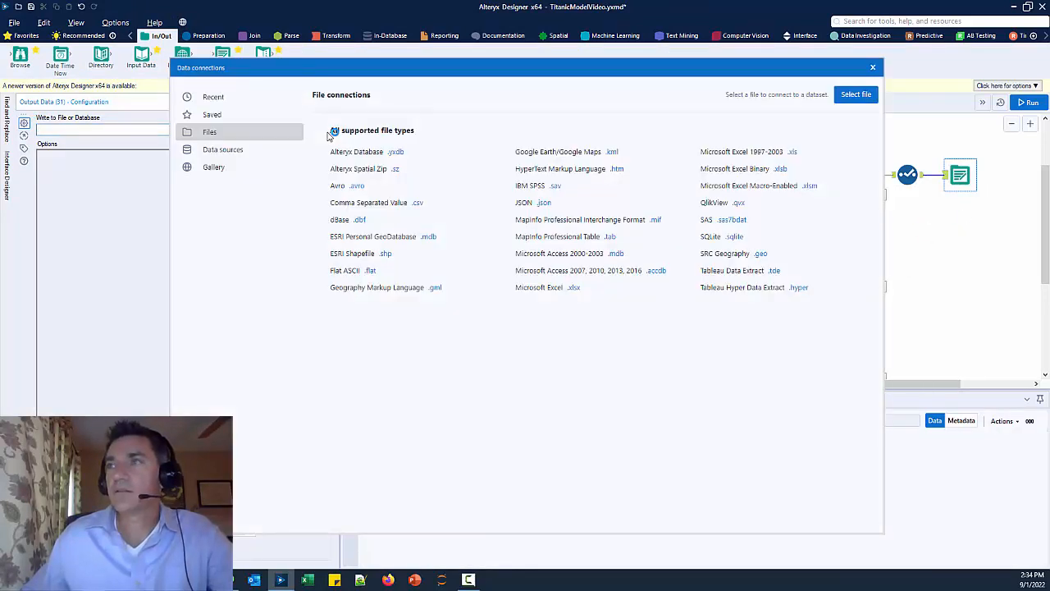
left_click(873, 66)
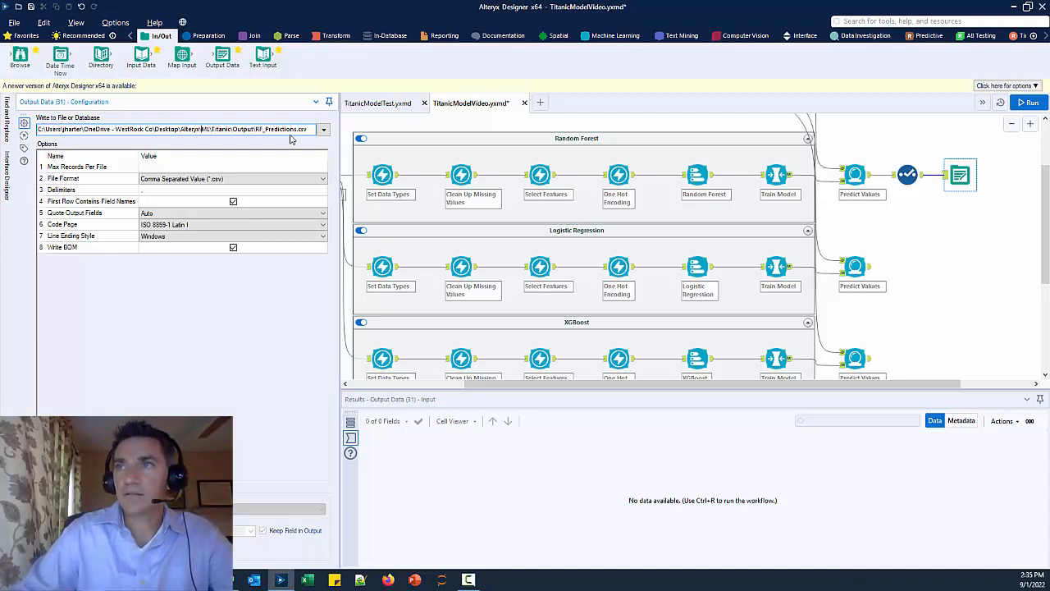
triple_click(177, 129)
type(".")
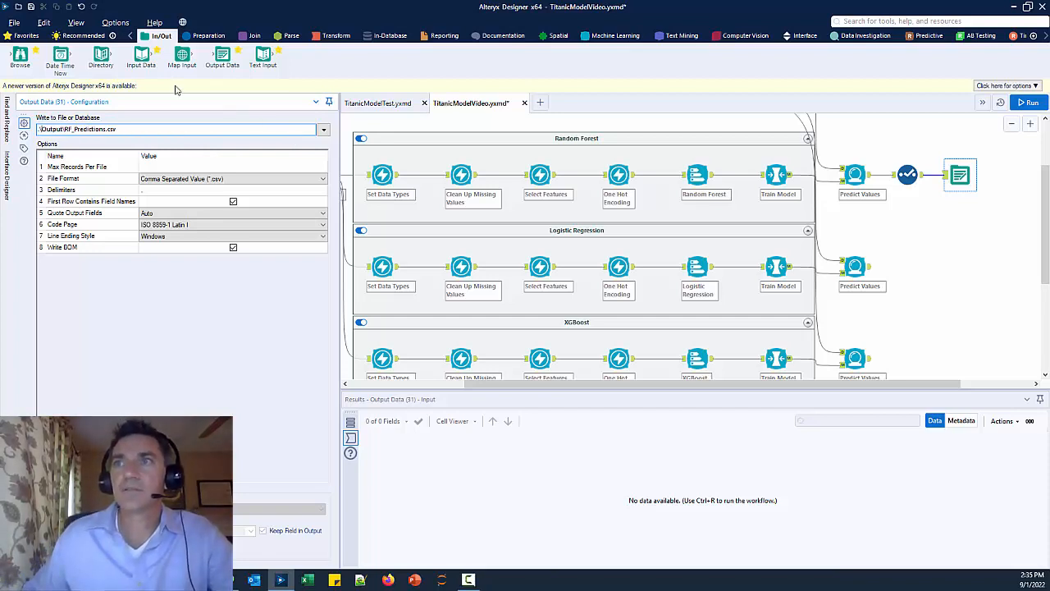
mouse_move(145, 188)
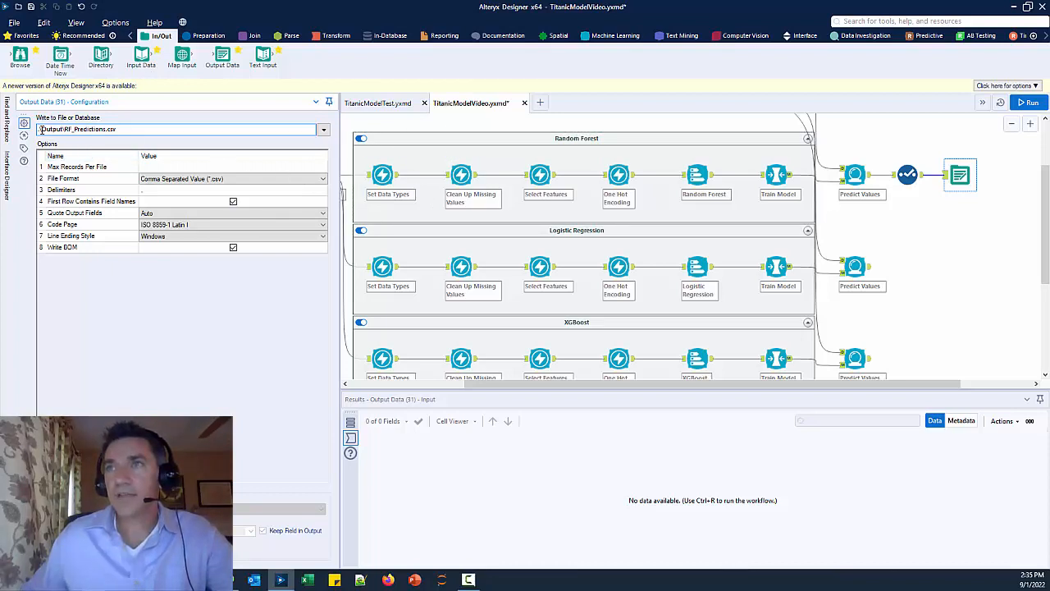
double_click(51, 129)
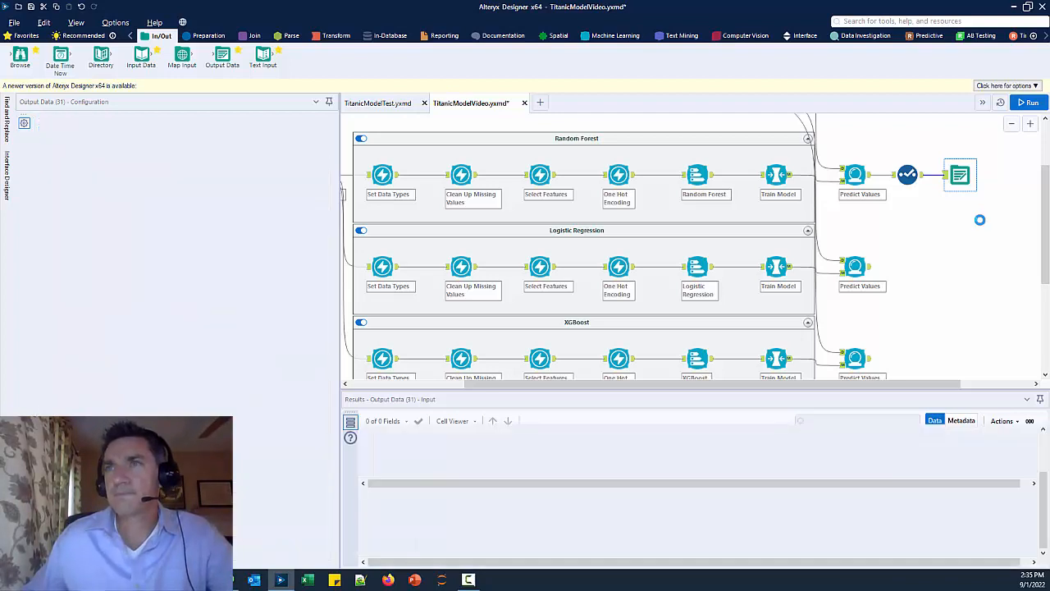
Copy the Select and Output steps to the LR and XGBoost branches and run the workflow.
left_click(959, 175)
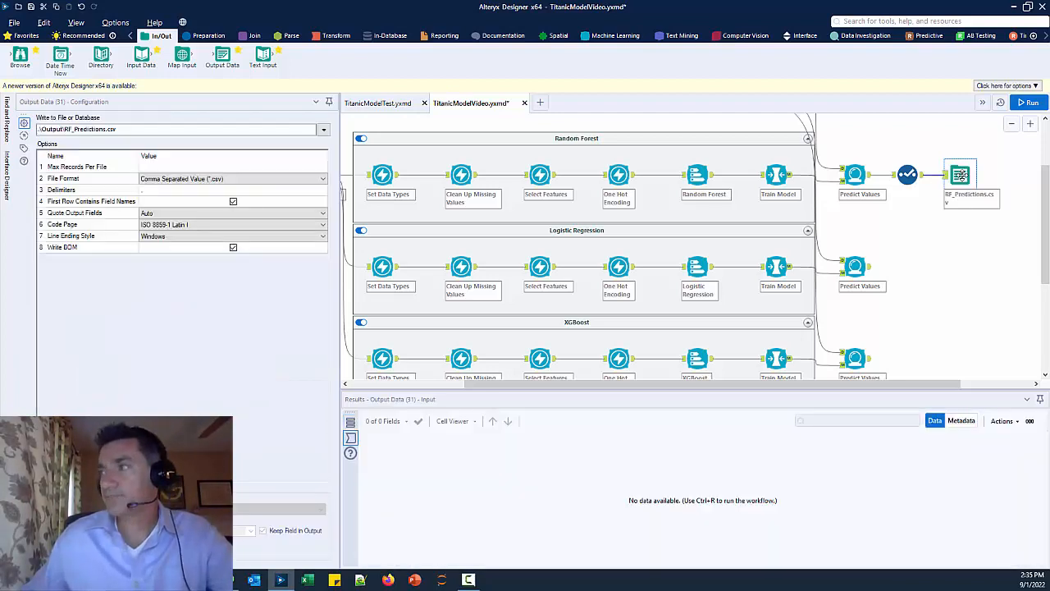
left_click(1031, 101)
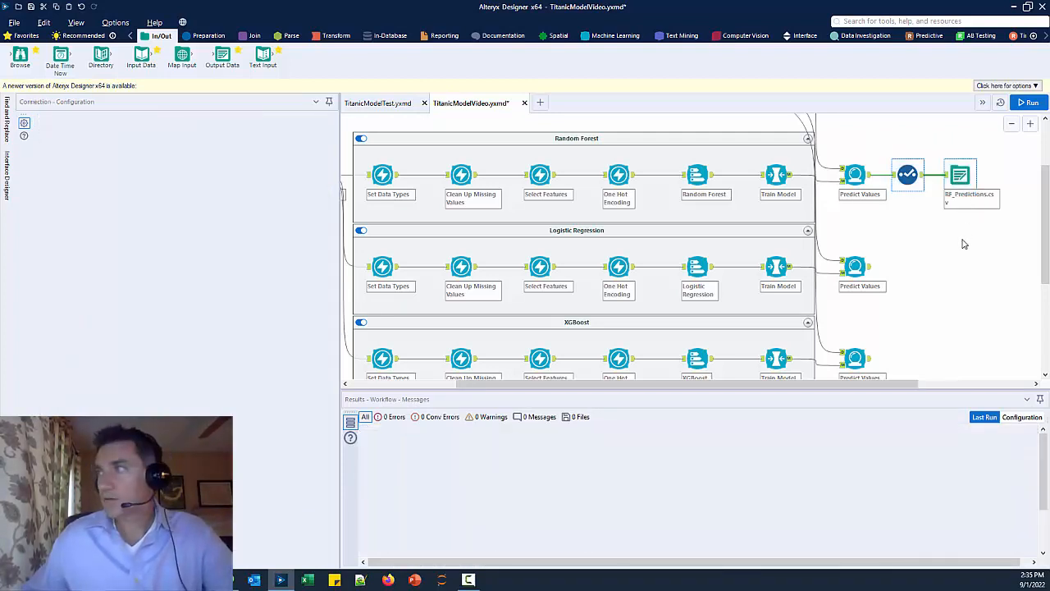
left_click(961, 238)
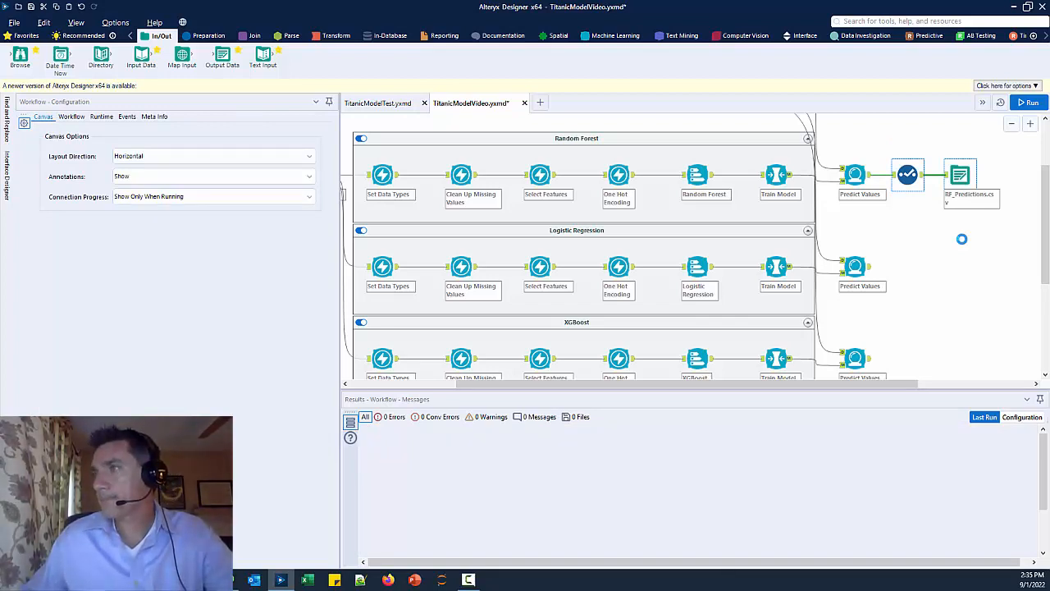
left_click(1029, 101)
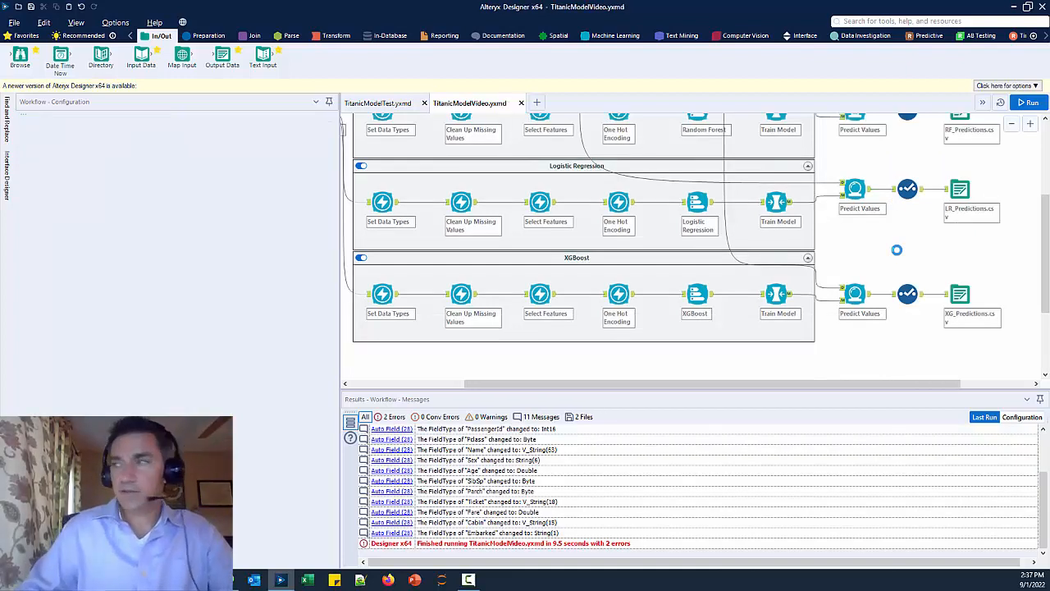
left_click(1028, 102)
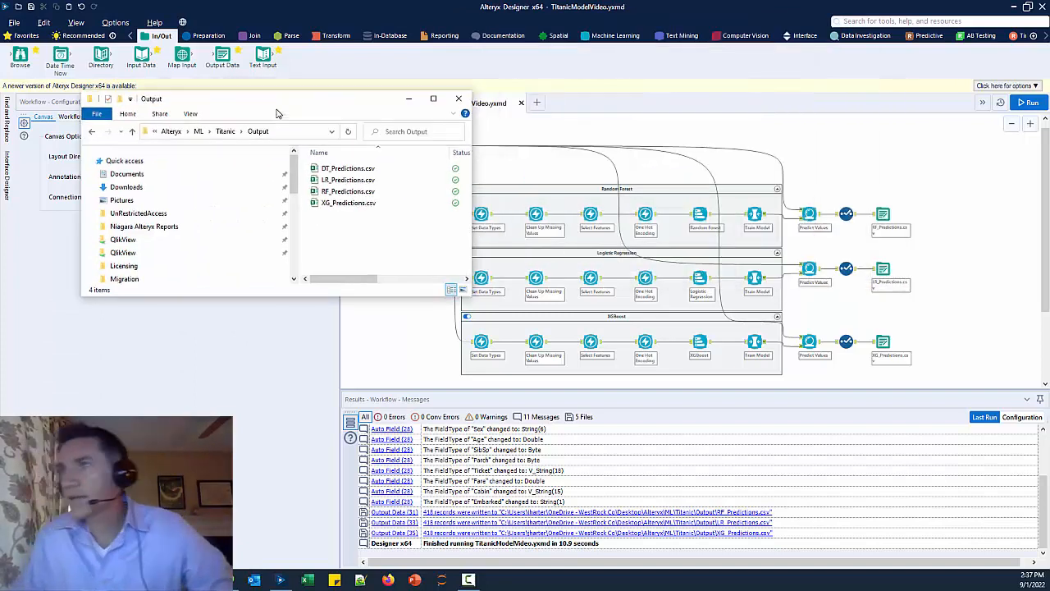
Delete the outdated DT_Predictions.csv from the Output folder.
left_click(348, 202)
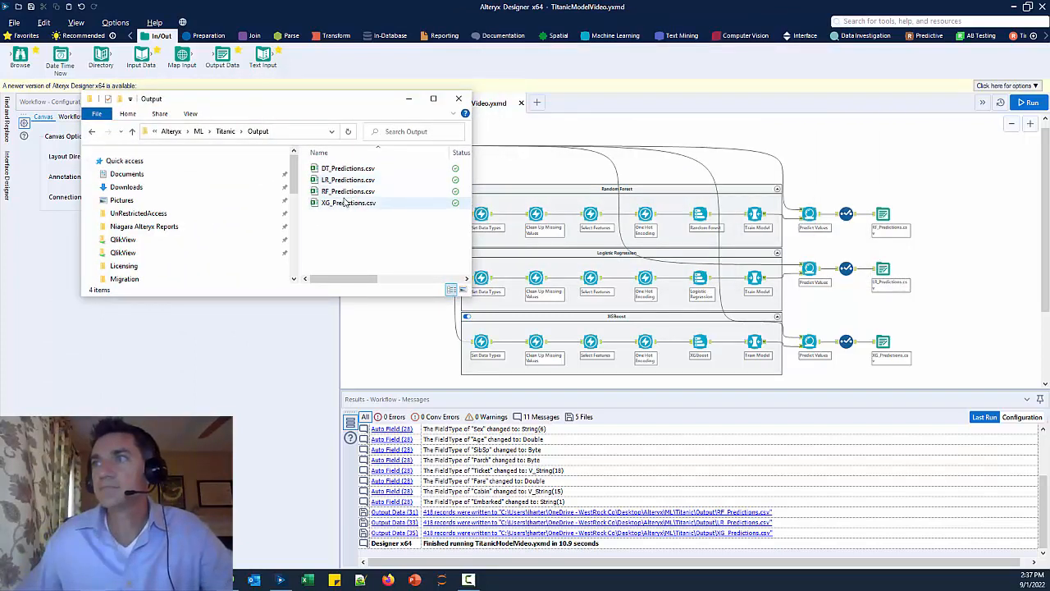
left_click(348, 168)
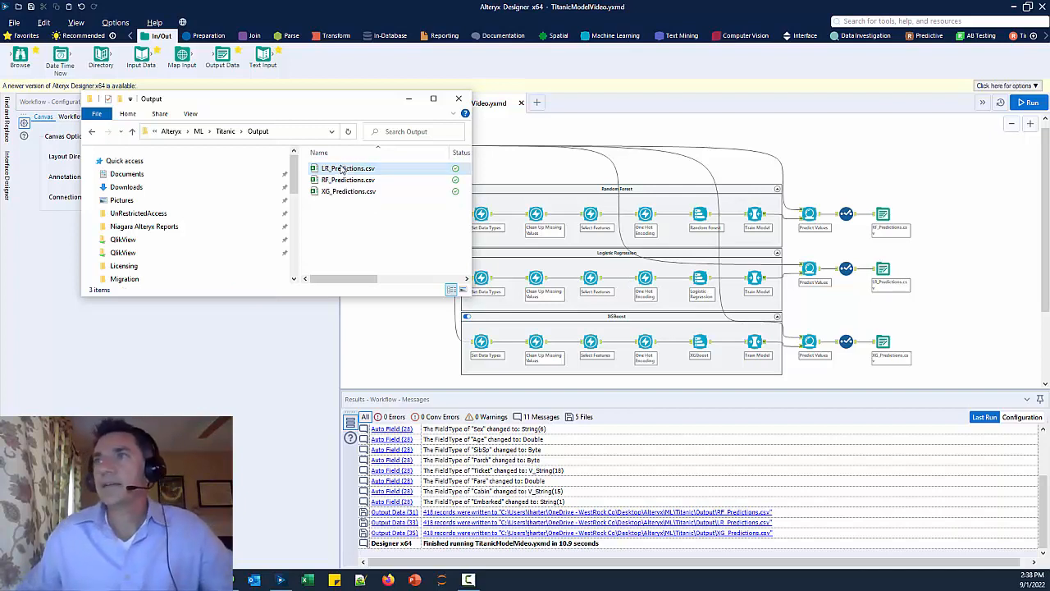
left_click(347, 169)
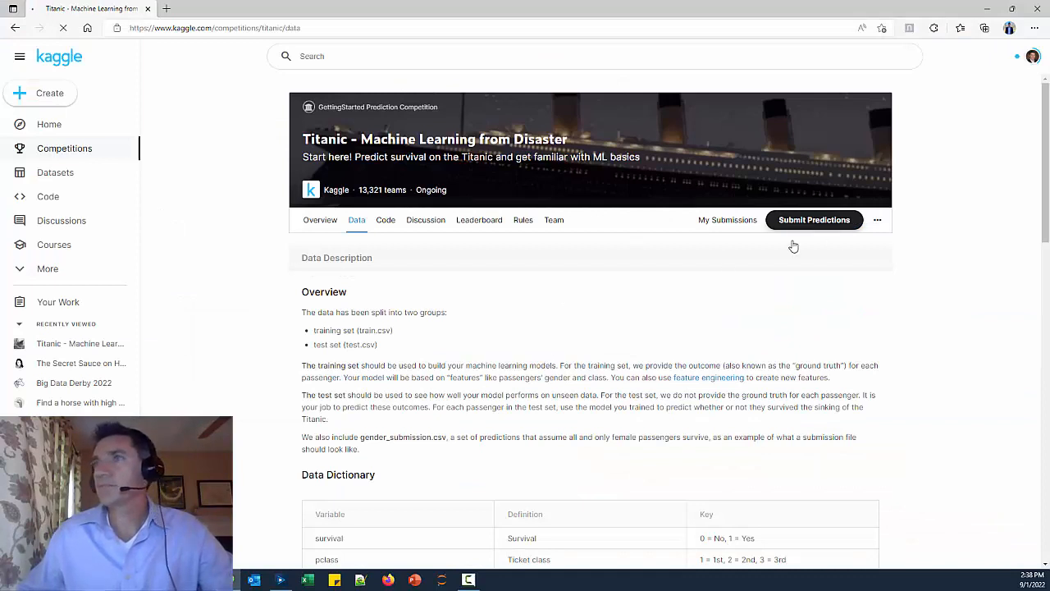
Upload and submit LR_Predictions.csv to the Titanic competition, scoring 0.76315.
left_click(814, 219)
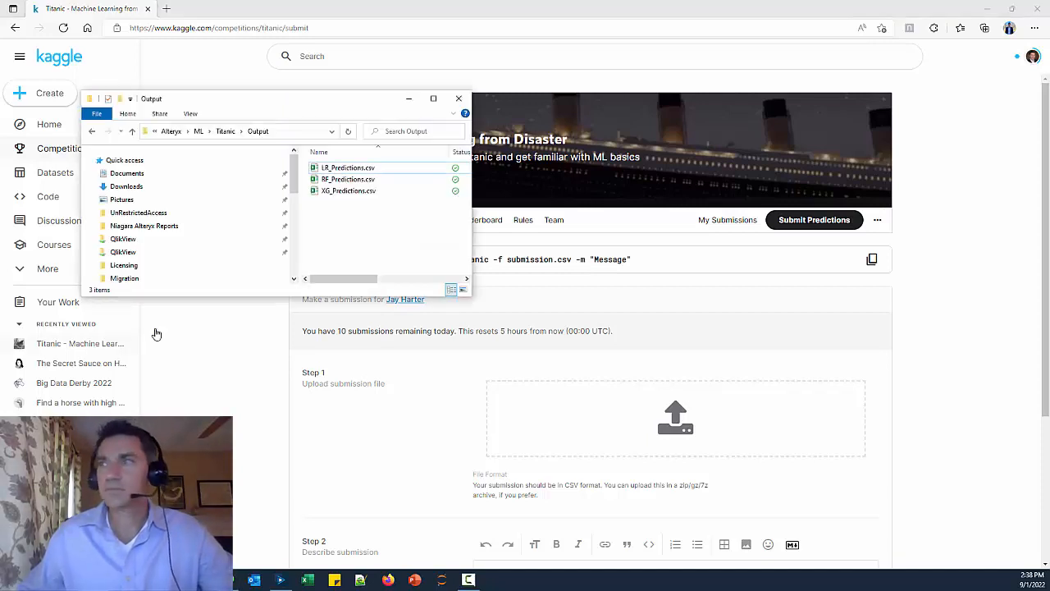
left_click_drag(348, 167, 698, 418)
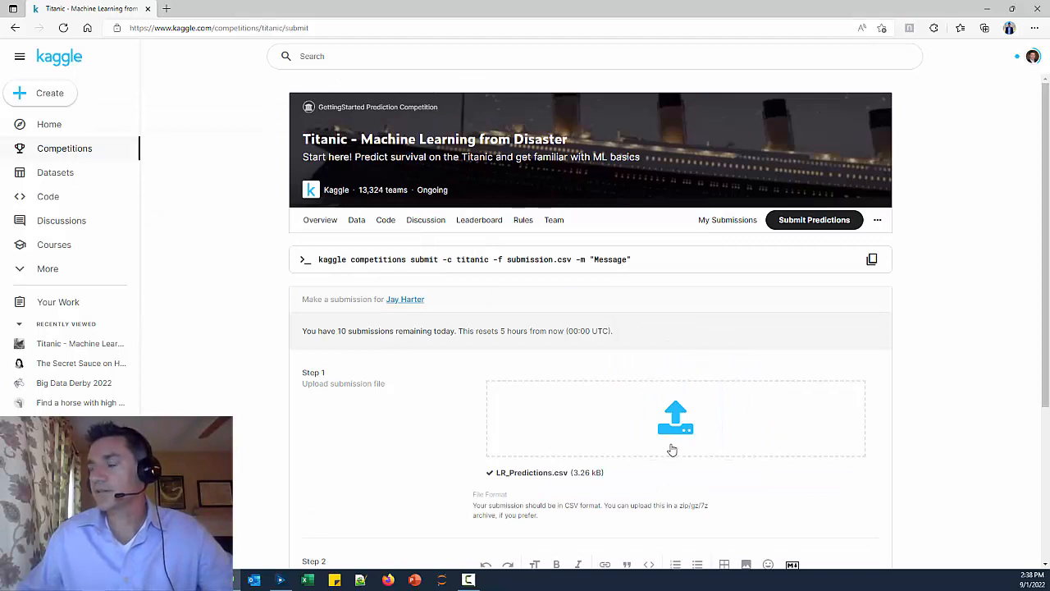
scroll("down", 3)
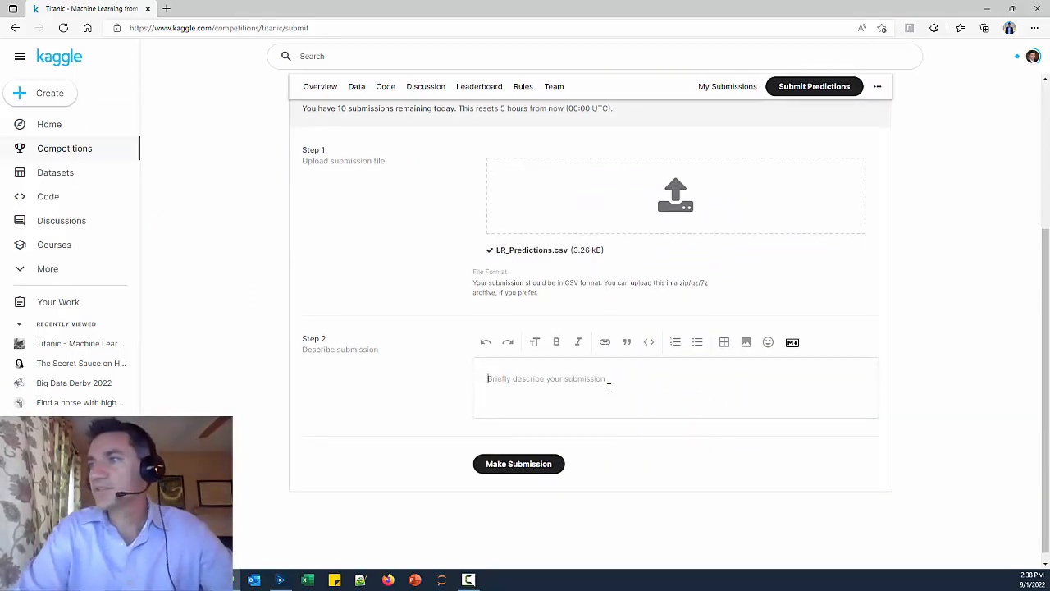
type("linq")
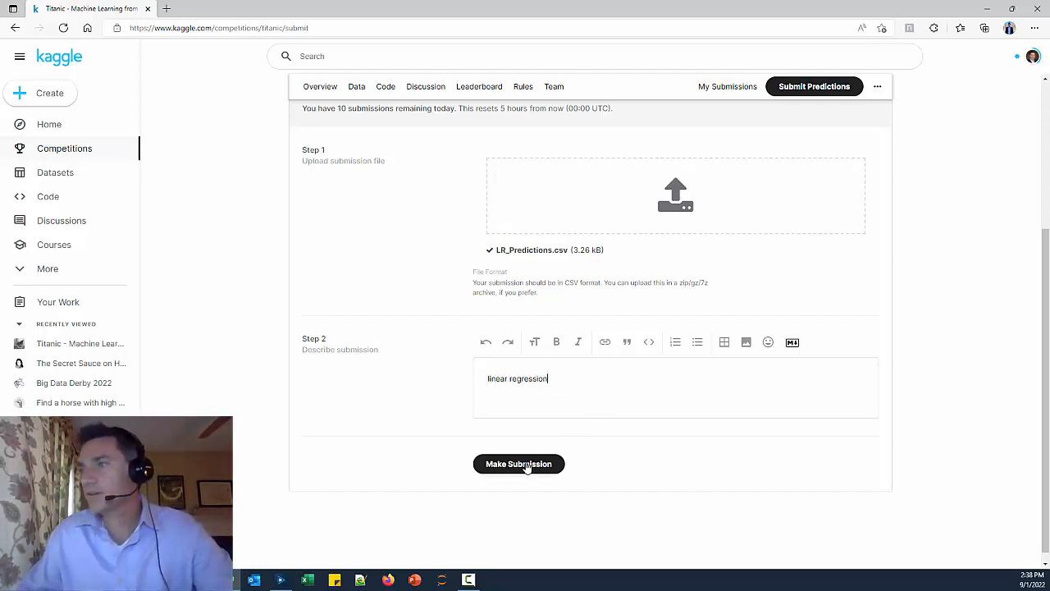
left_click(519, 463)
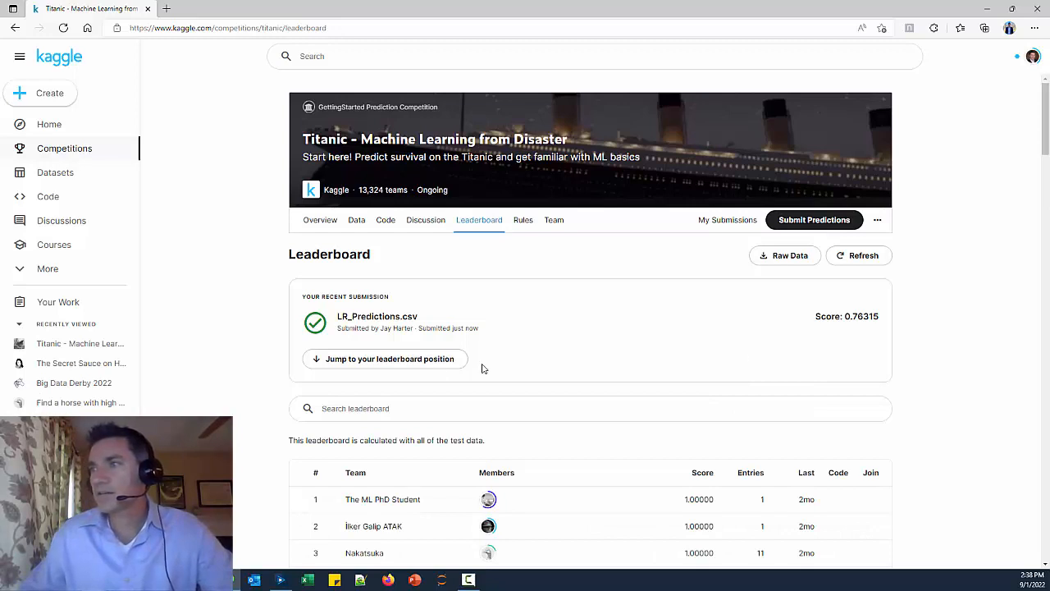
Browse the leaderboard around your entry, still at rank 1687 with no improvement.
left_click(385, 358)
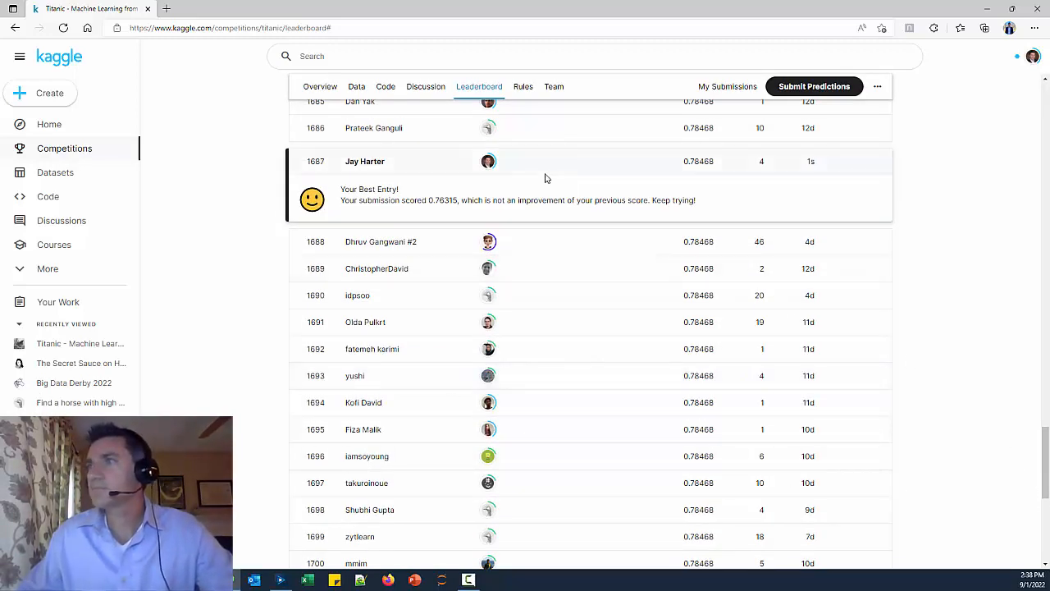
mouse_move(703, 164)
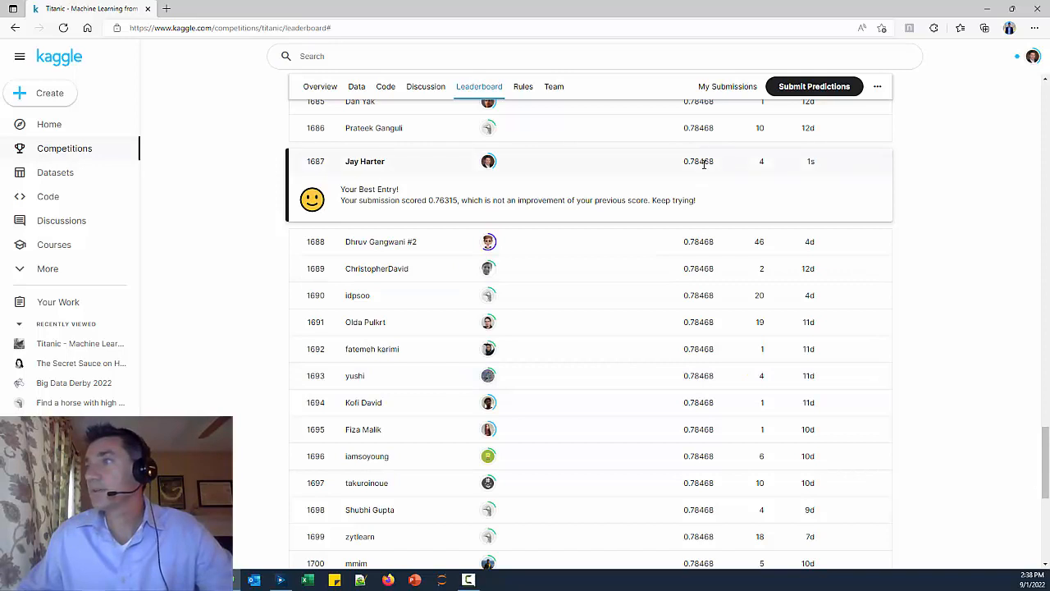
mouse_move(582, 201)
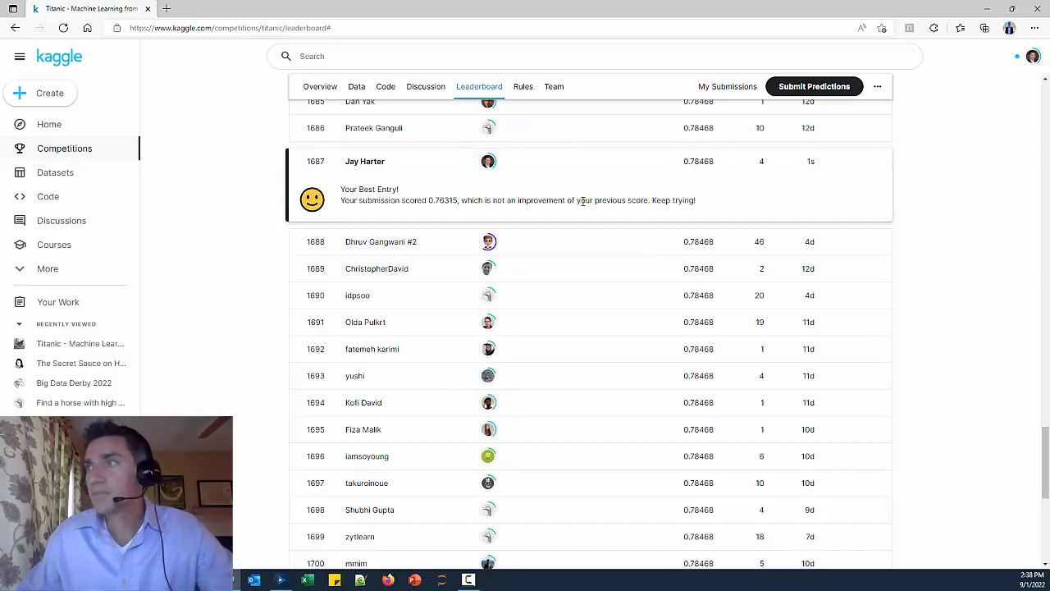
scroll("down", 3)
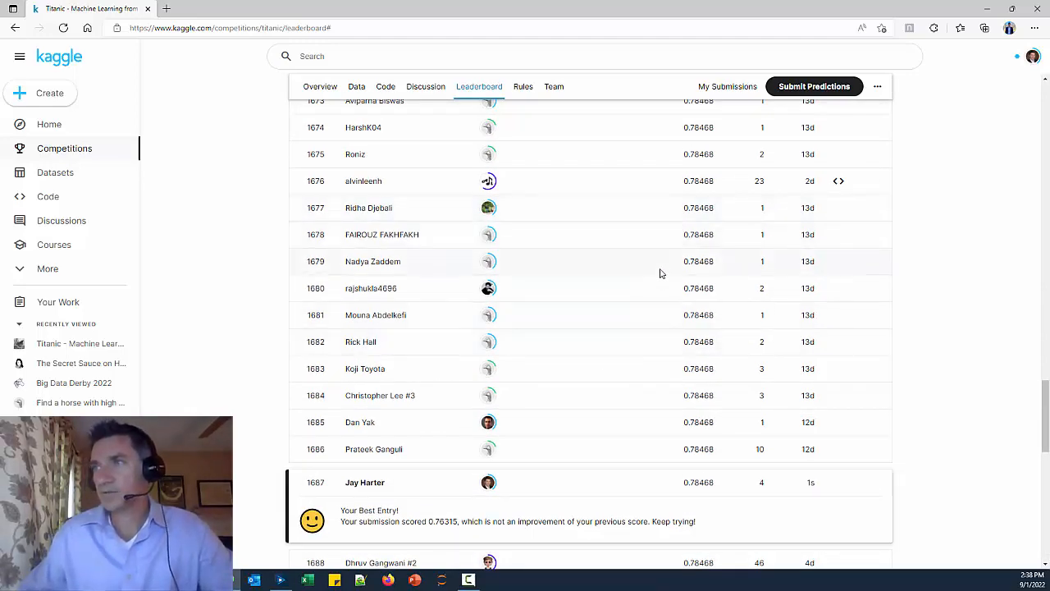
scroll("down", 3)
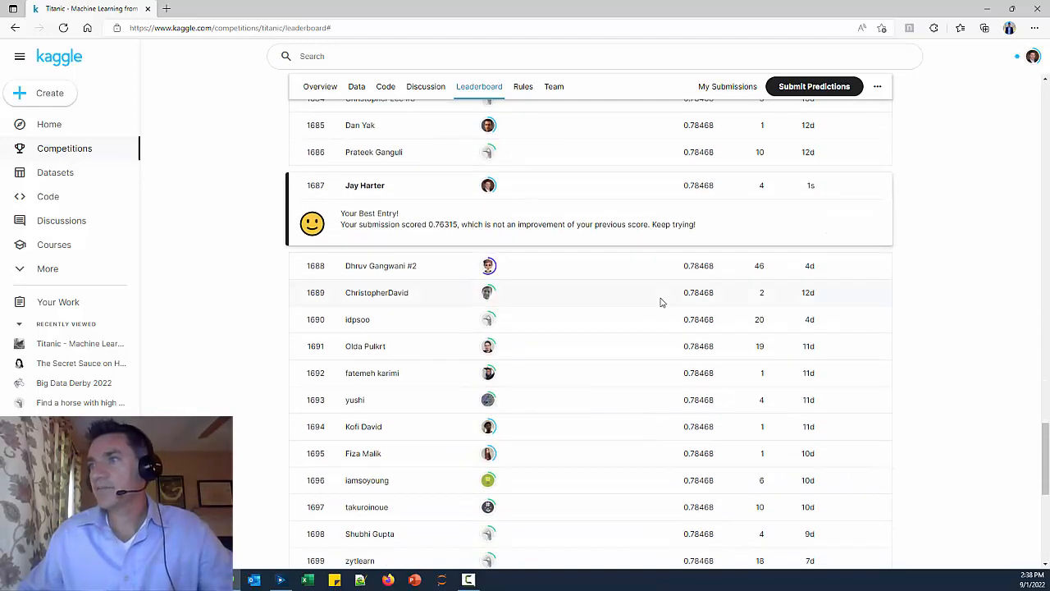
scroll("down", 3)
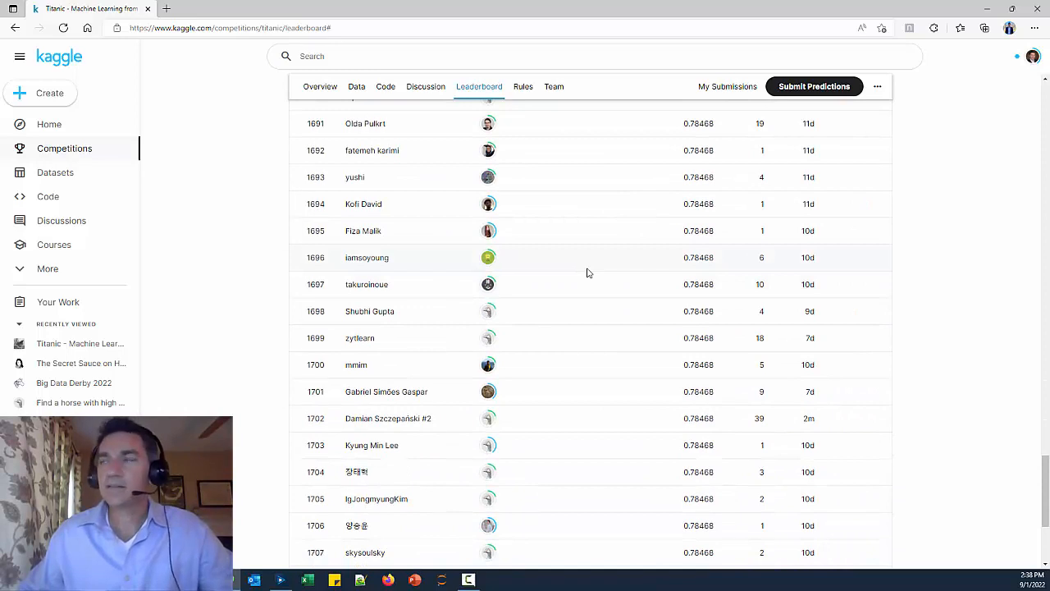
left_click(813, 86)
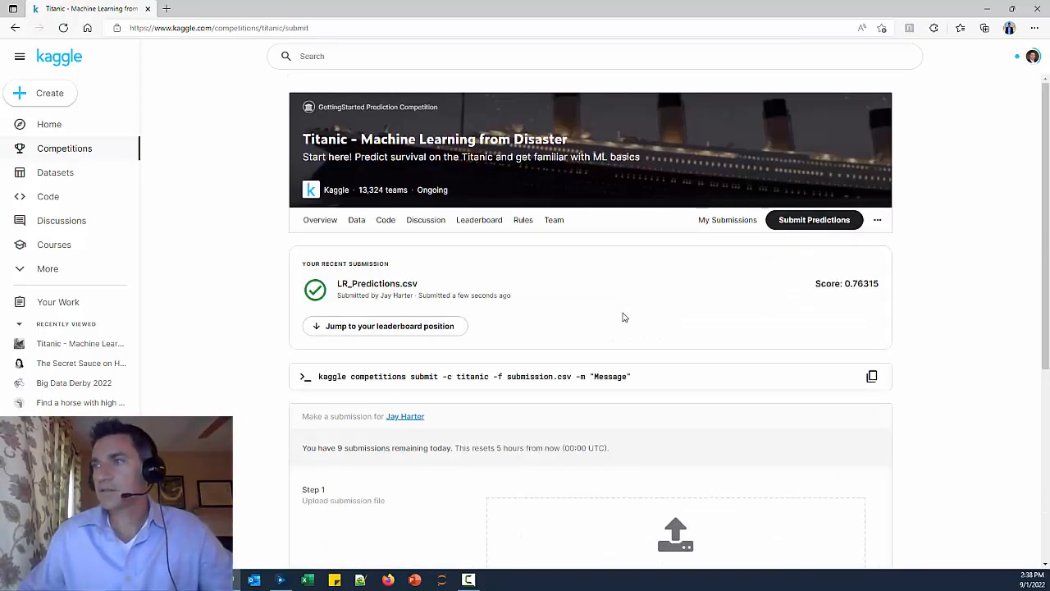
Submit RF_Predictions.csv, scoring 0.77990, and confirm the leaderboard rank stays 1687.
scroll("down", 3)
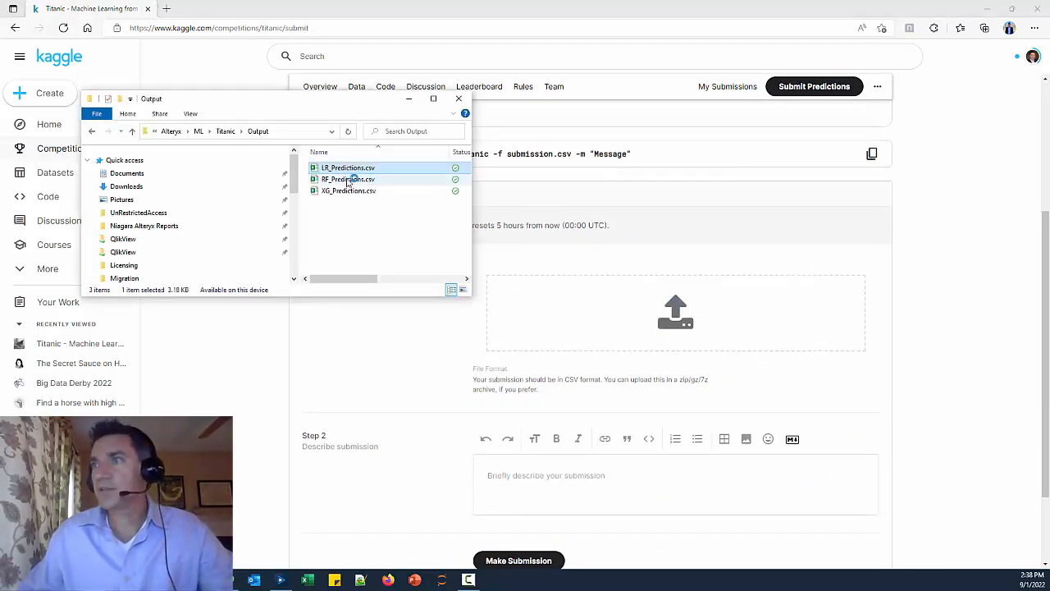
left_click_drag(348, 179, 680, 308)
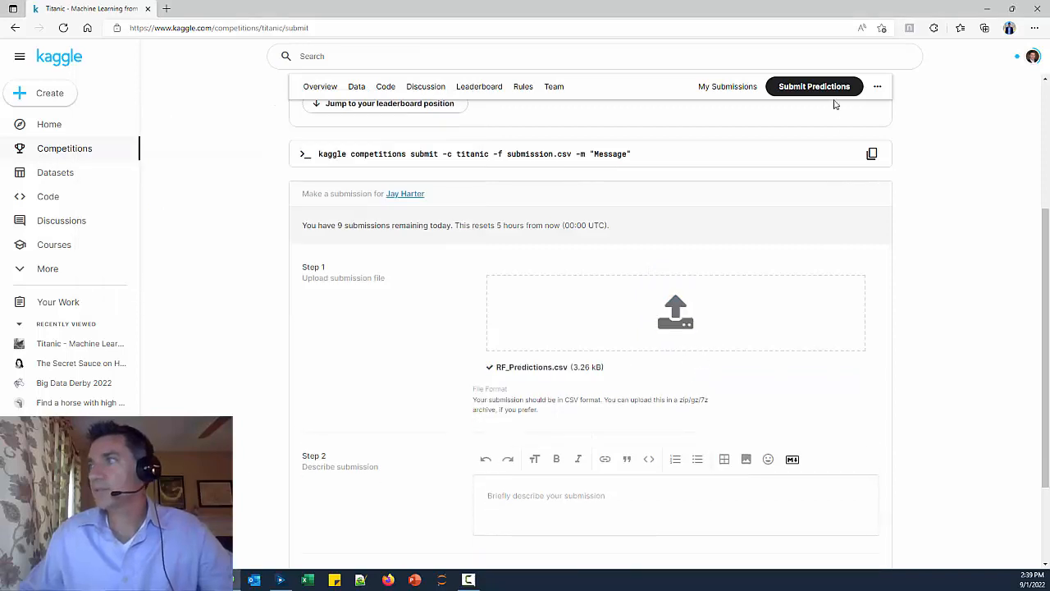
type("ra")
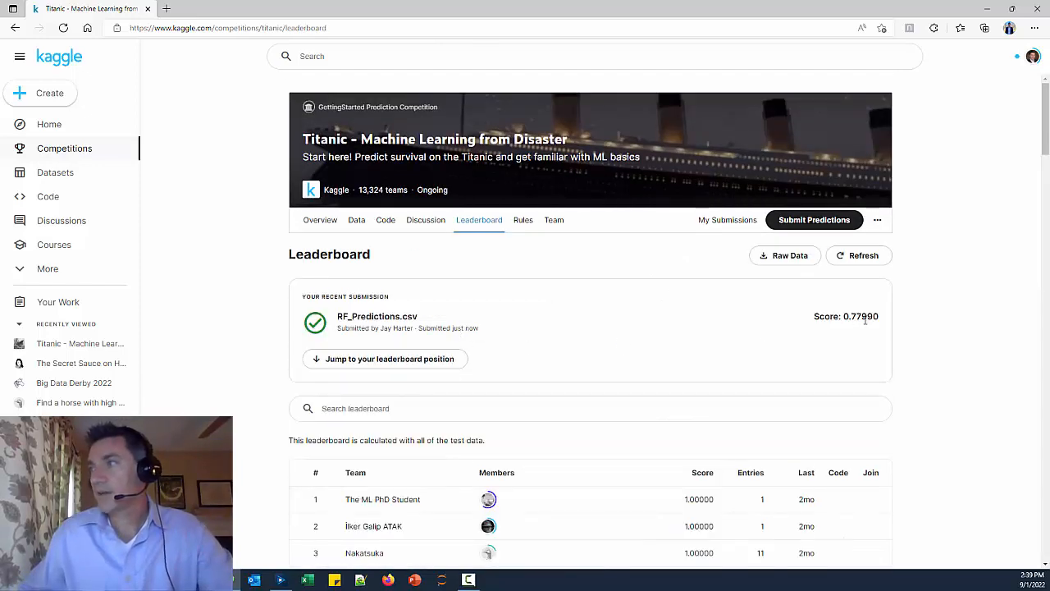
mouse_move(426, 368)
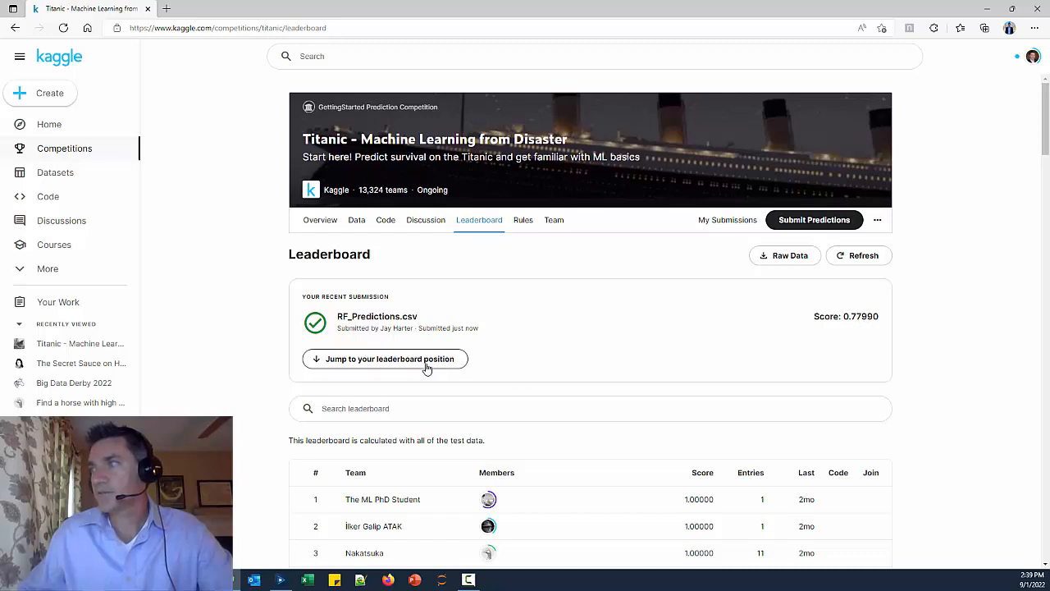
left_click(385, 359)
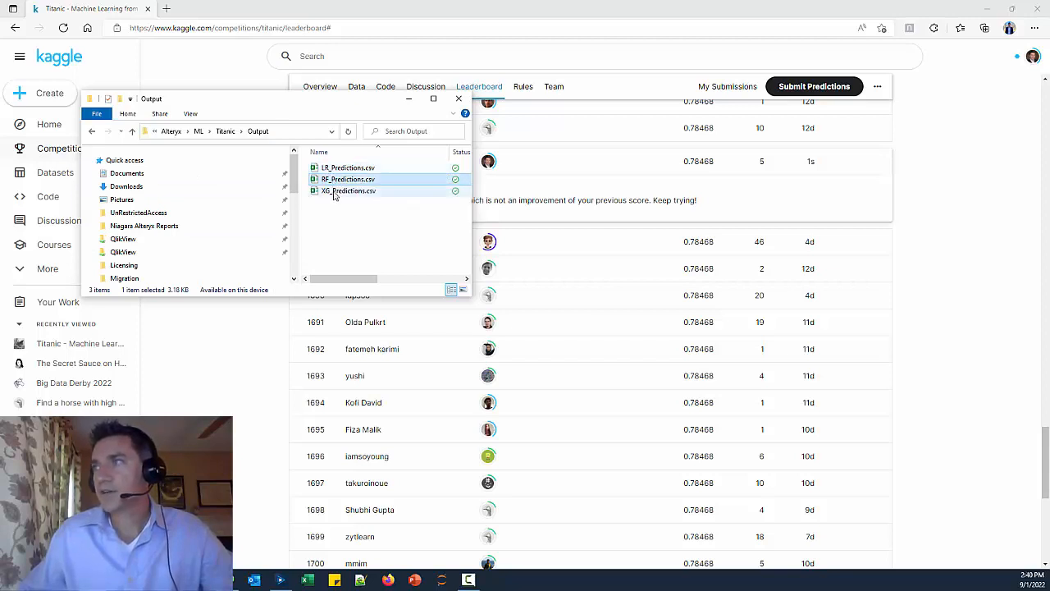
left_click(813, 86)
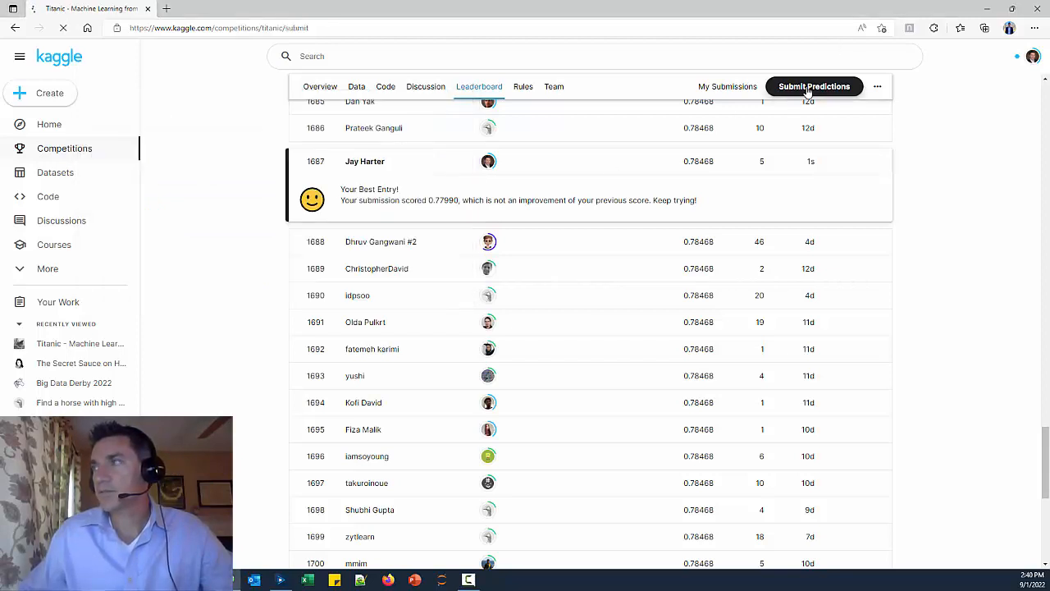
Submit XG_Predictions.csv with description 'xg', scoring 0.77511, then view My Submissions.
left_click(812, 86)
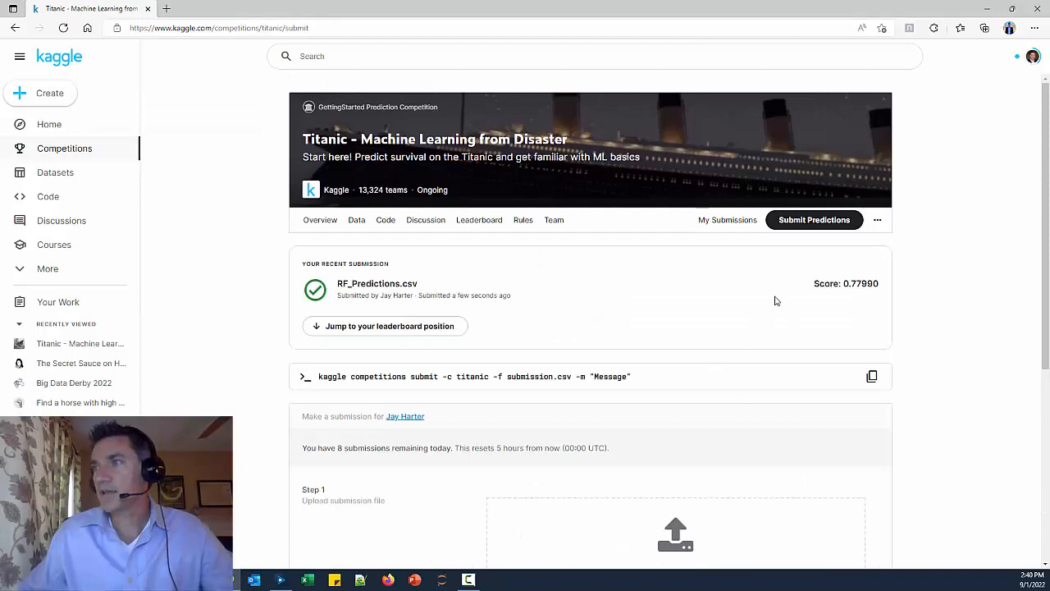
scroll("down", 3)
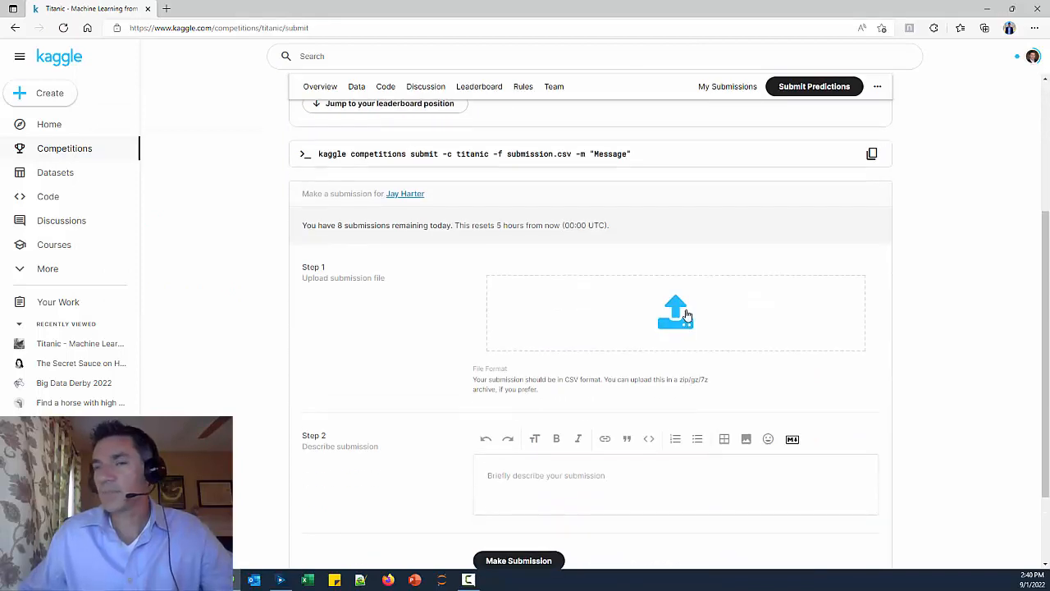
left_click(675, 312)
type("x")
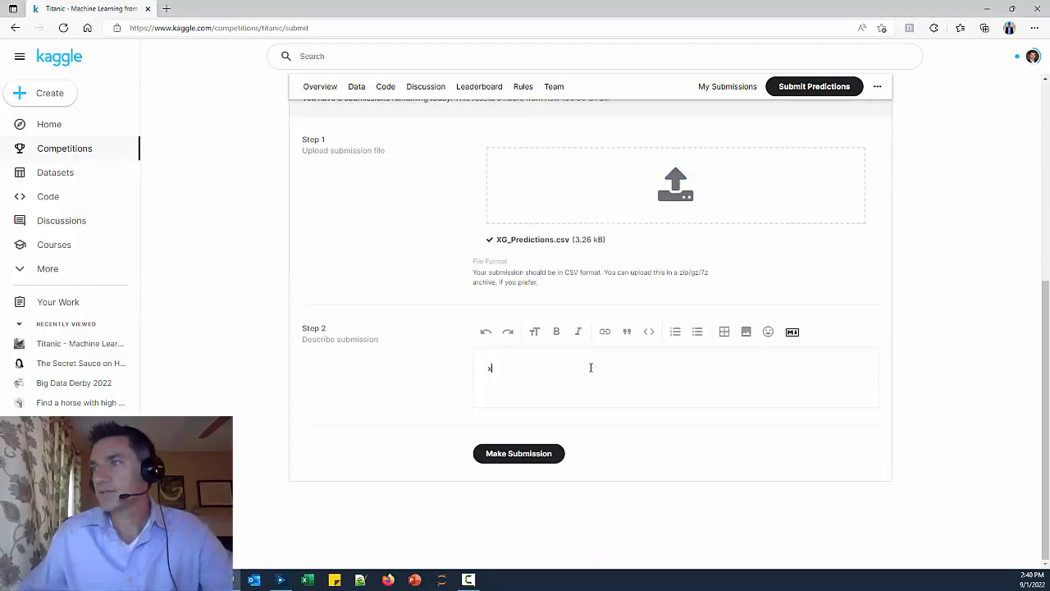
type("g")
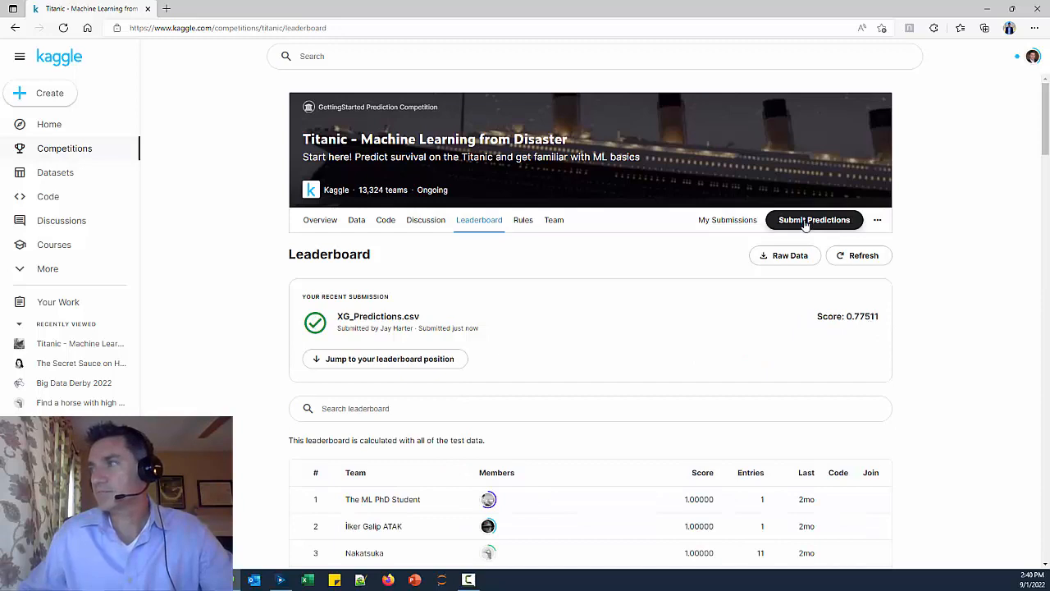
left_click(727, 220)
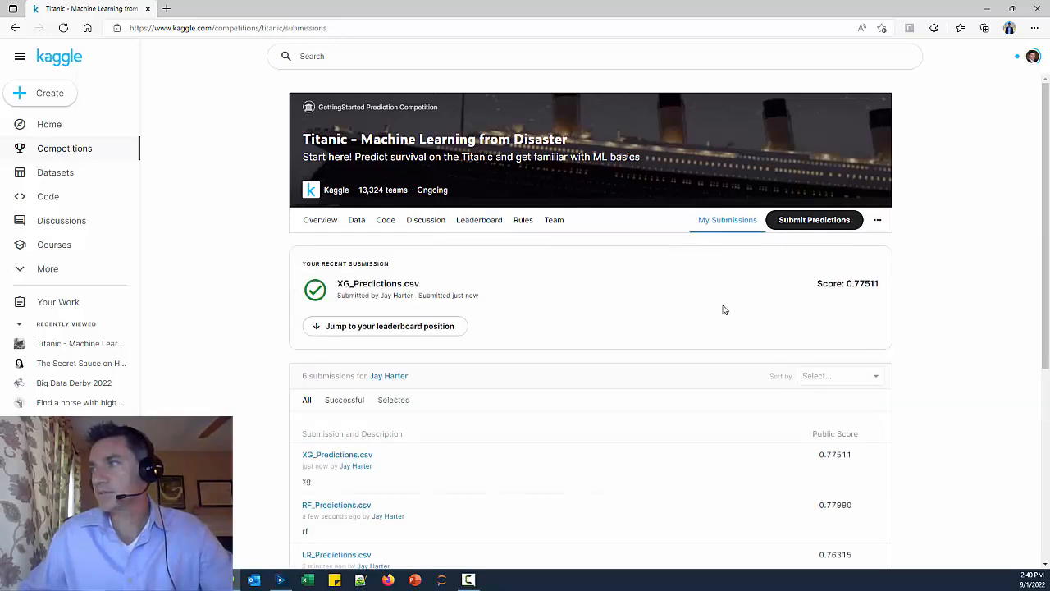
Compare scores XG 0.77511, RF 0.77990, LR 0.76315, and edit submissionRF.csv's description.
scroll("down", 3)
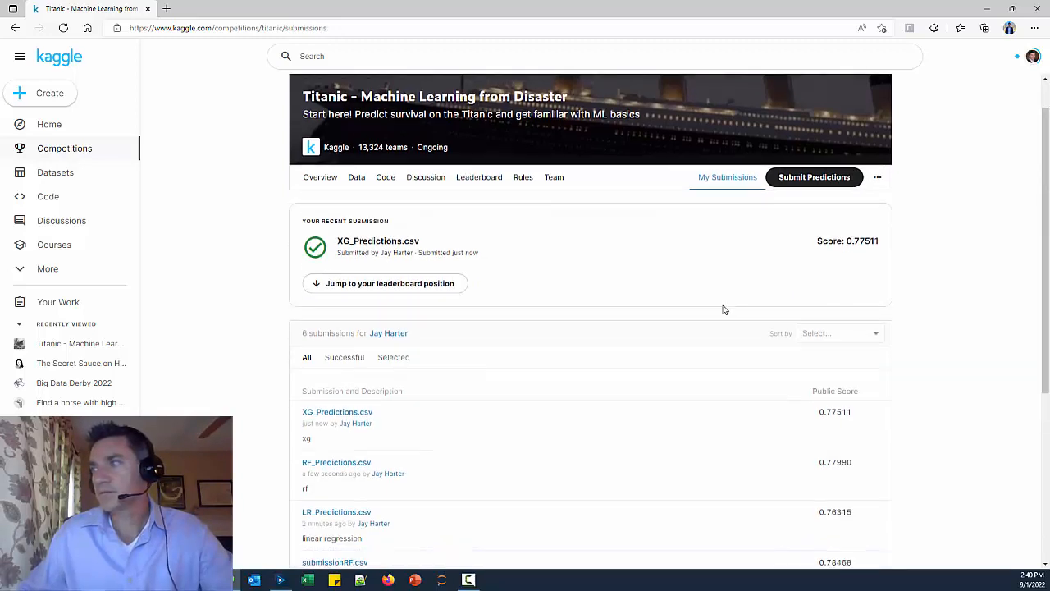
scroll("down", 3)
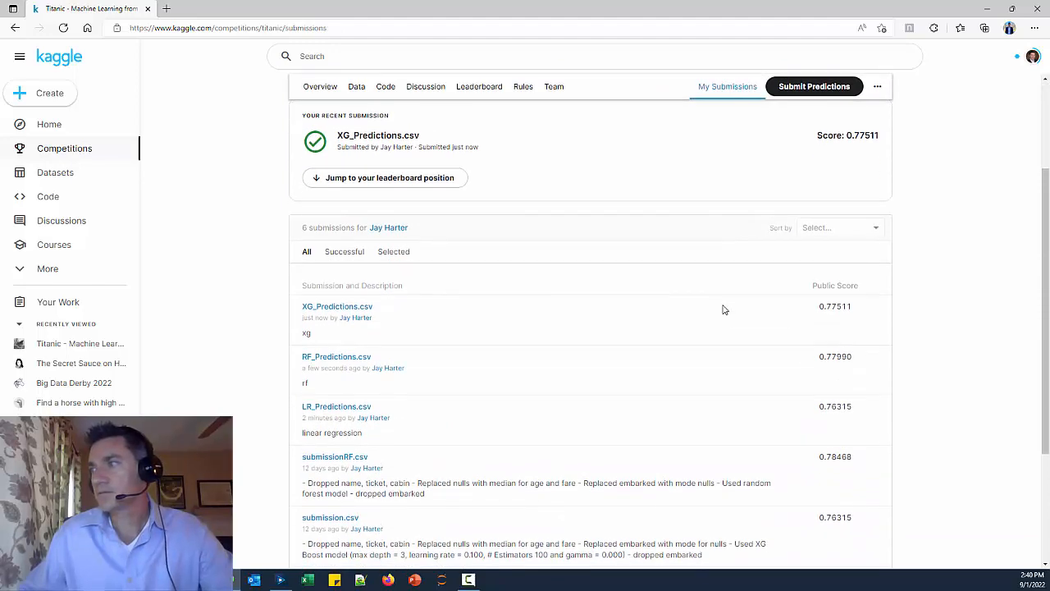
scroll("down", 3)
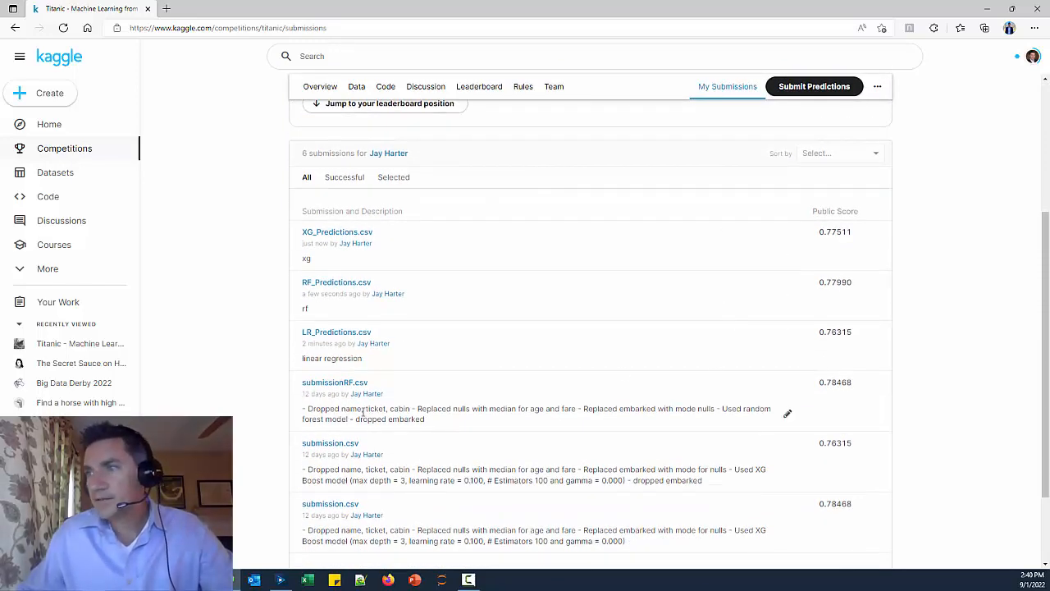
mouse_move(599, 408)
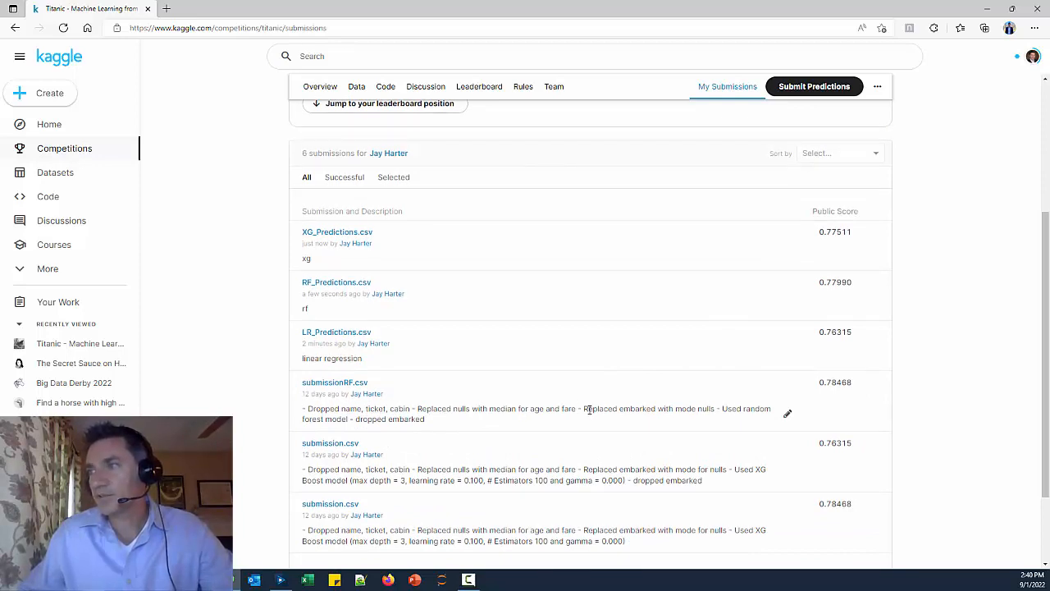
left_click(787, 413)
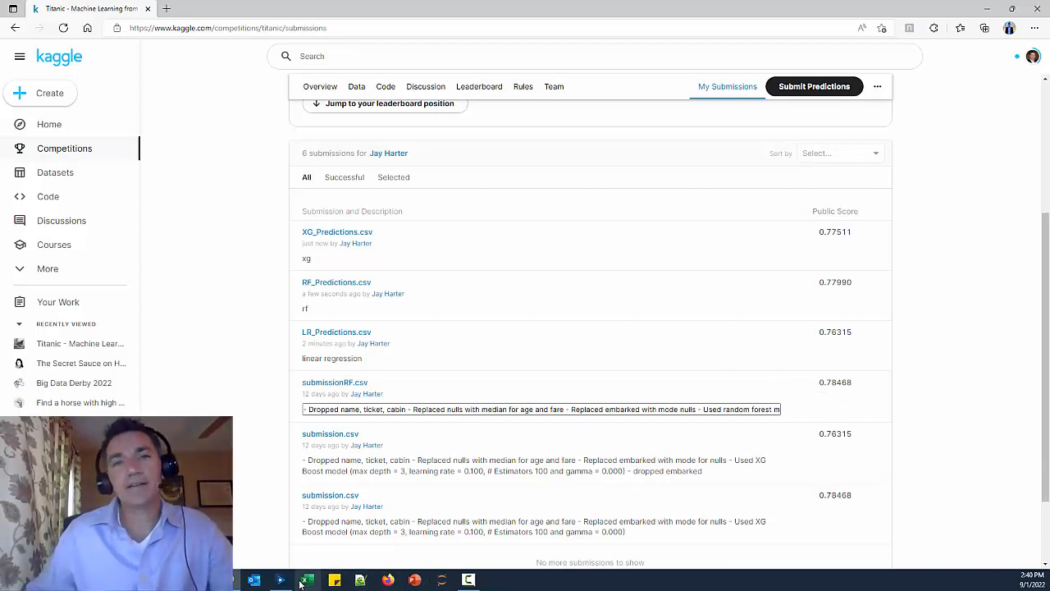
mouse_move(307, 580)
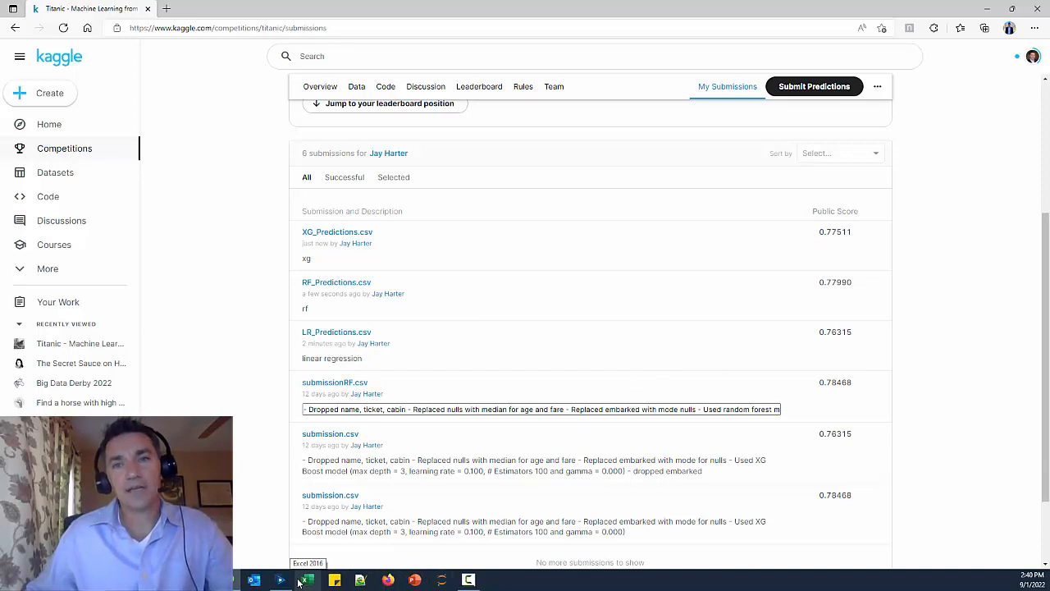
mouse_move(254, 581)
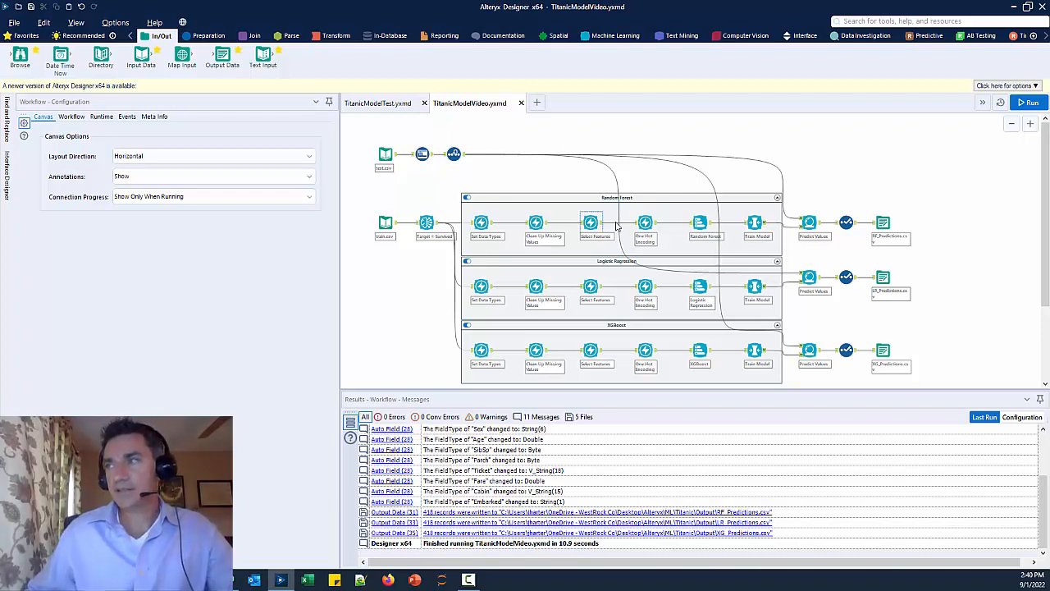
mouse_move(788, 305)
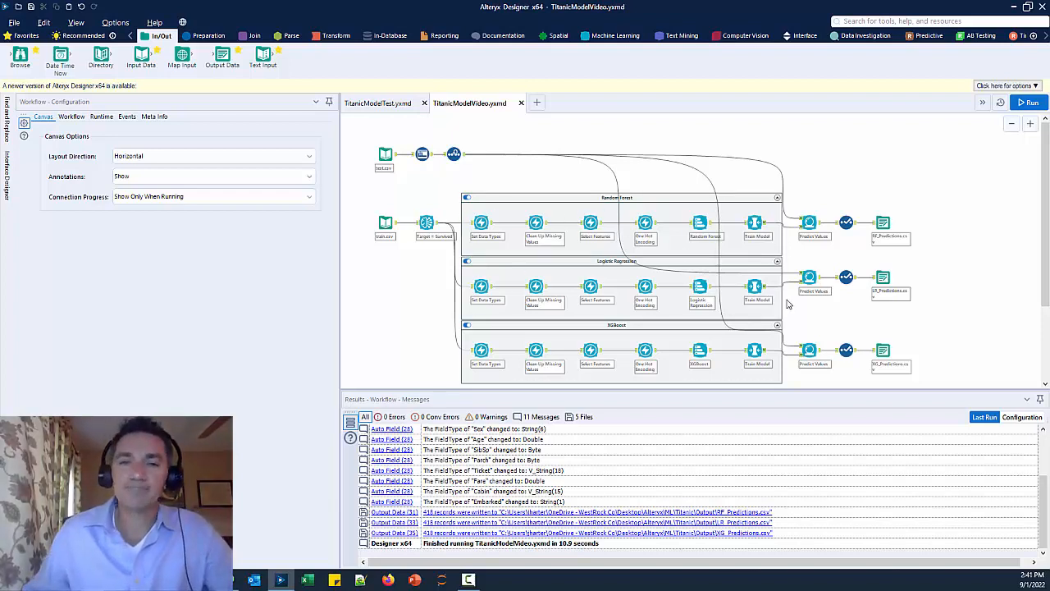